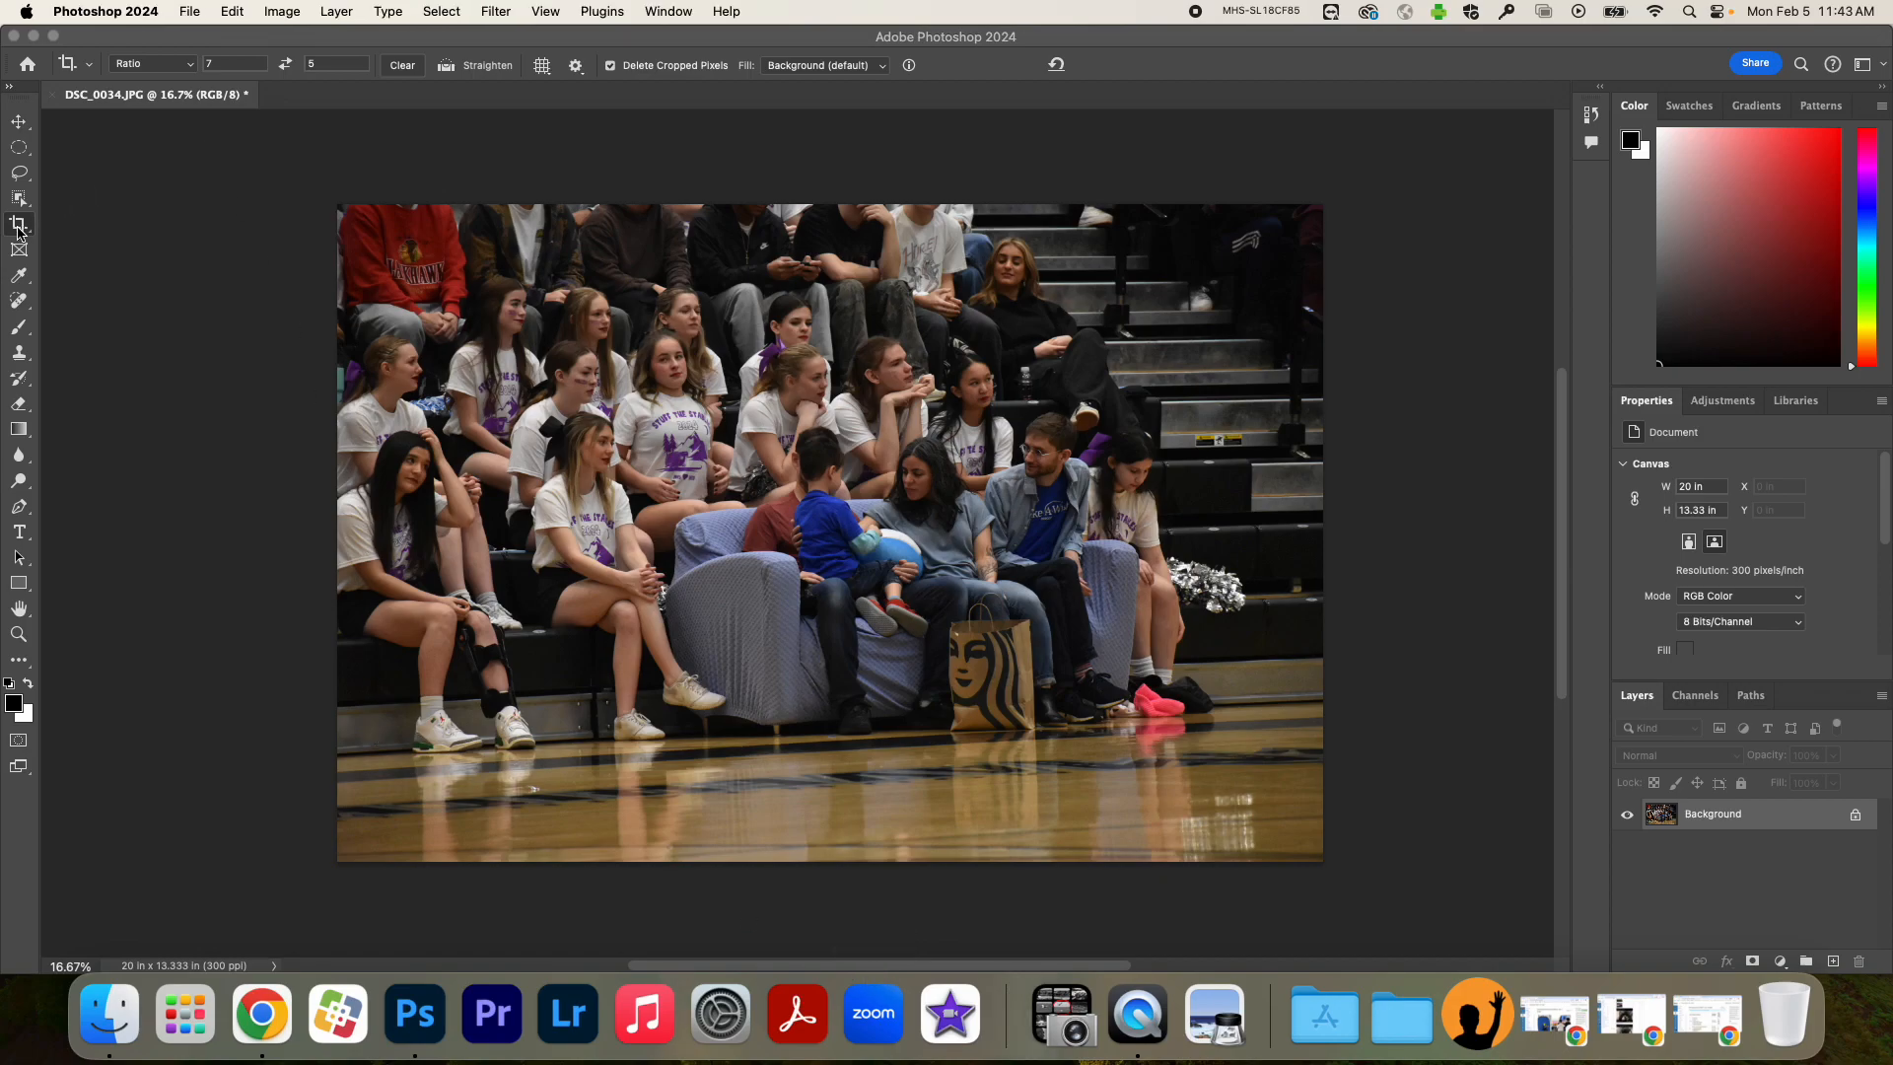
Crop the bleacher photo to a 7:5 ratio, trimming the empty edges.
left_click(20, 224)
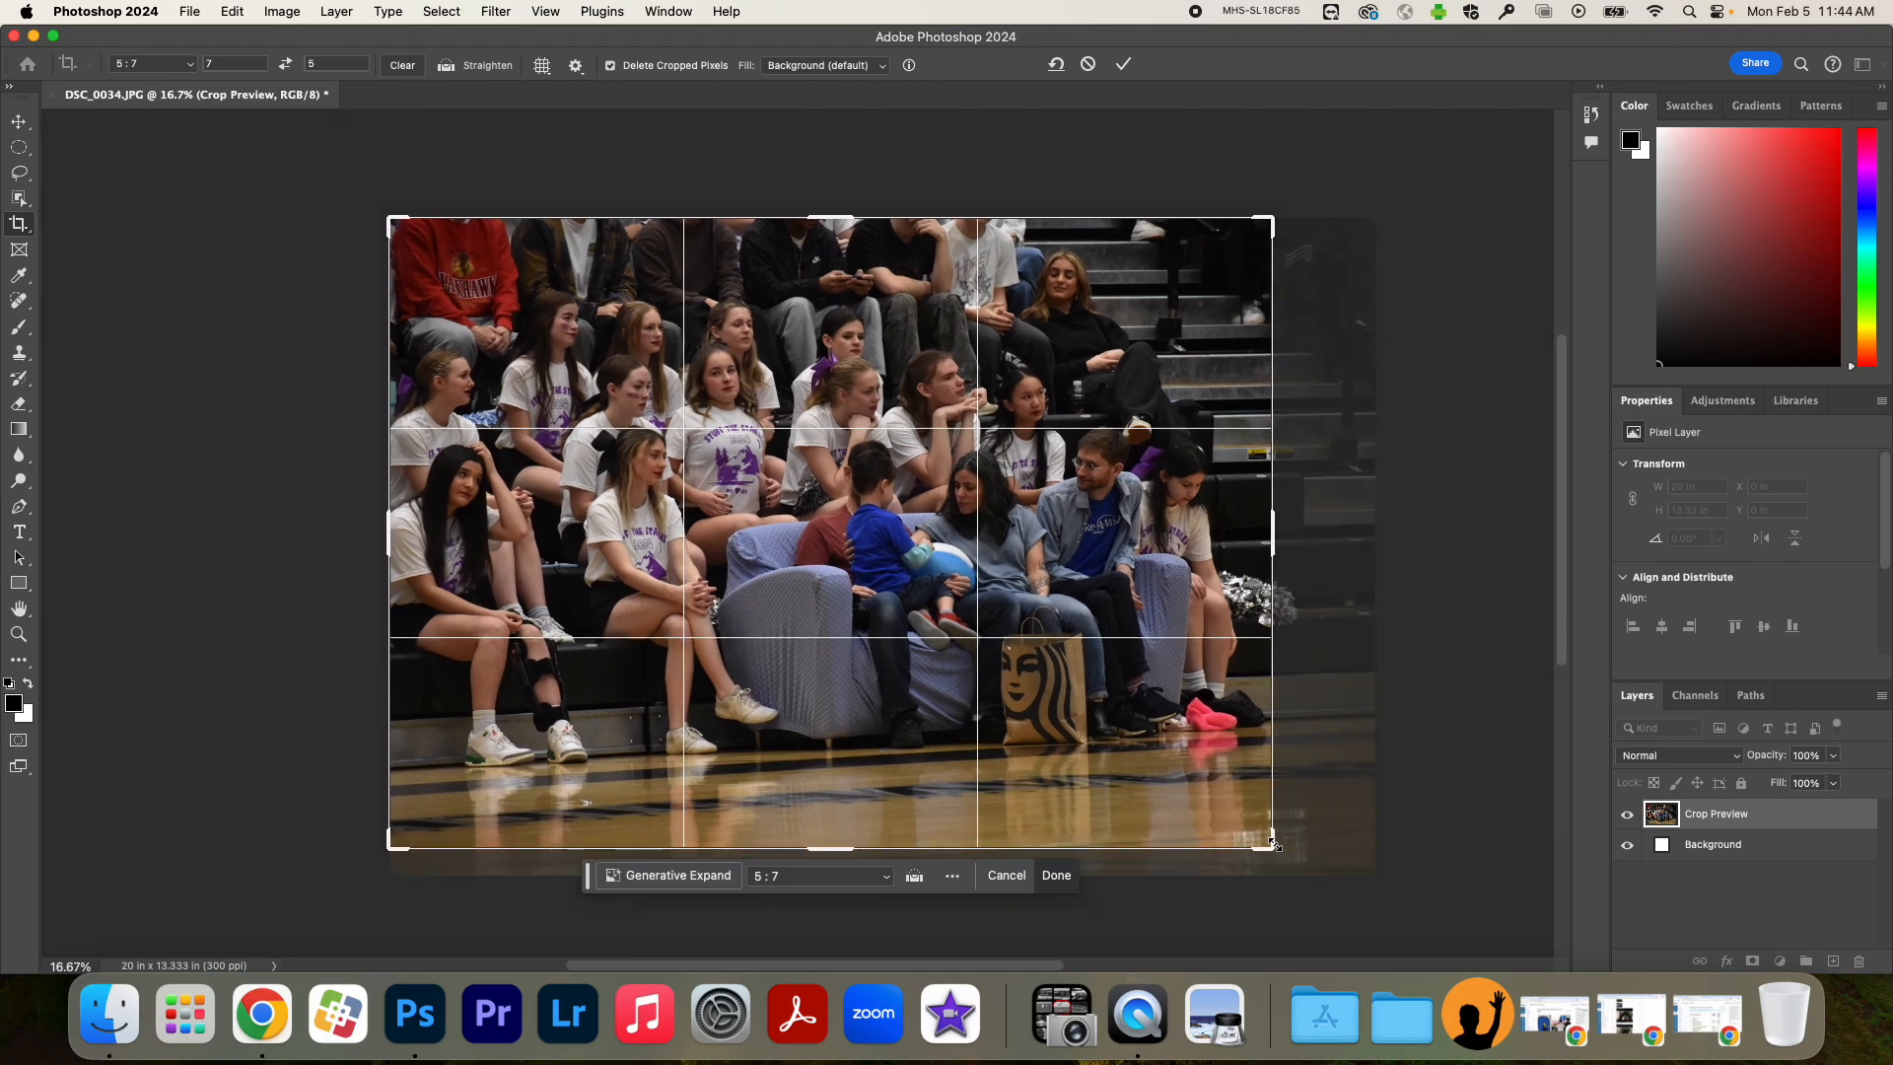
left_click(1053, 876)
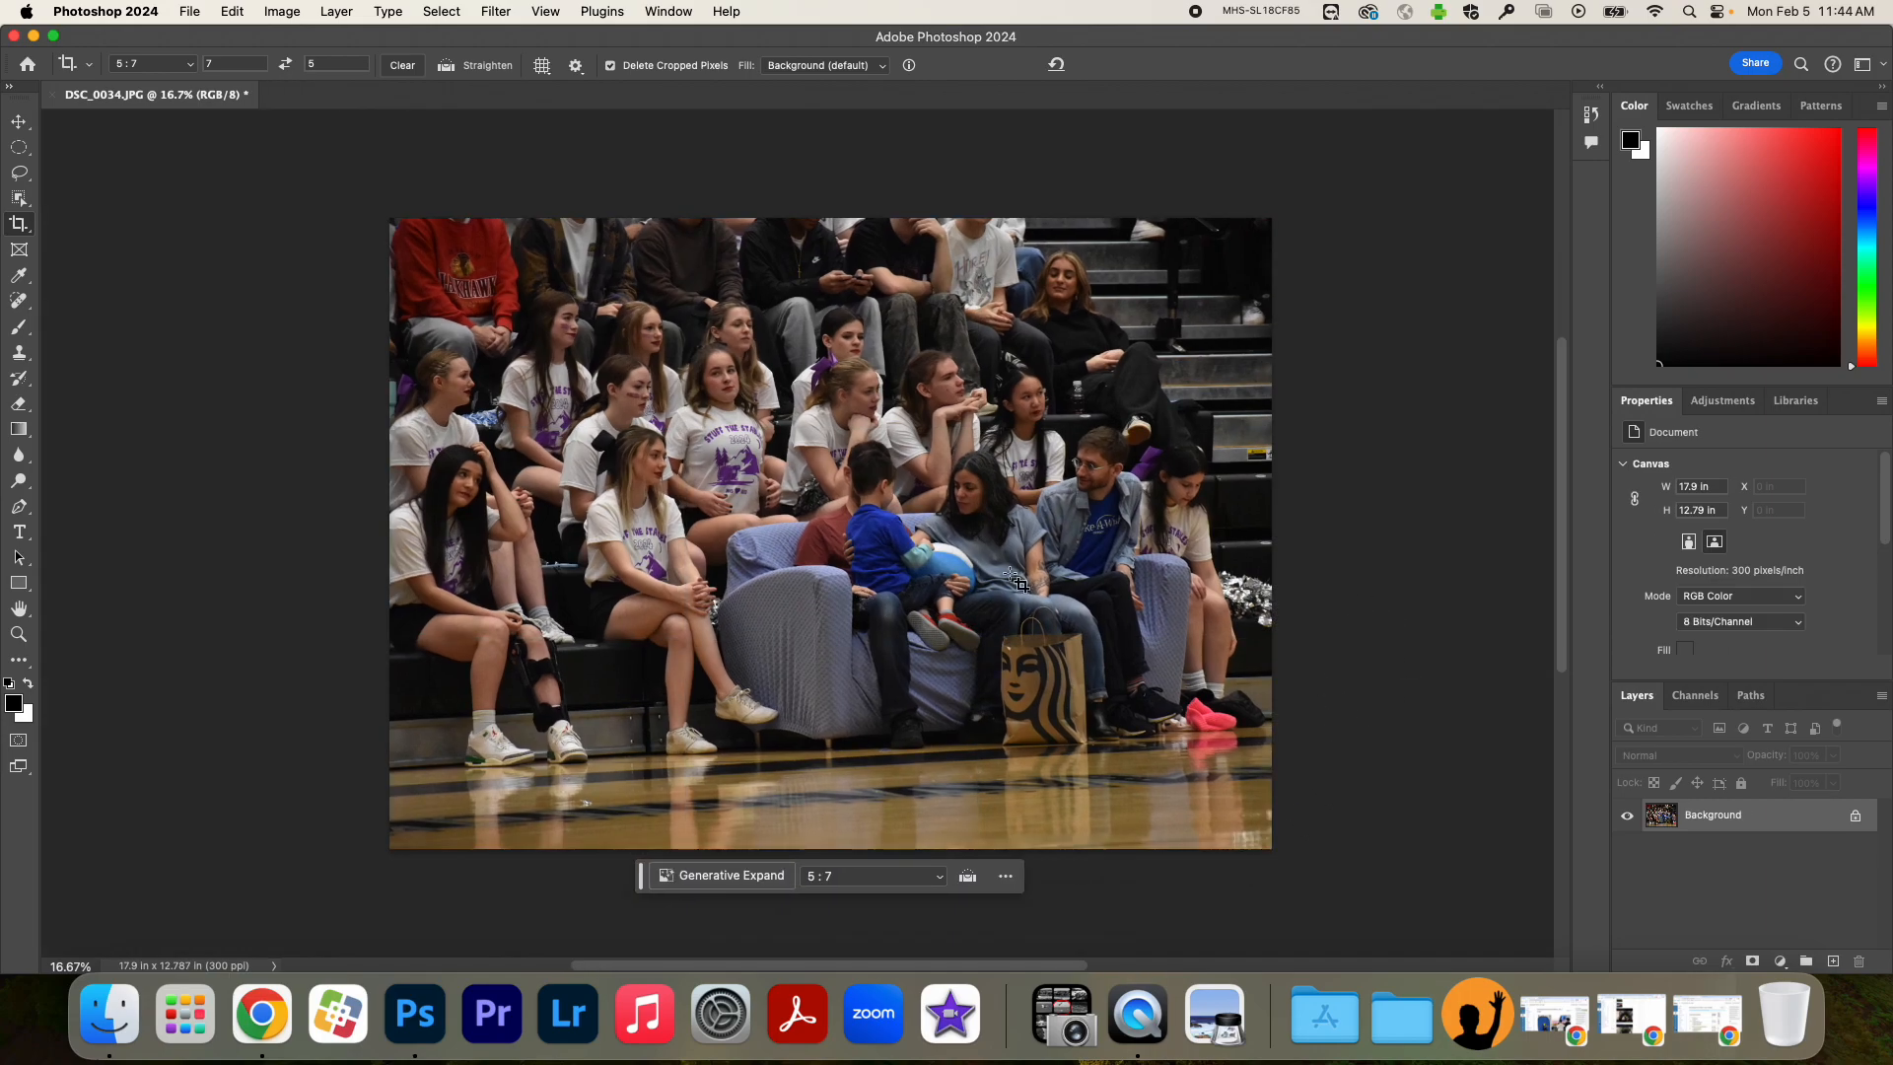
mouse_move(489, 199)
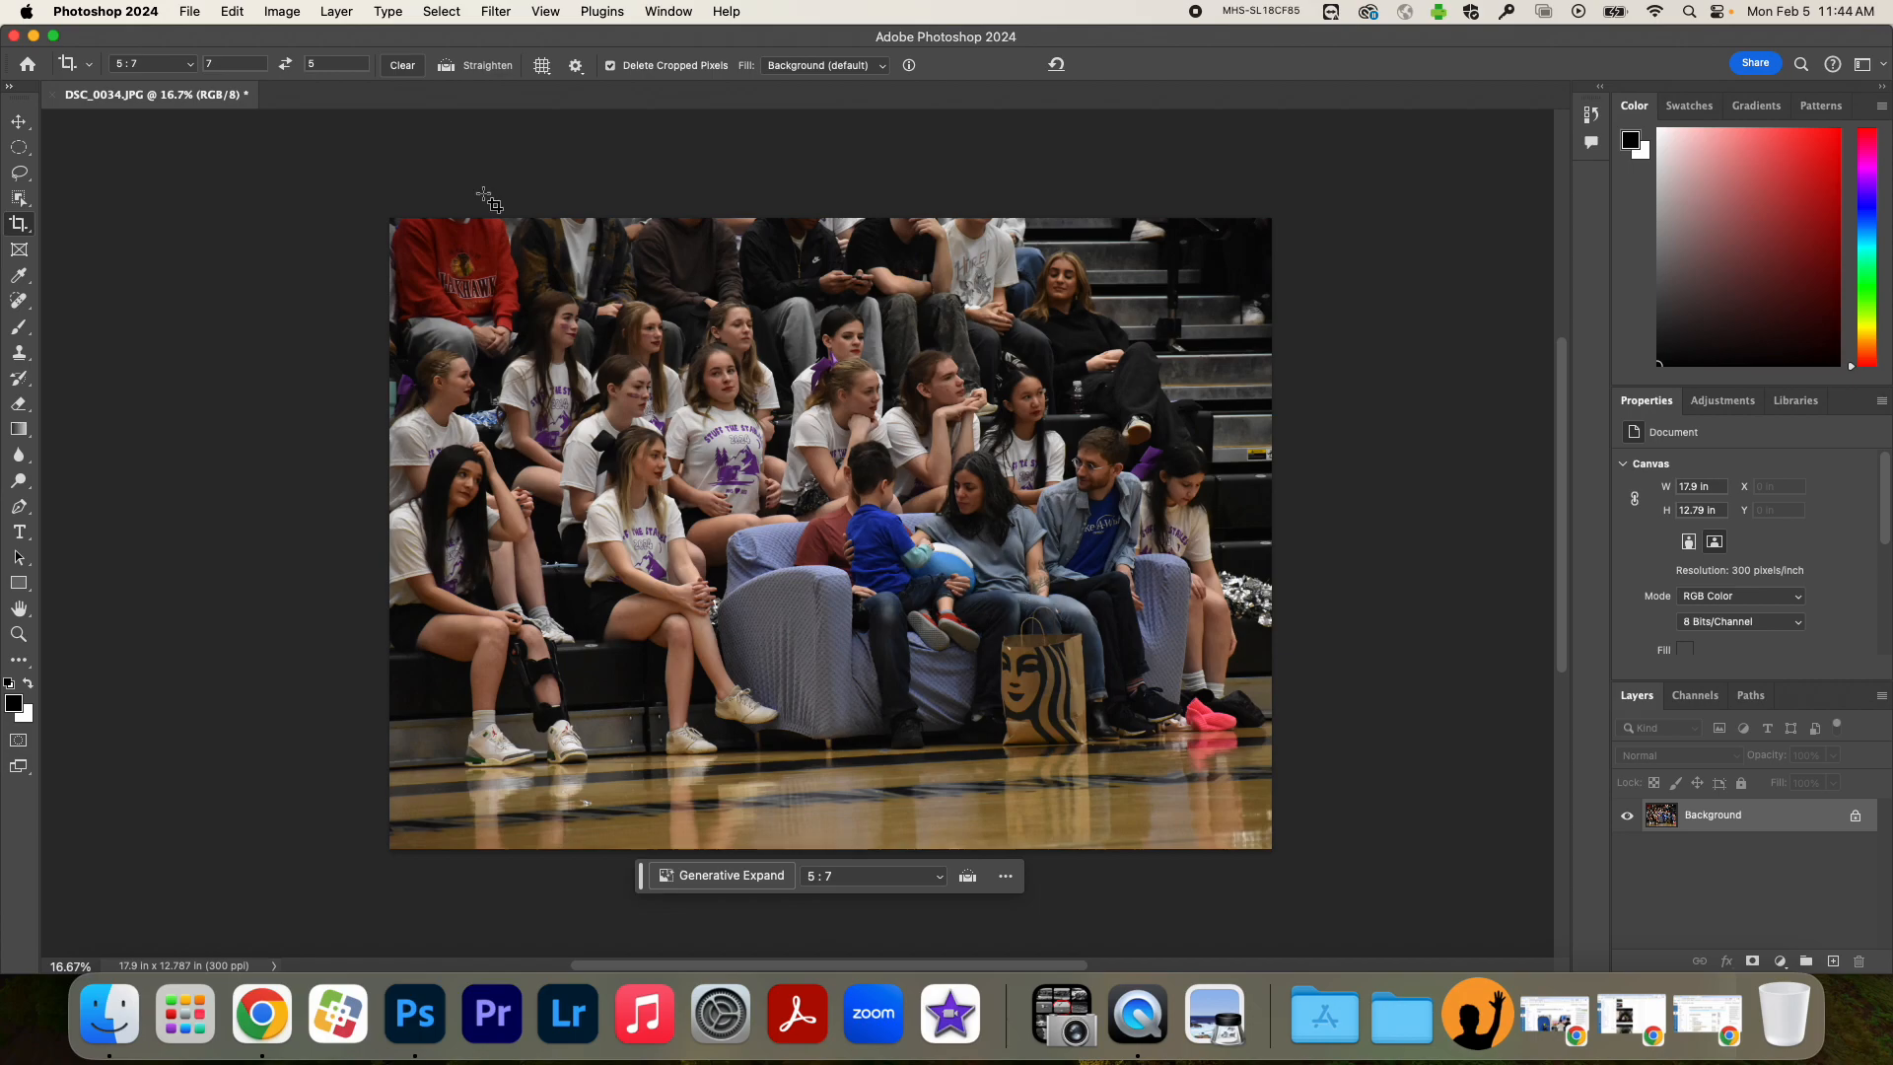
mouse_move(556, 408)
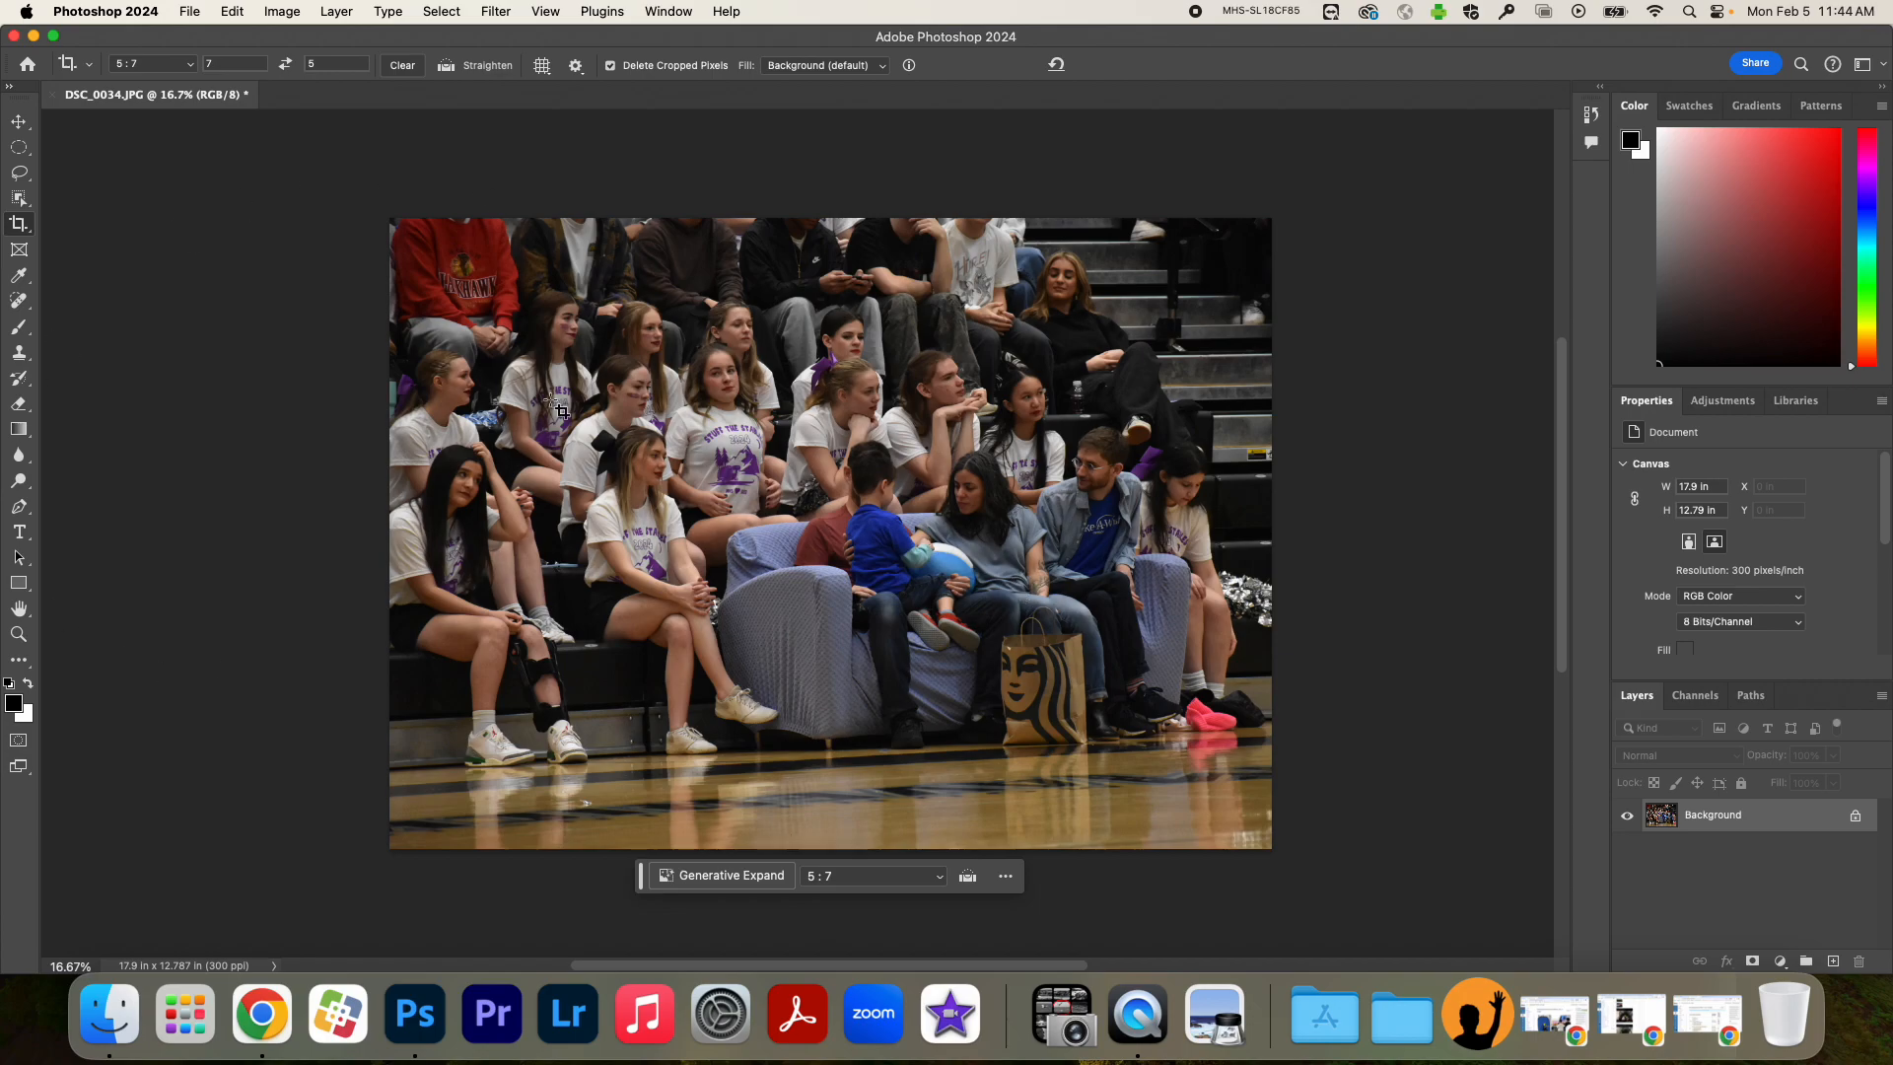
mouse_move(704, 10)
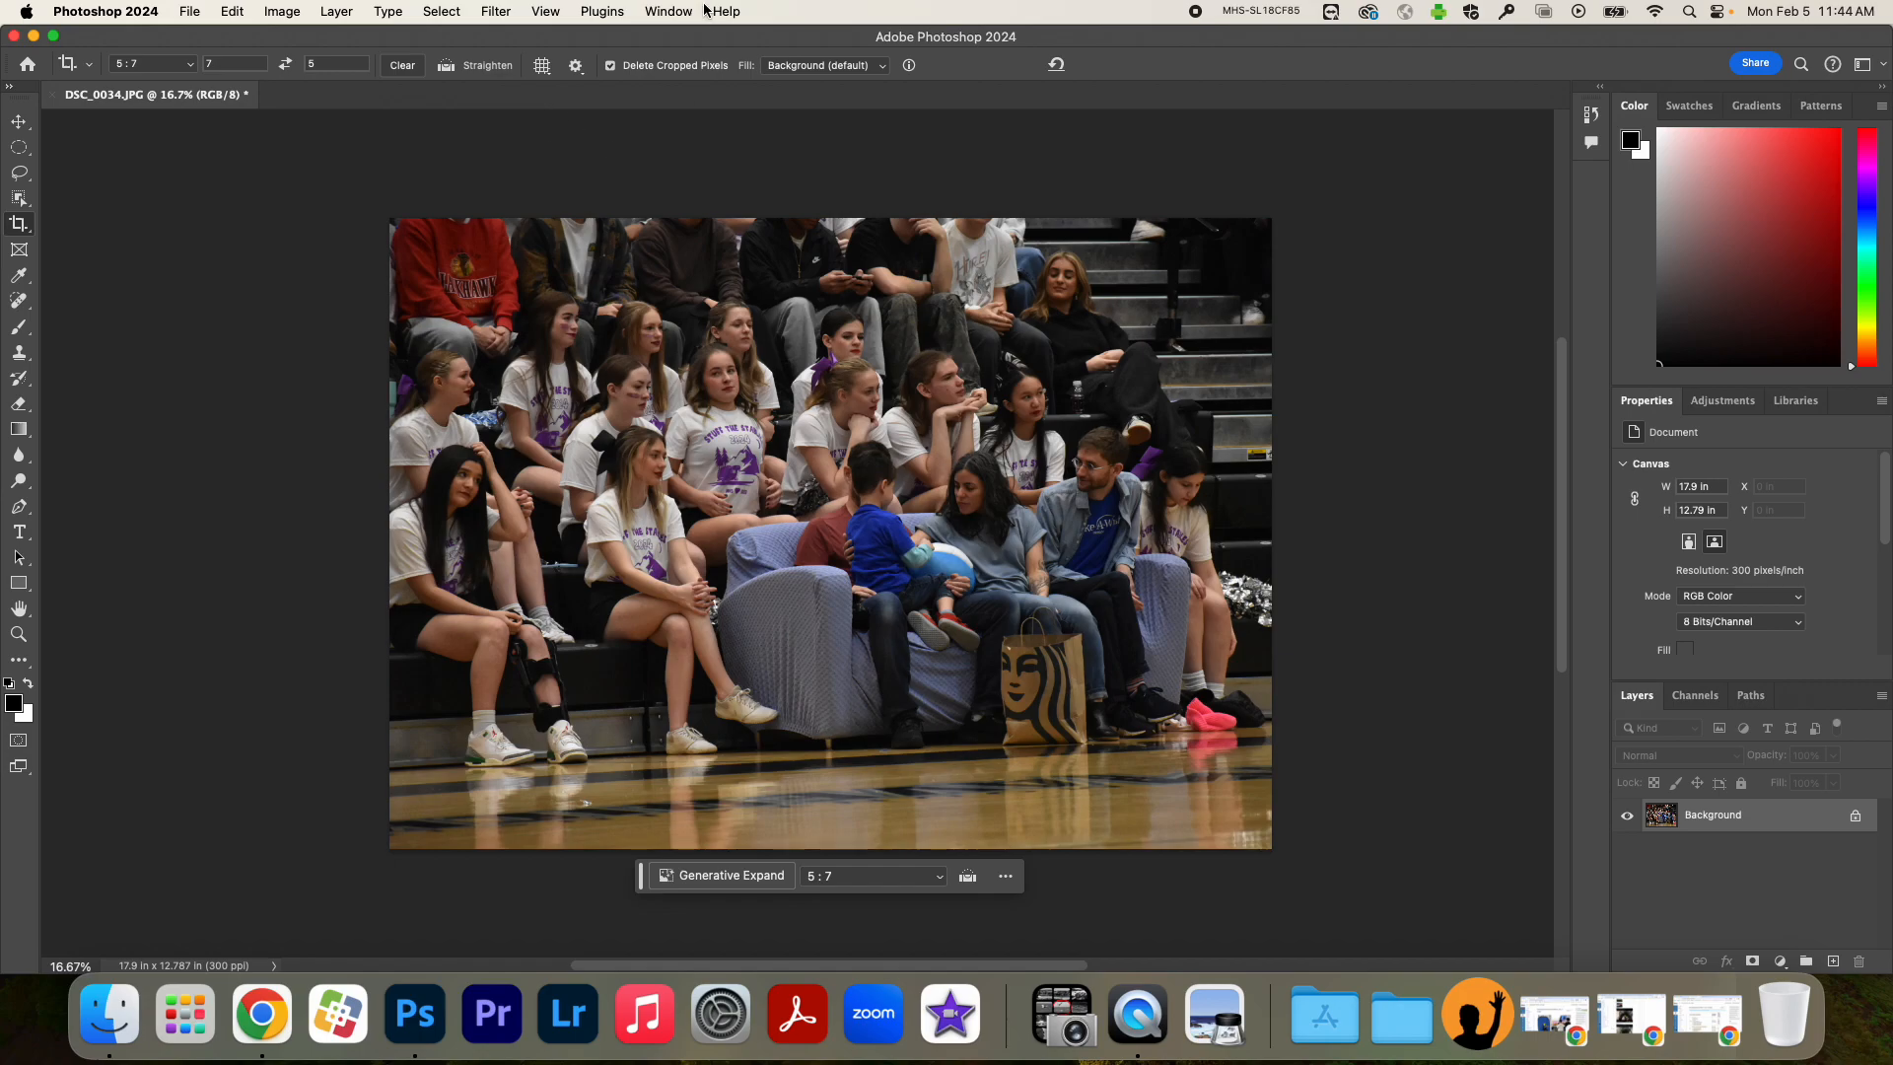
Open the cropped crowd photo in the Camera Raw Filter from the Filter menu.
left_click(495, 11)
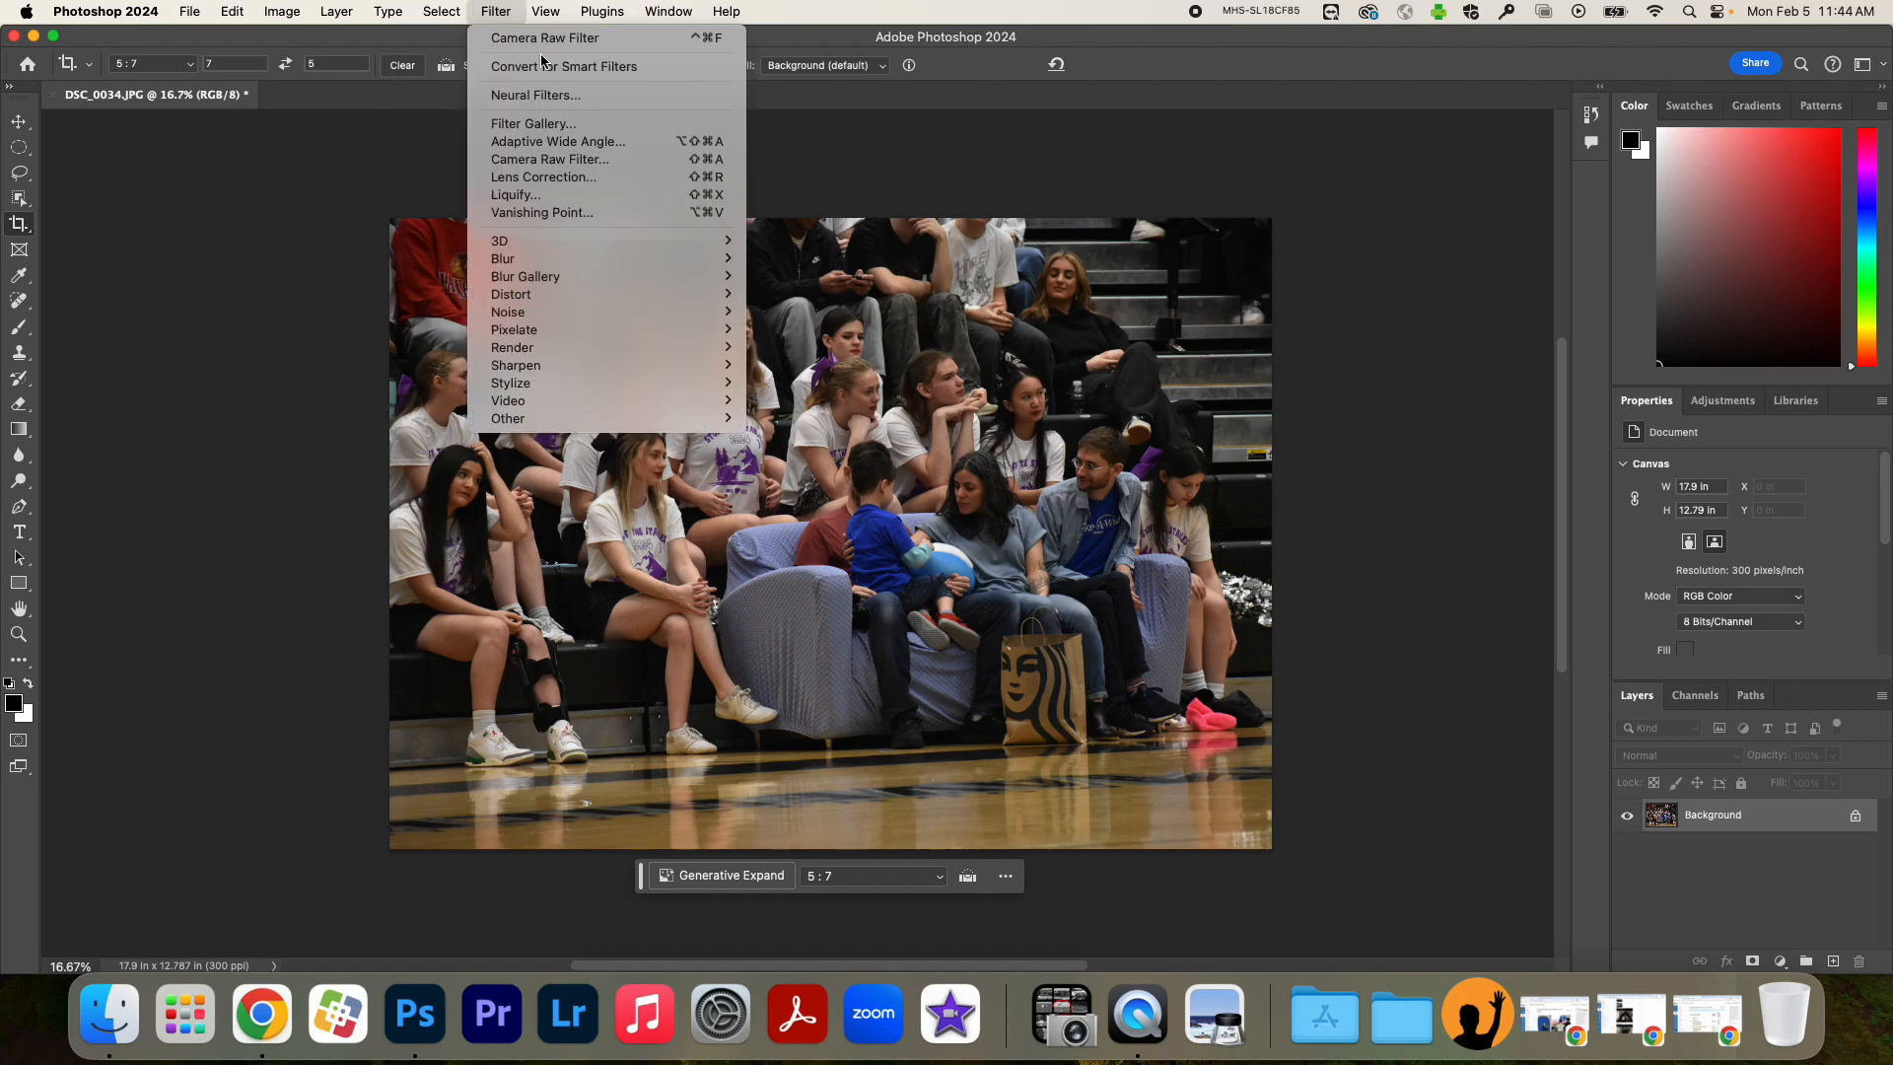
mouse_move(559, 37)
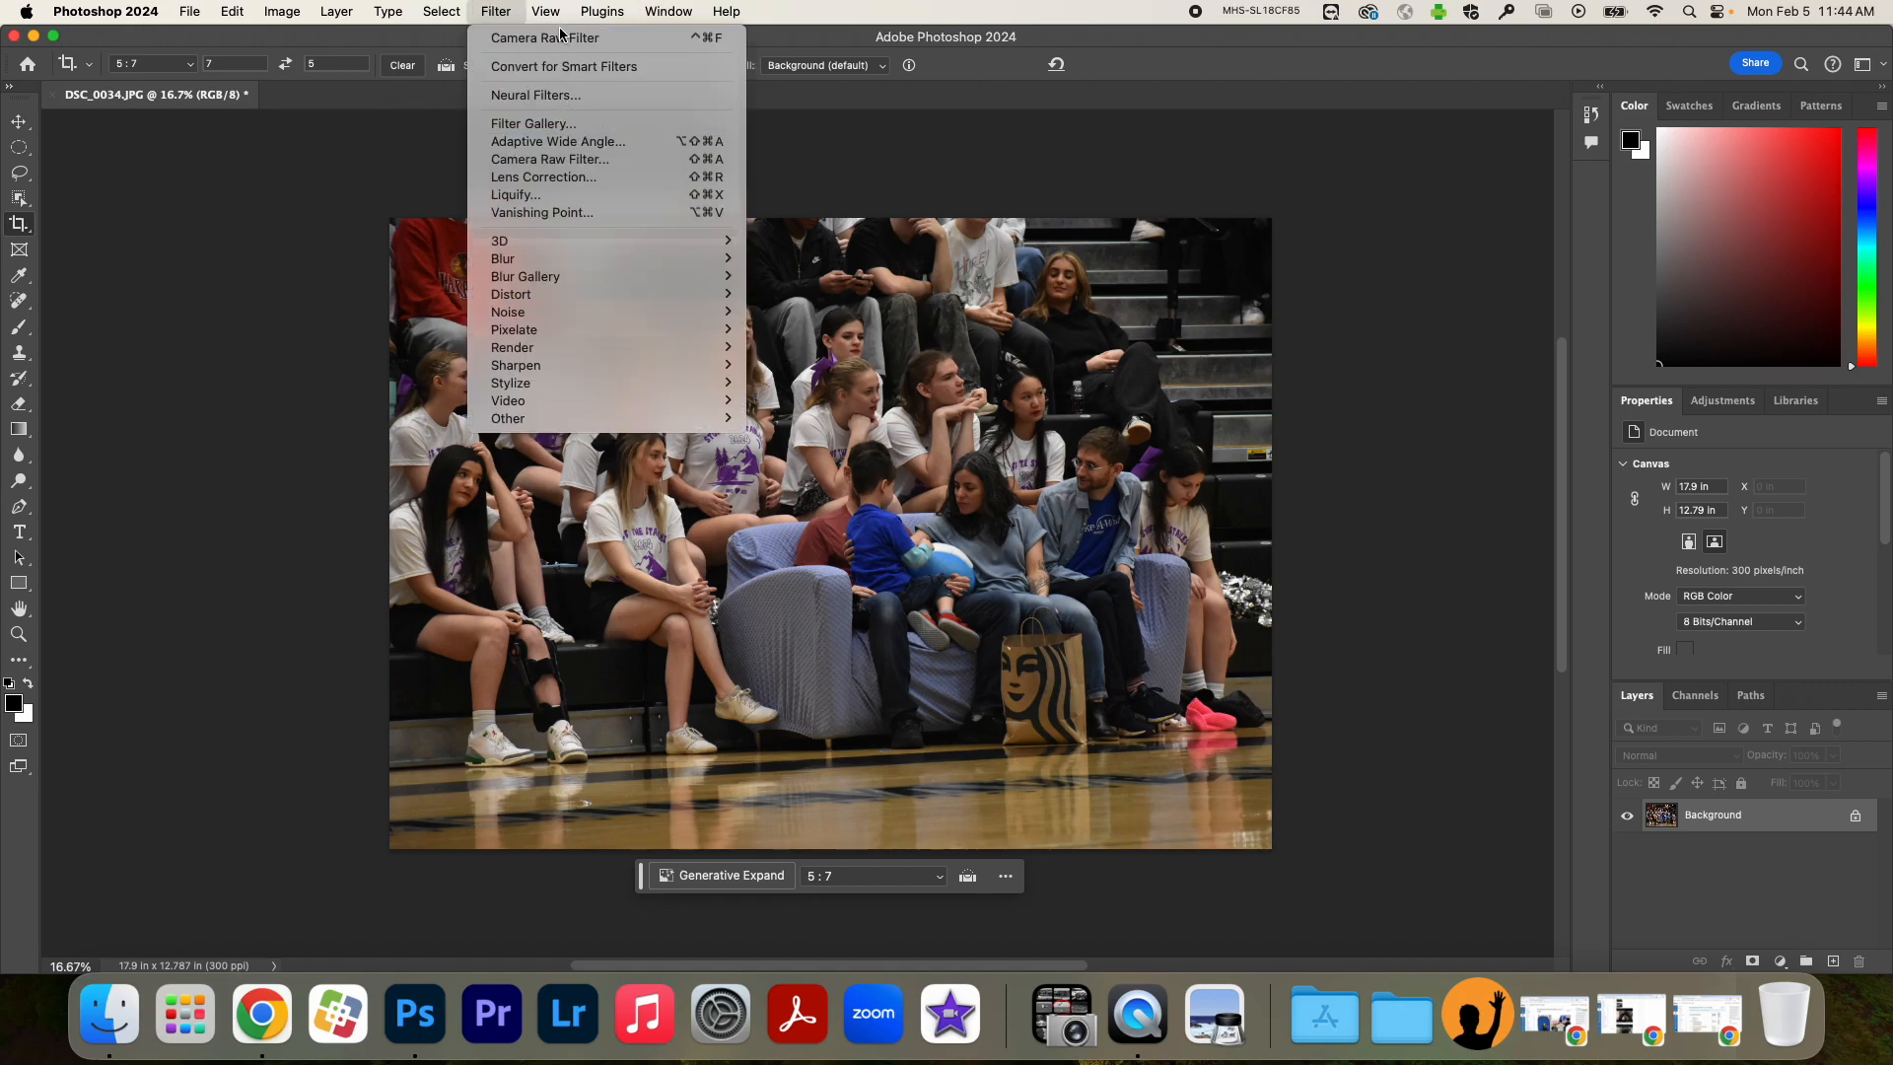
mouse_move(549, 158)
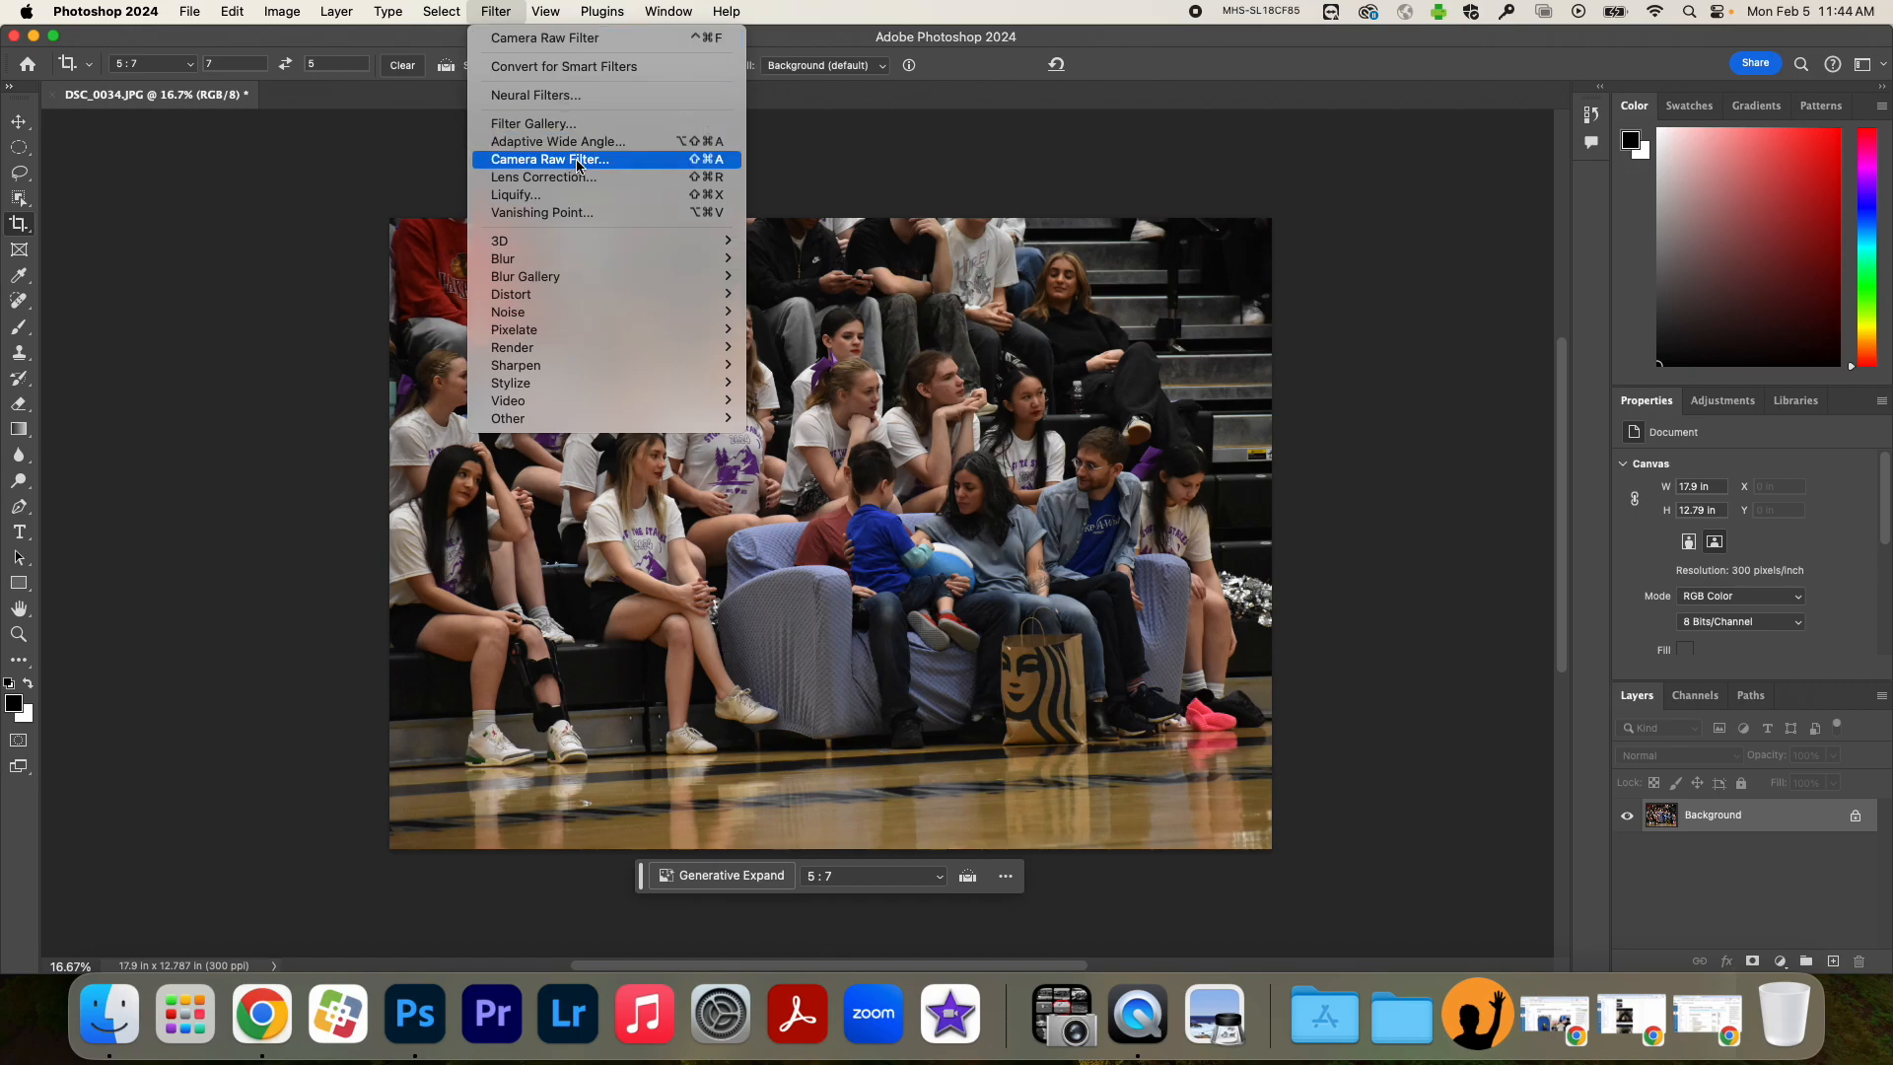
left_click(549, 158)
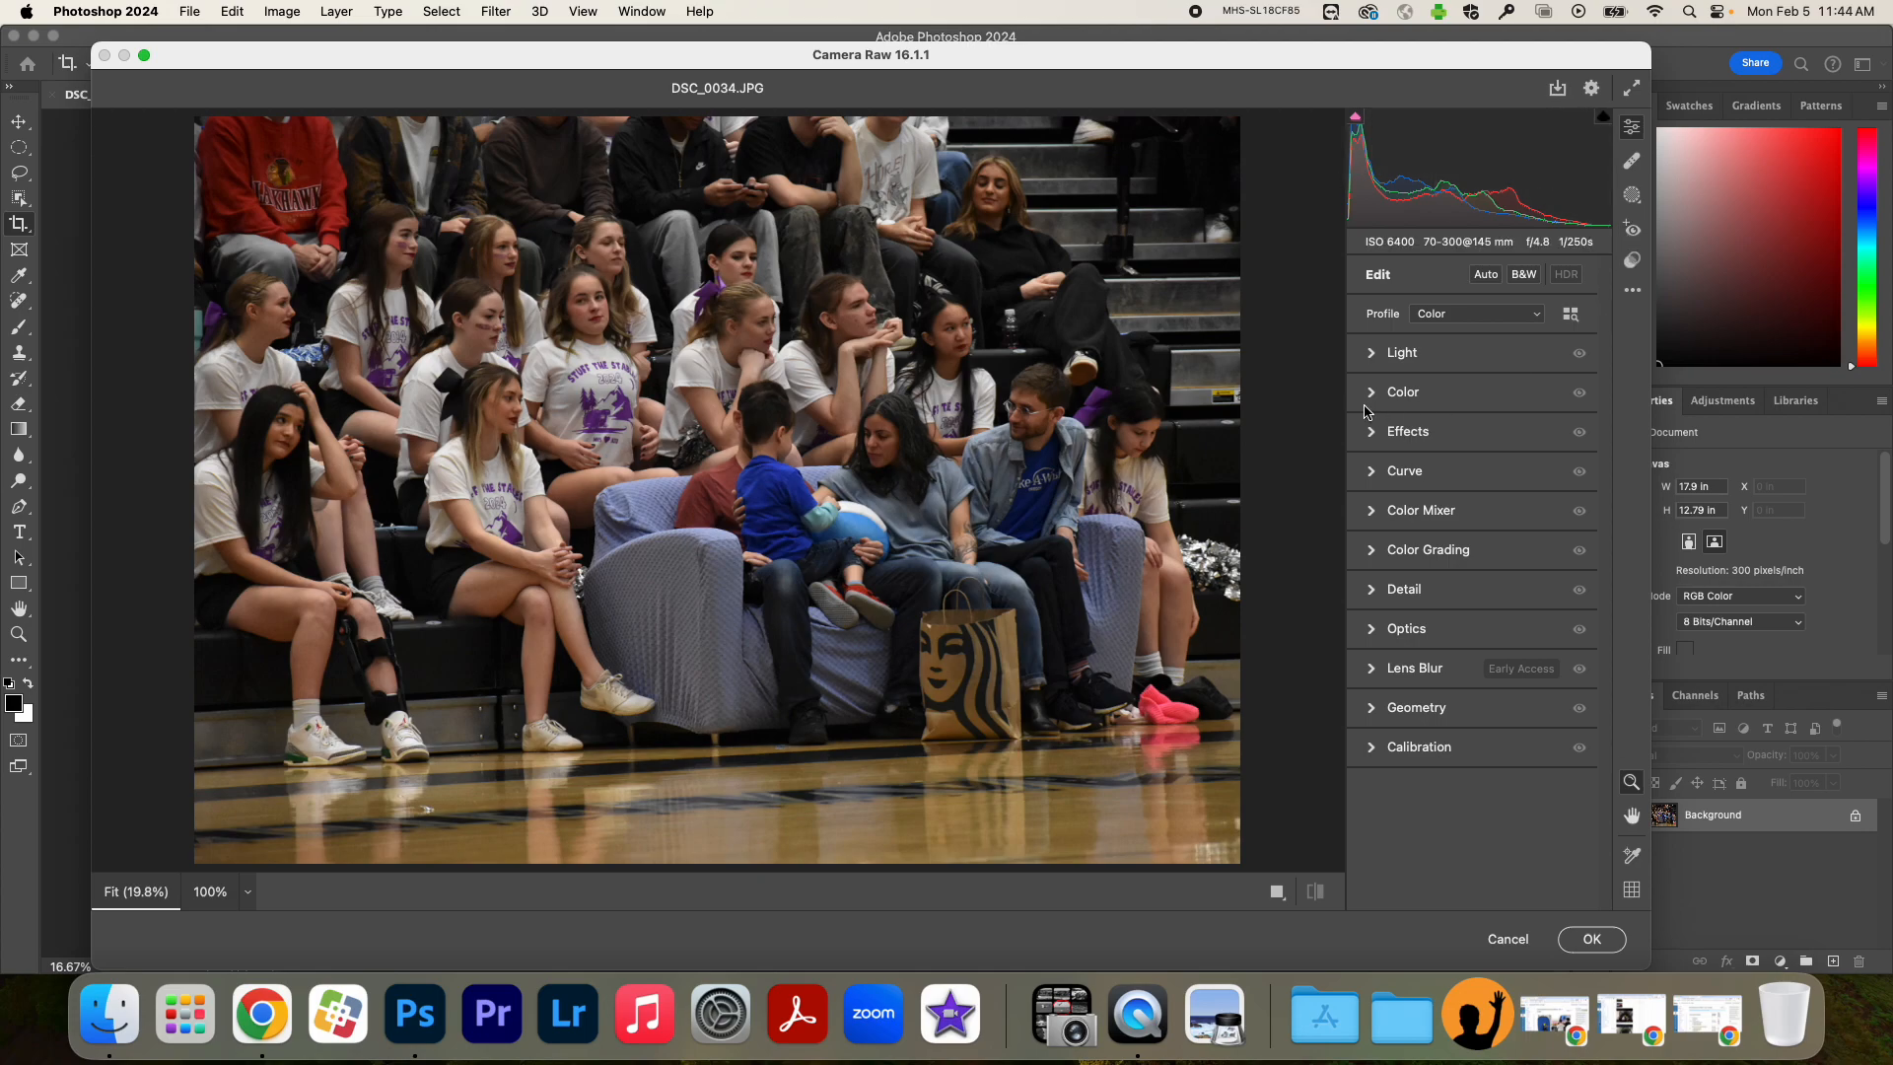
In the Color panel, try Auto, As Shot and eyedropper white balance, ending at Temperature -10, Tint -4.
left_click(1403, 392)
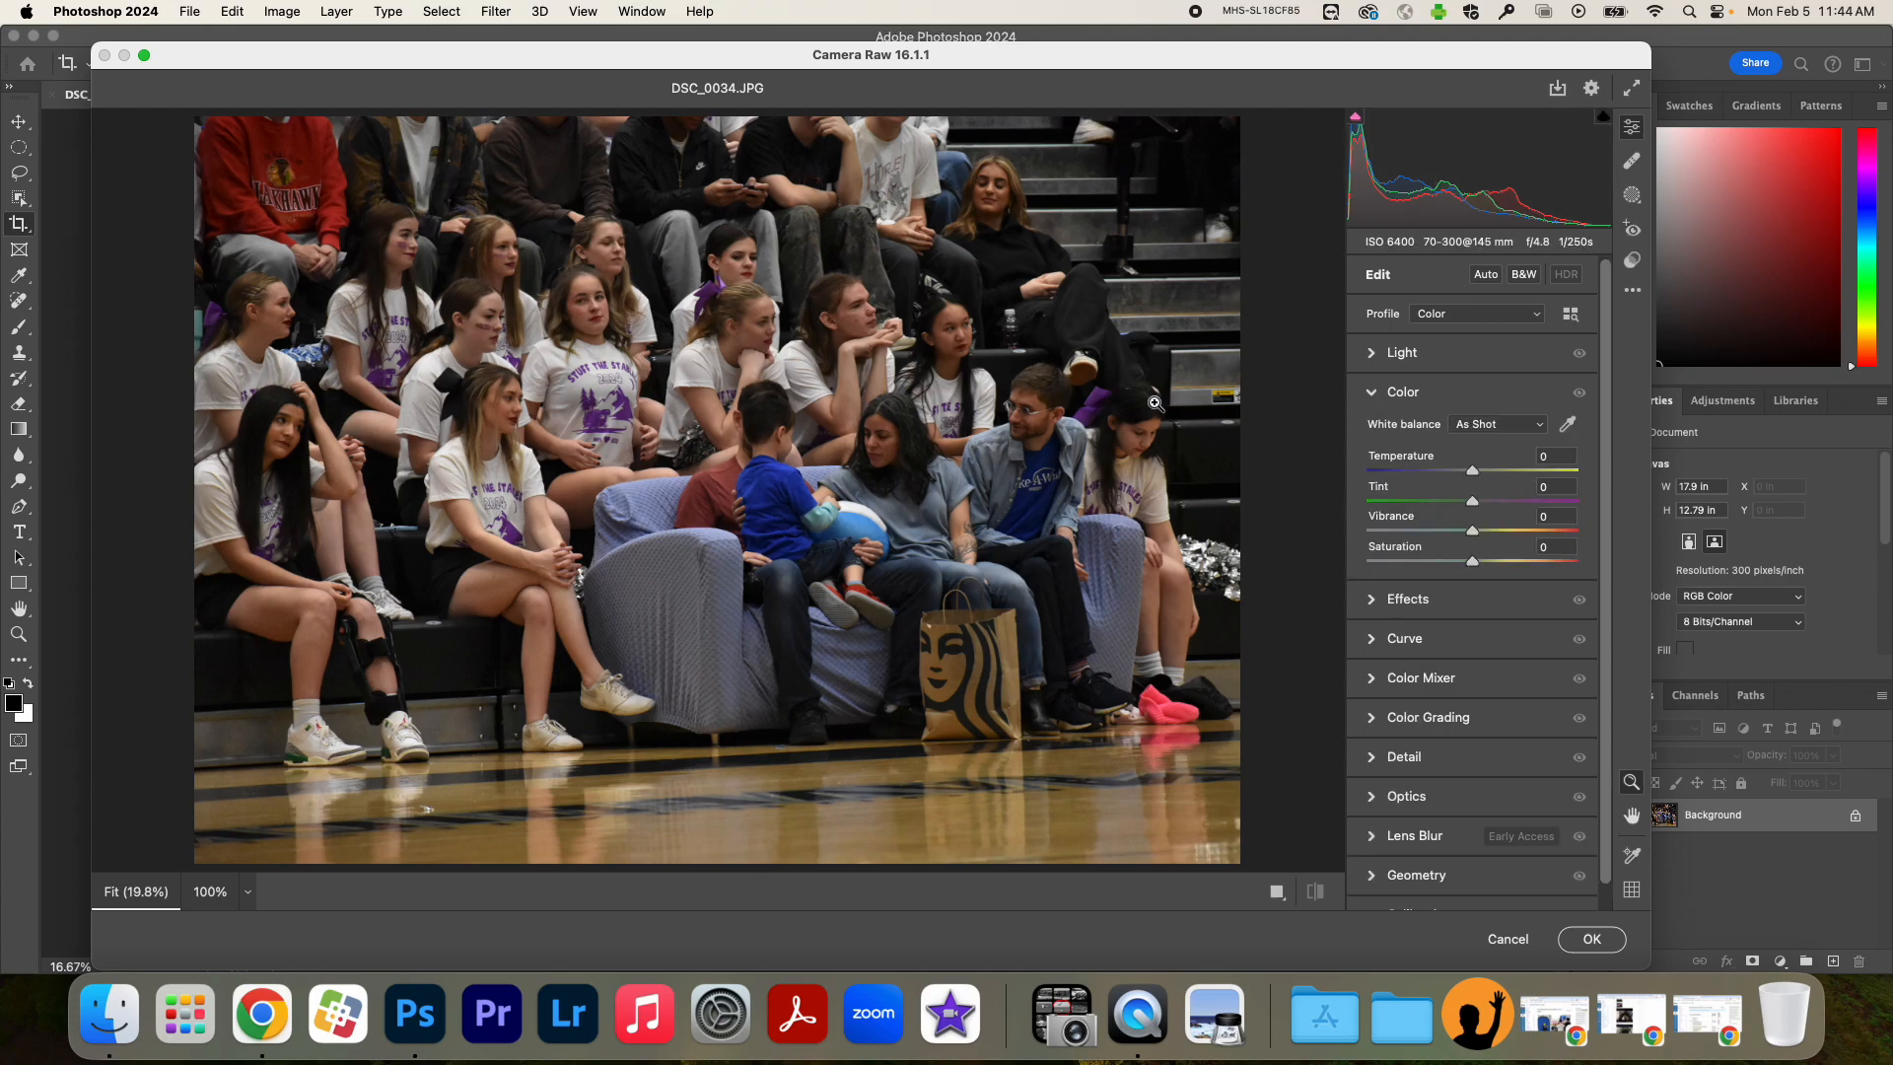
mouse_move(1606, 405)
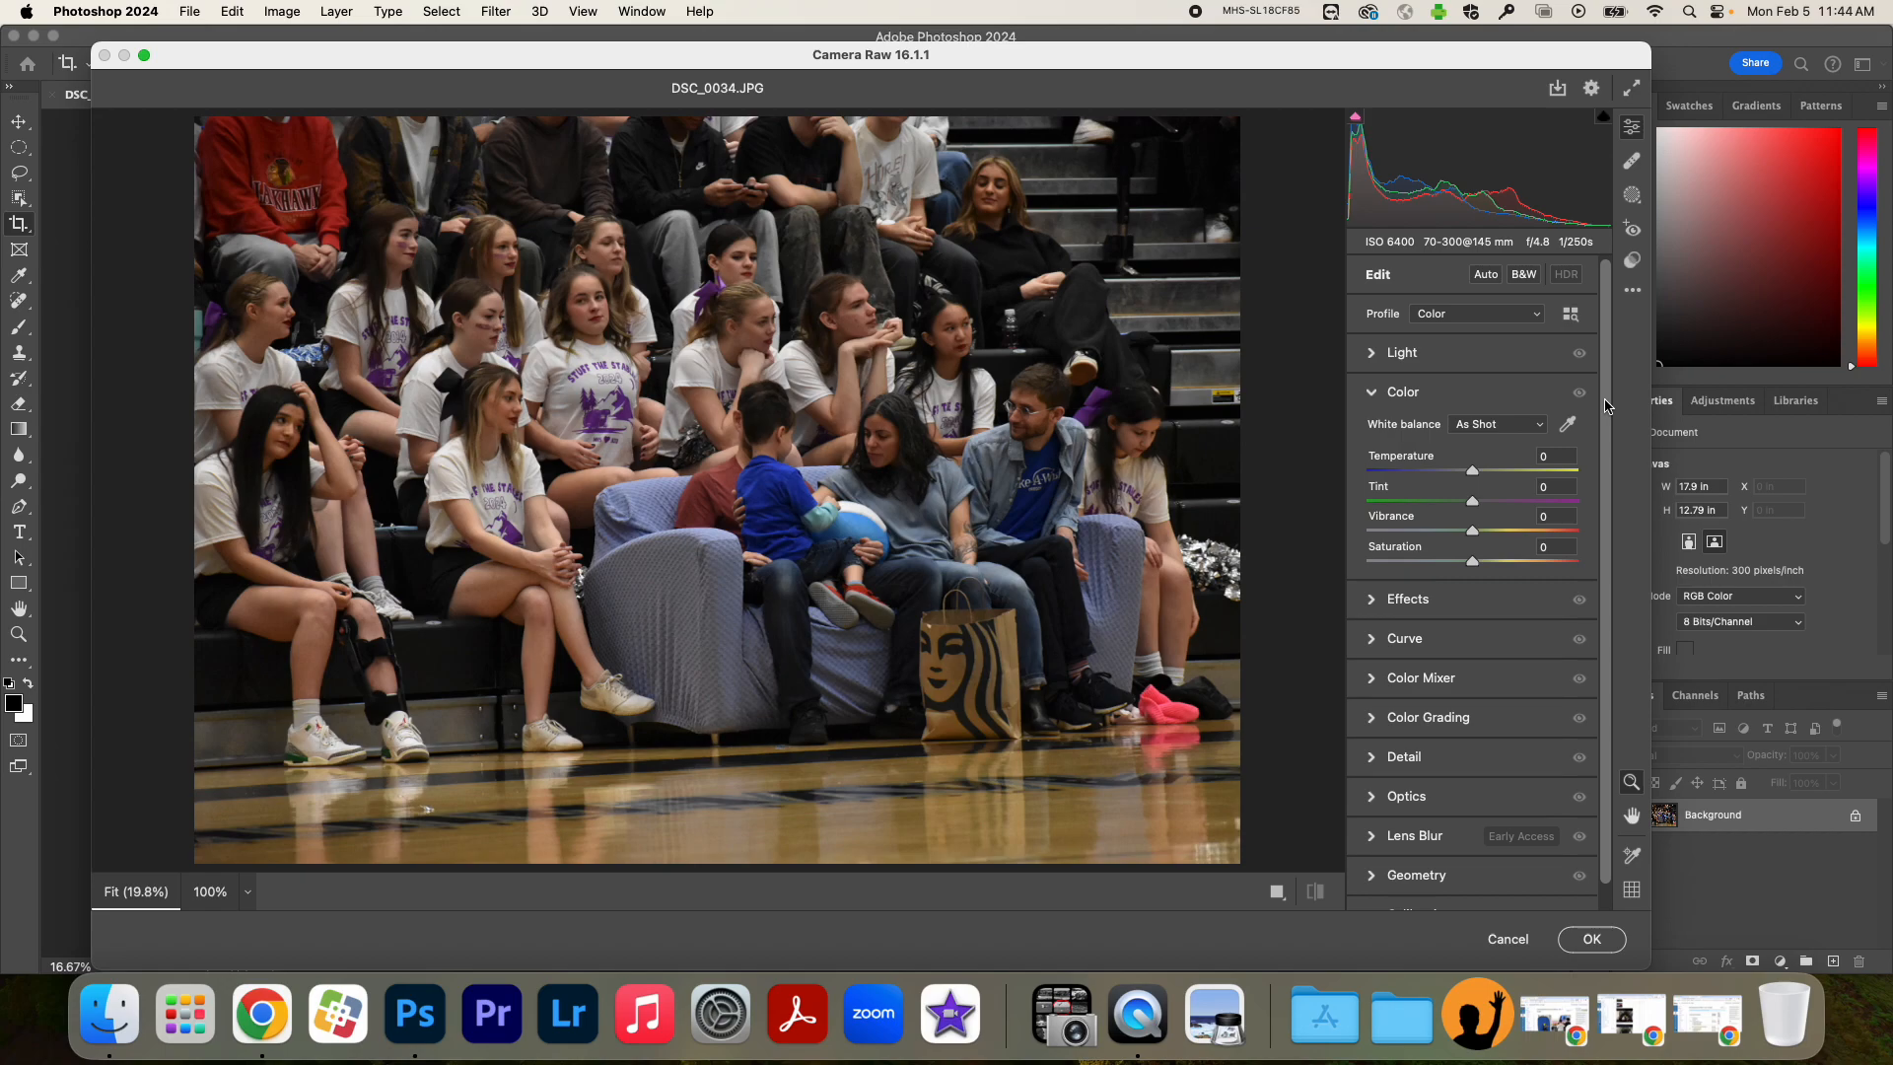
mouse_move(1478, 429)
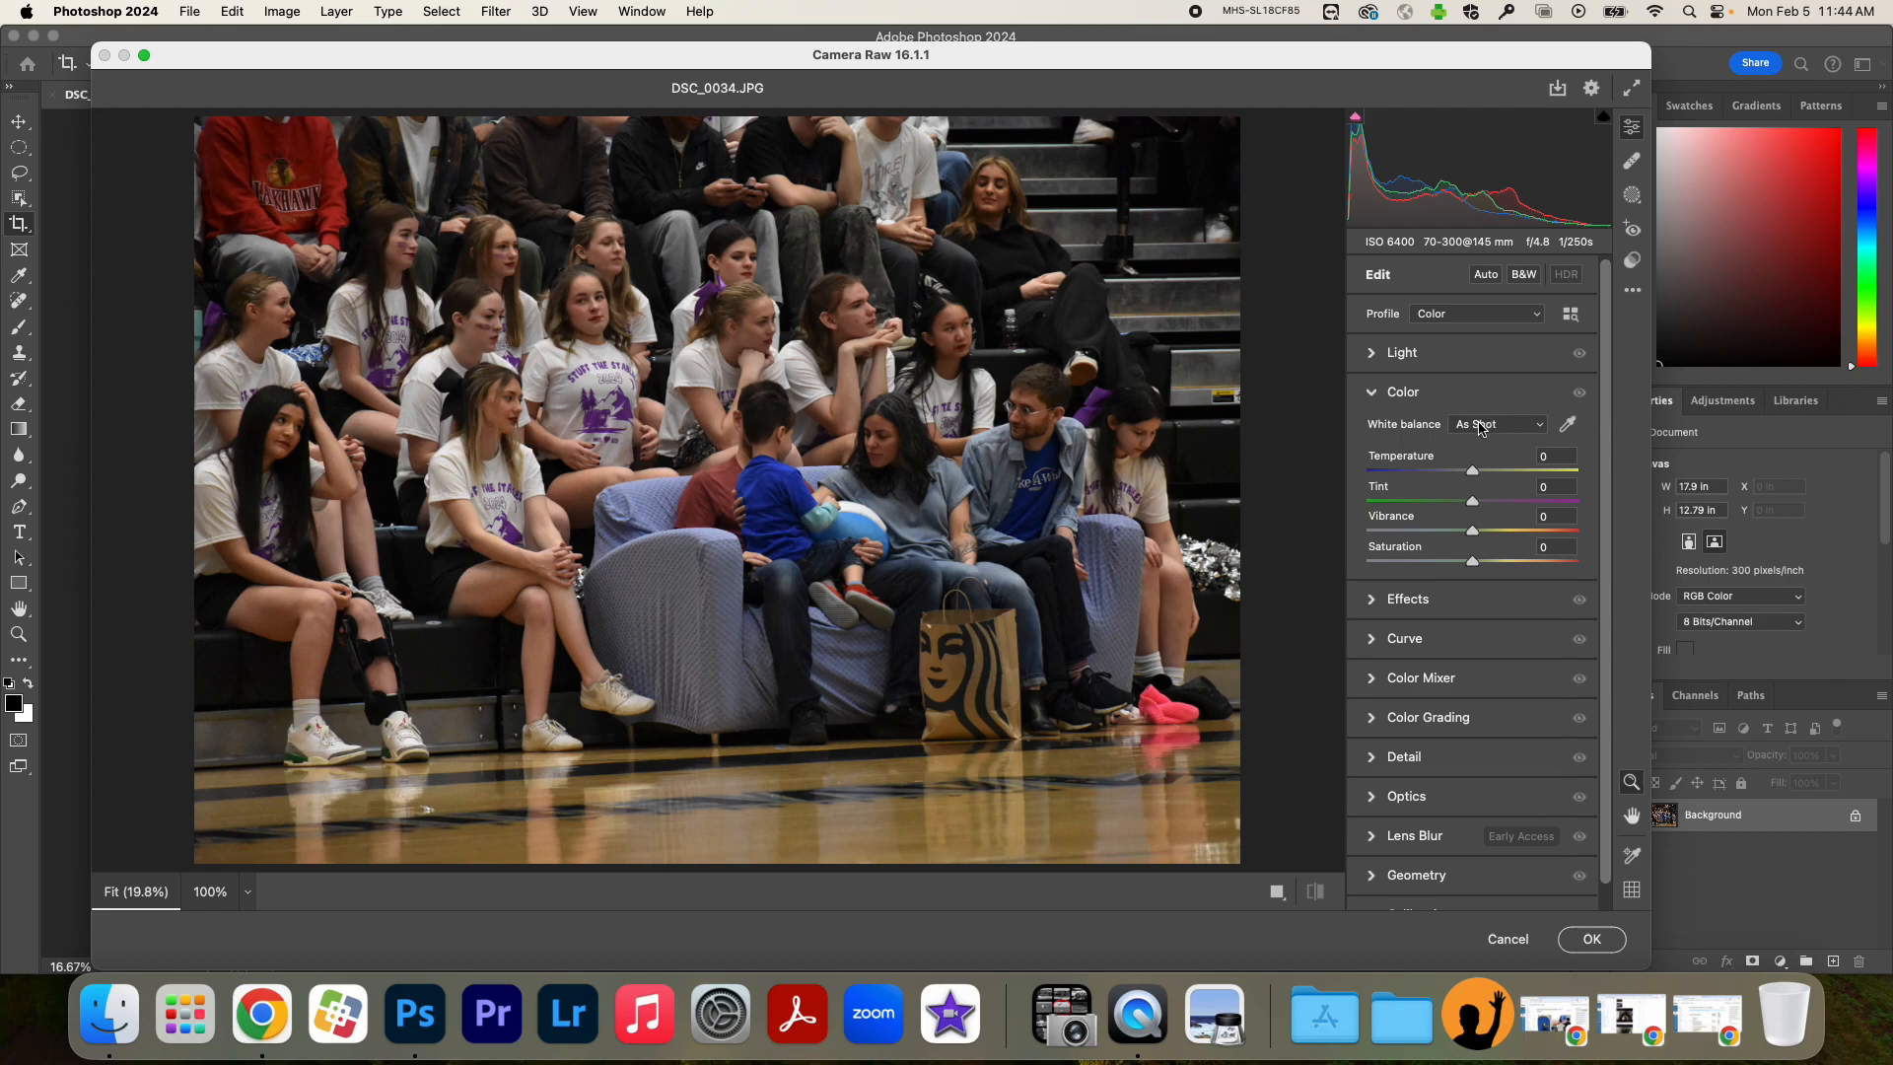
left_click(1494, 424)
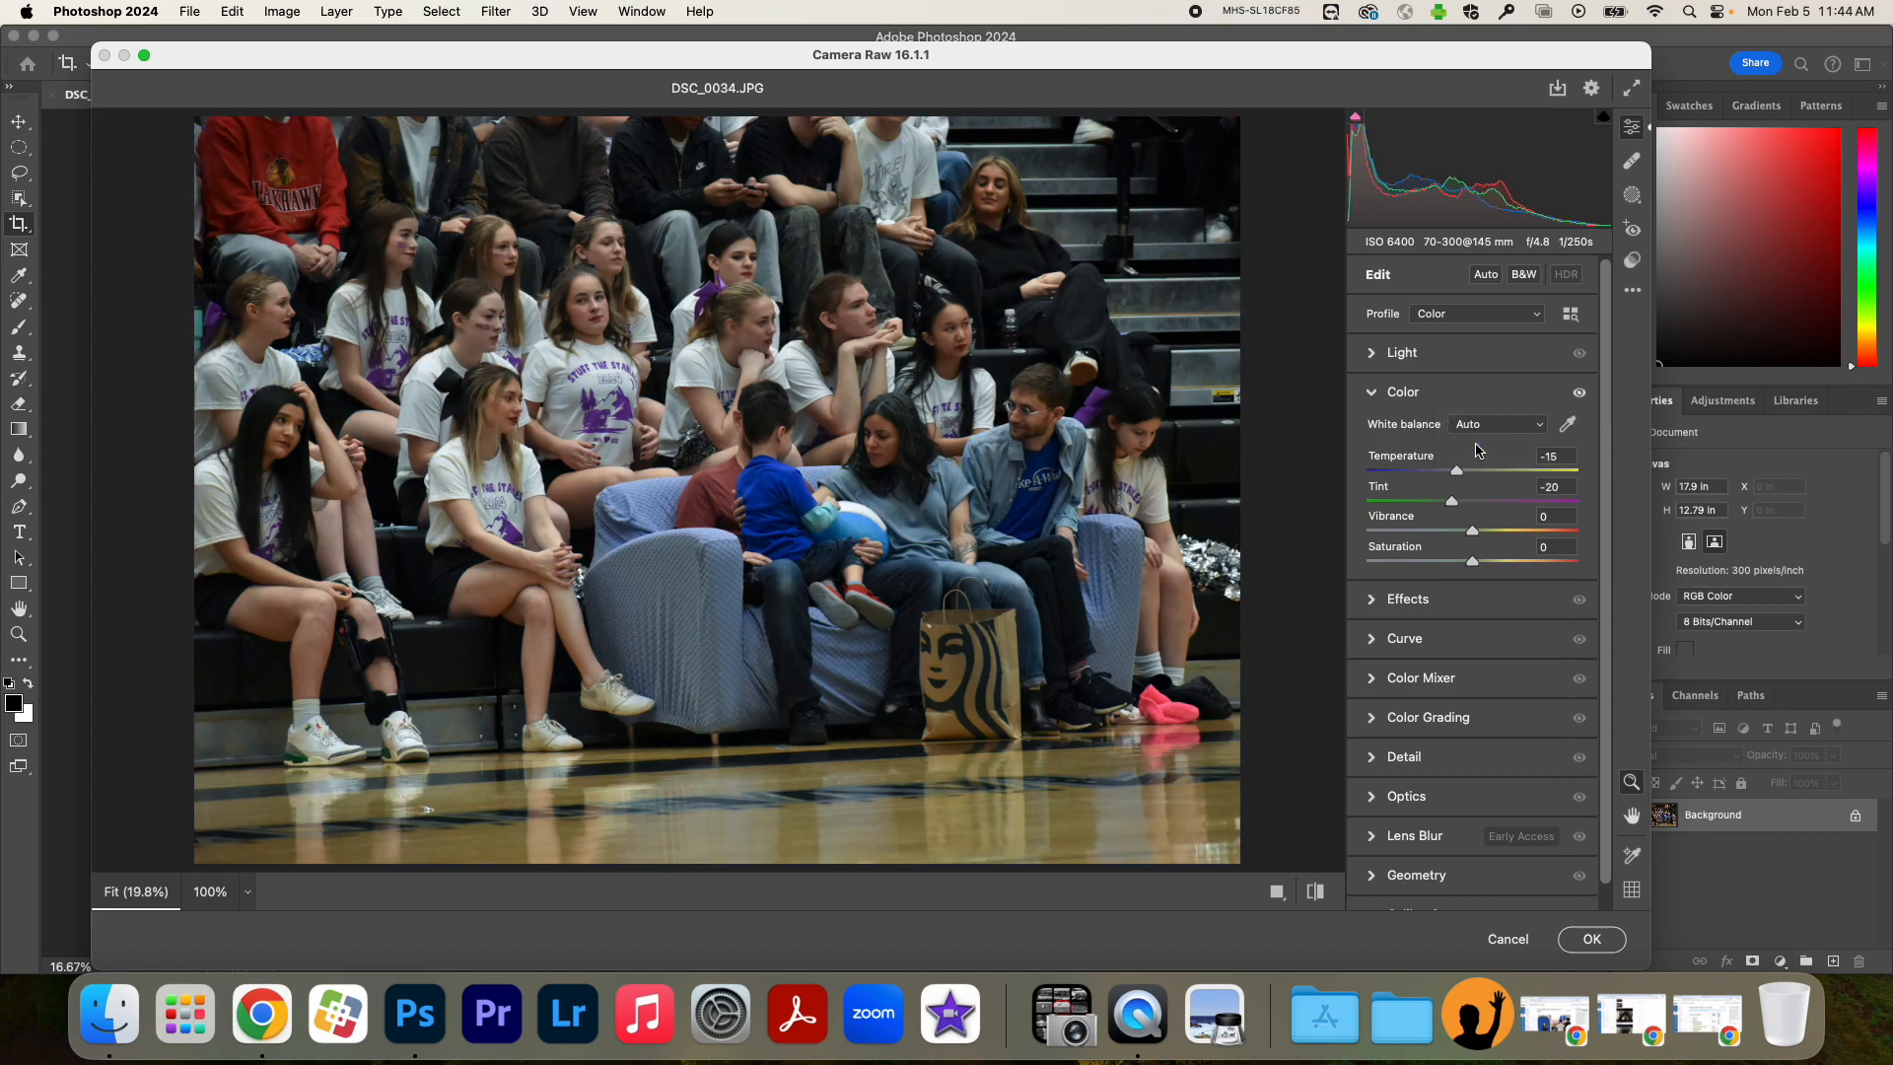
left_click(1496, 423)
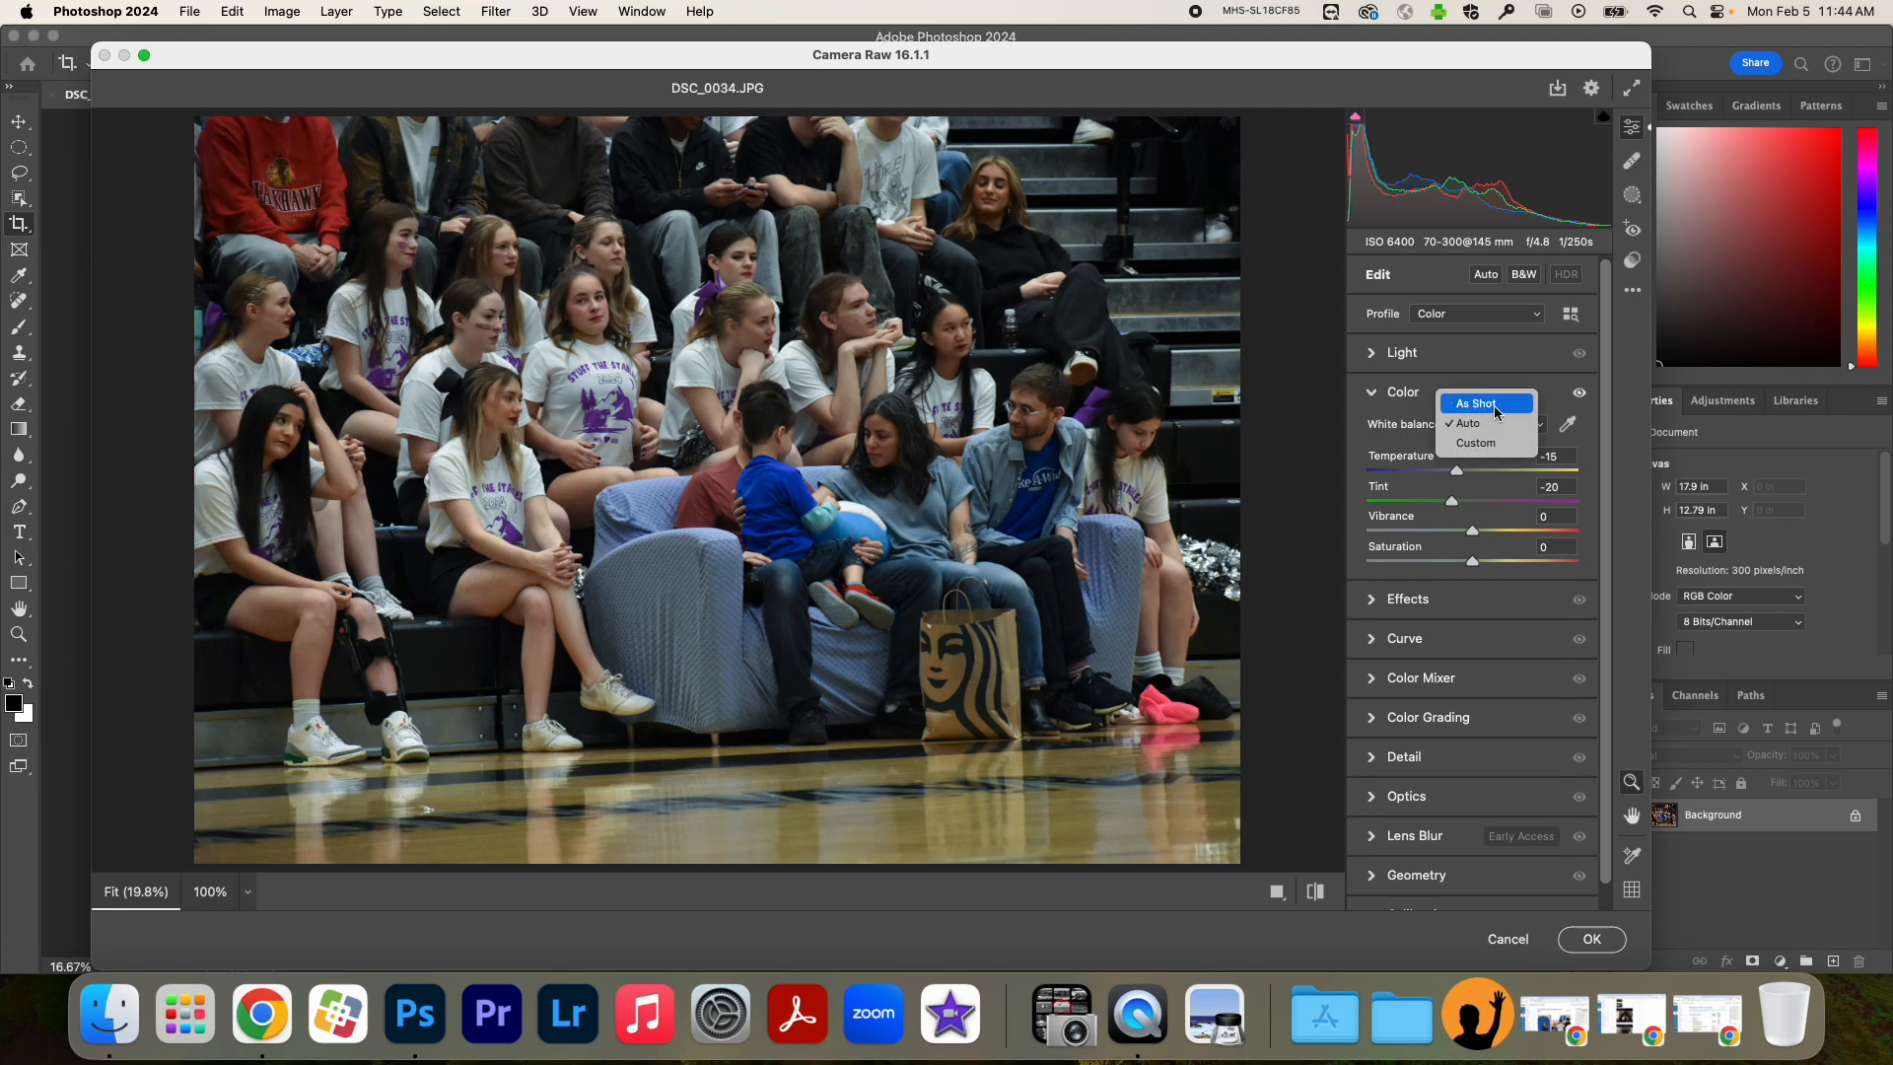
left_click(1474, 403)
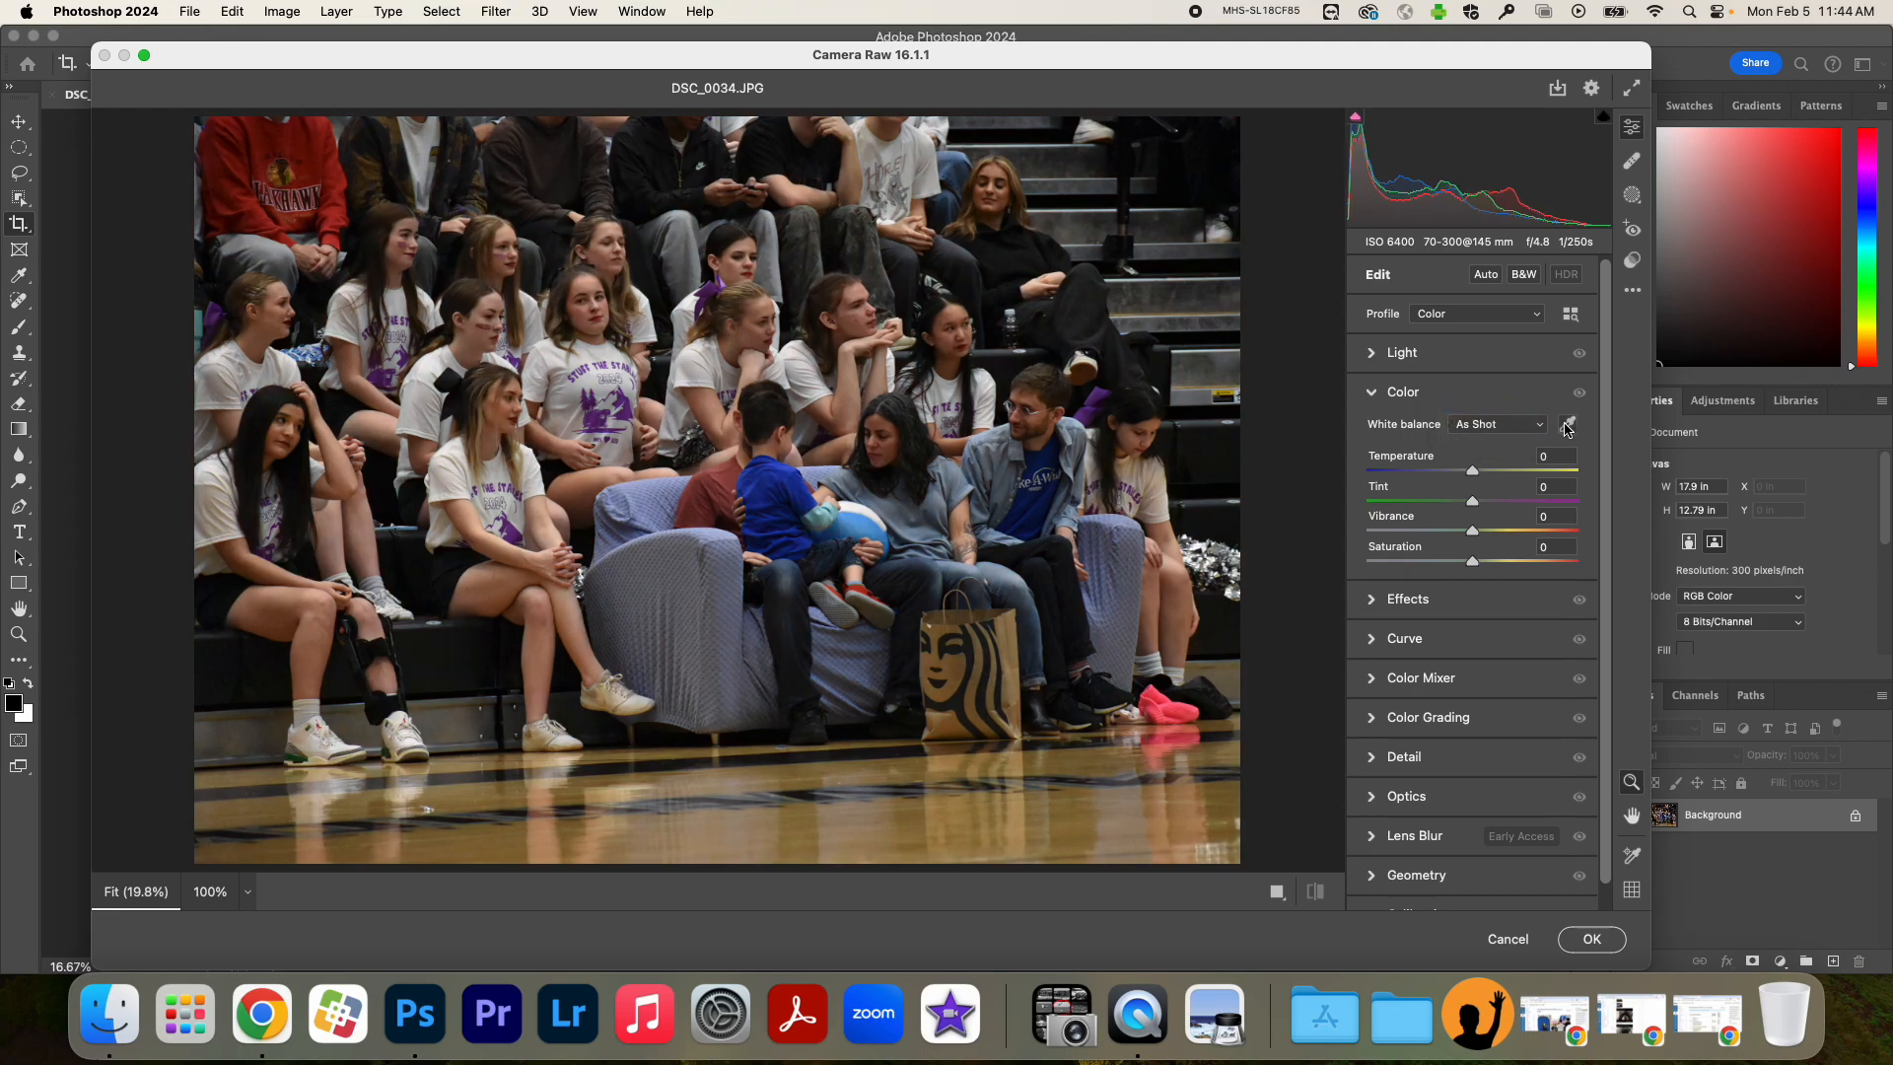
left_click(1567, 424)
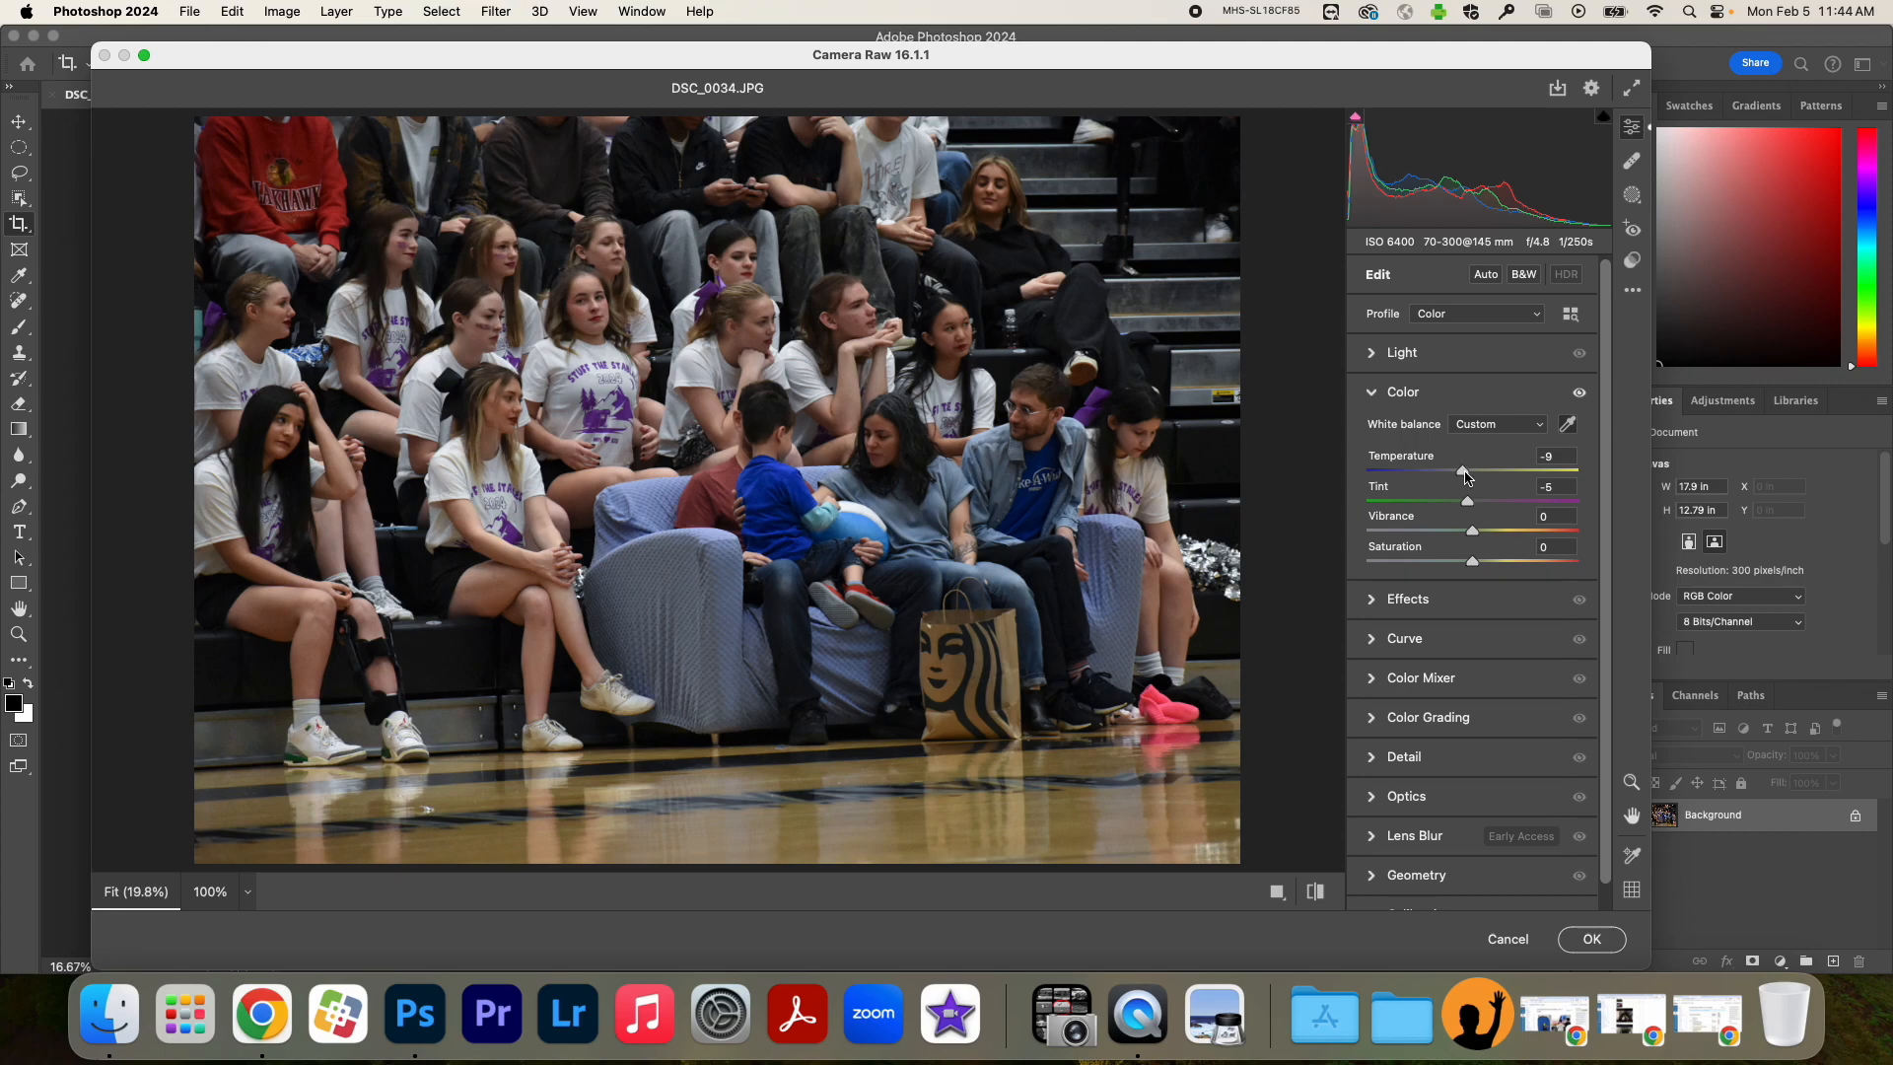
mouse_move(1469, 505)
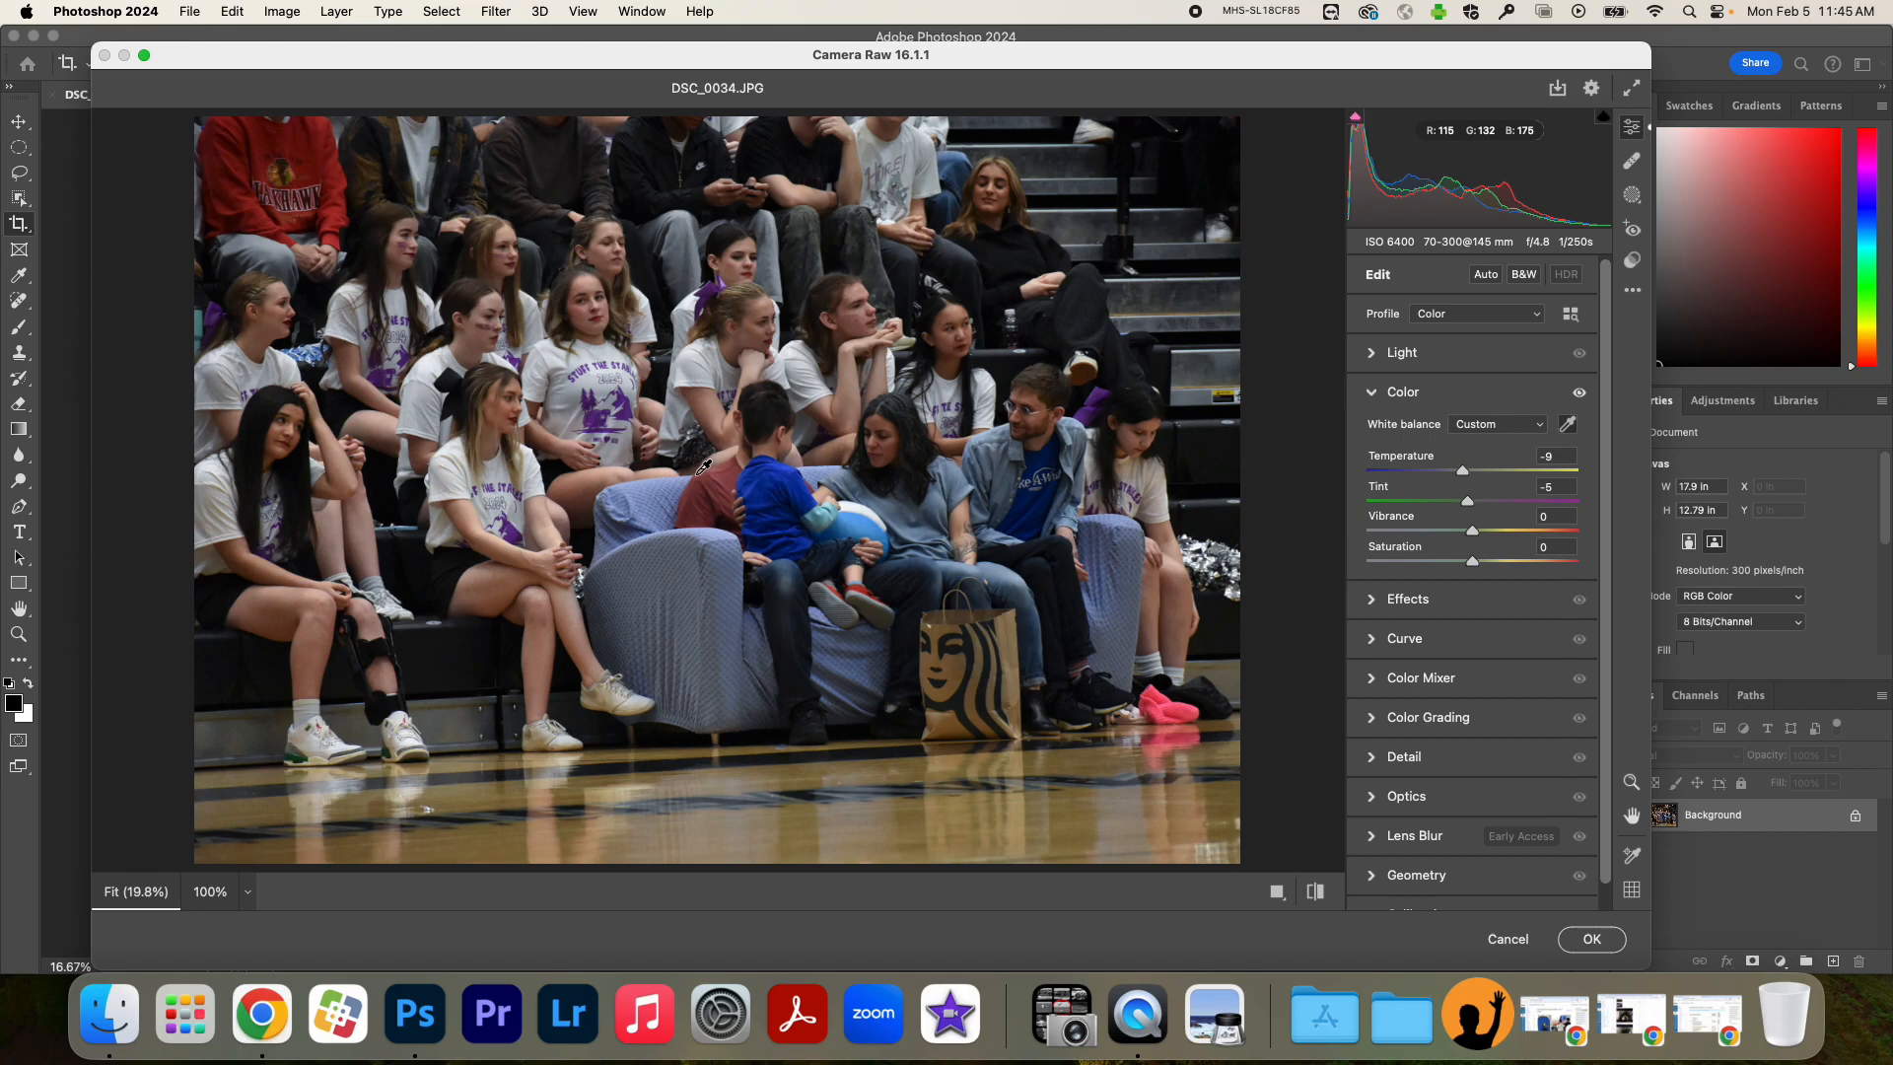
mouse_move(1493, 471)
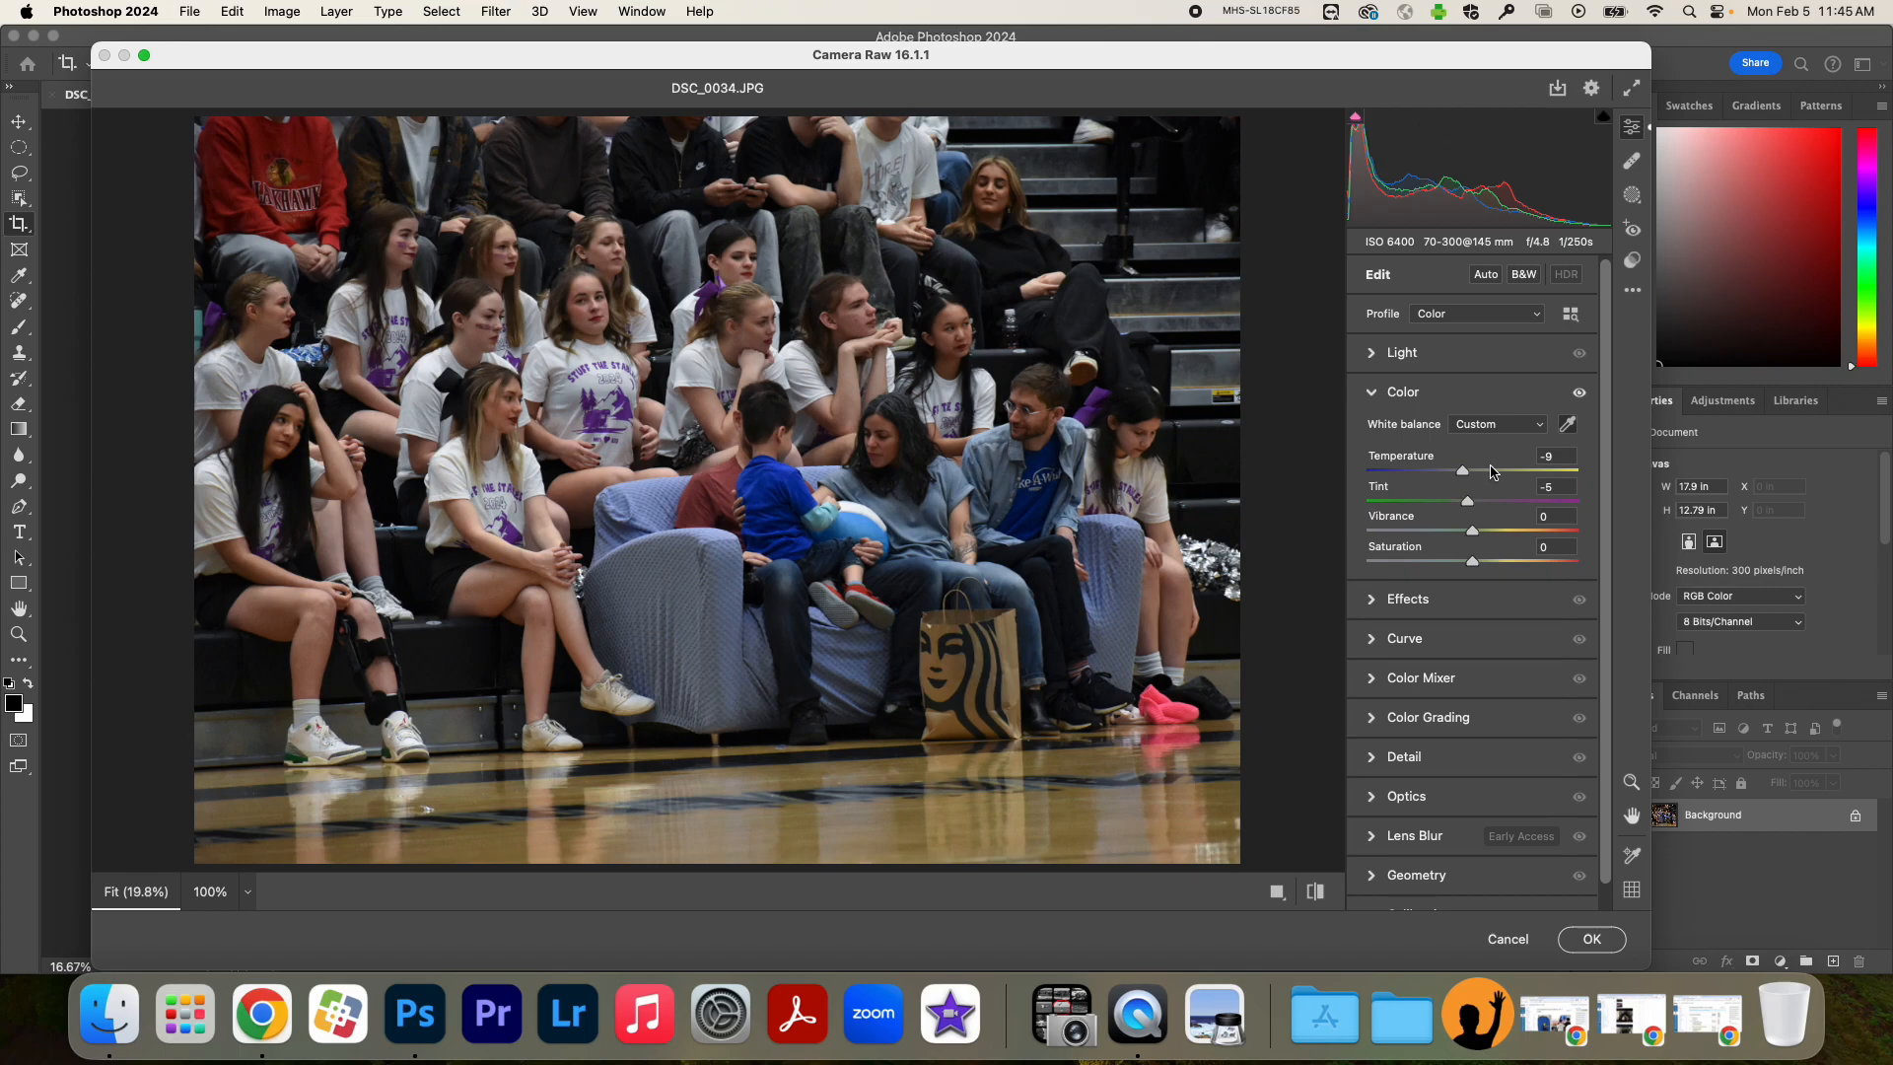
mouse_move(1537, 470)
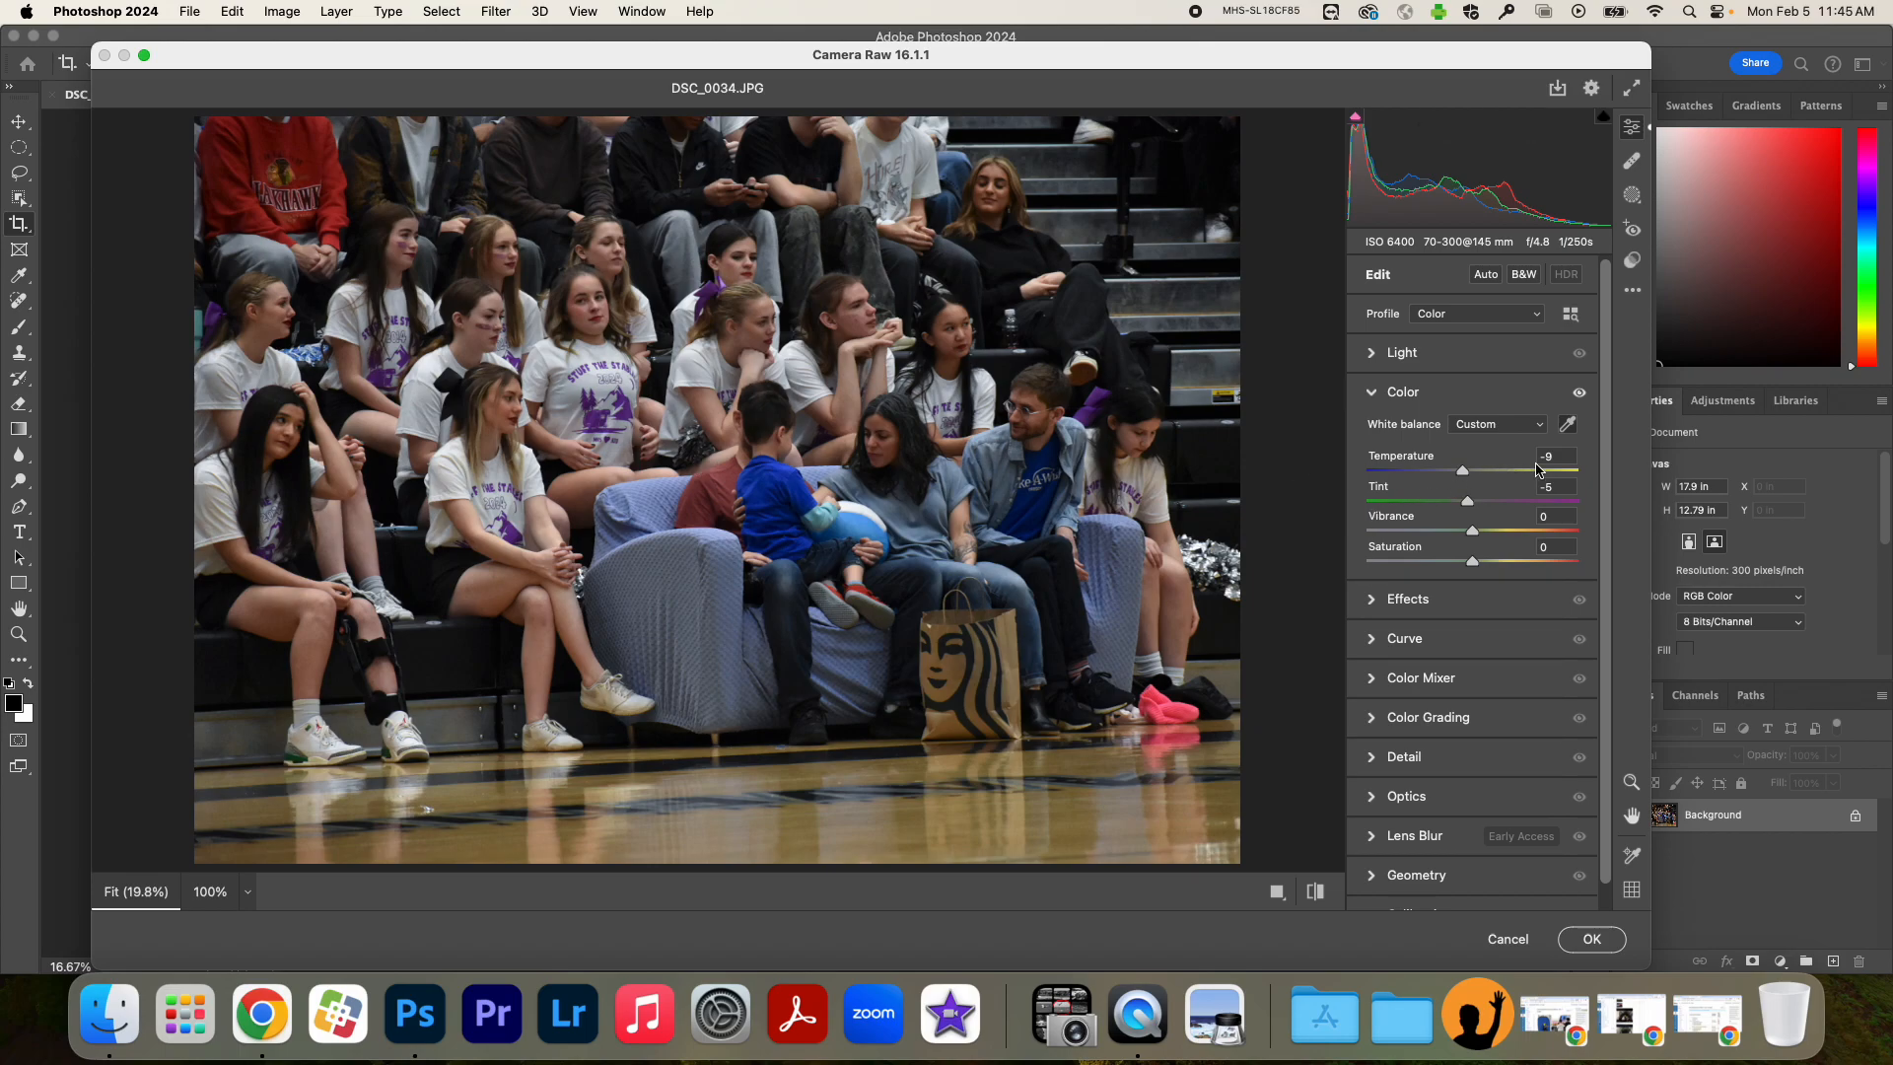
left_click(1496, 424)
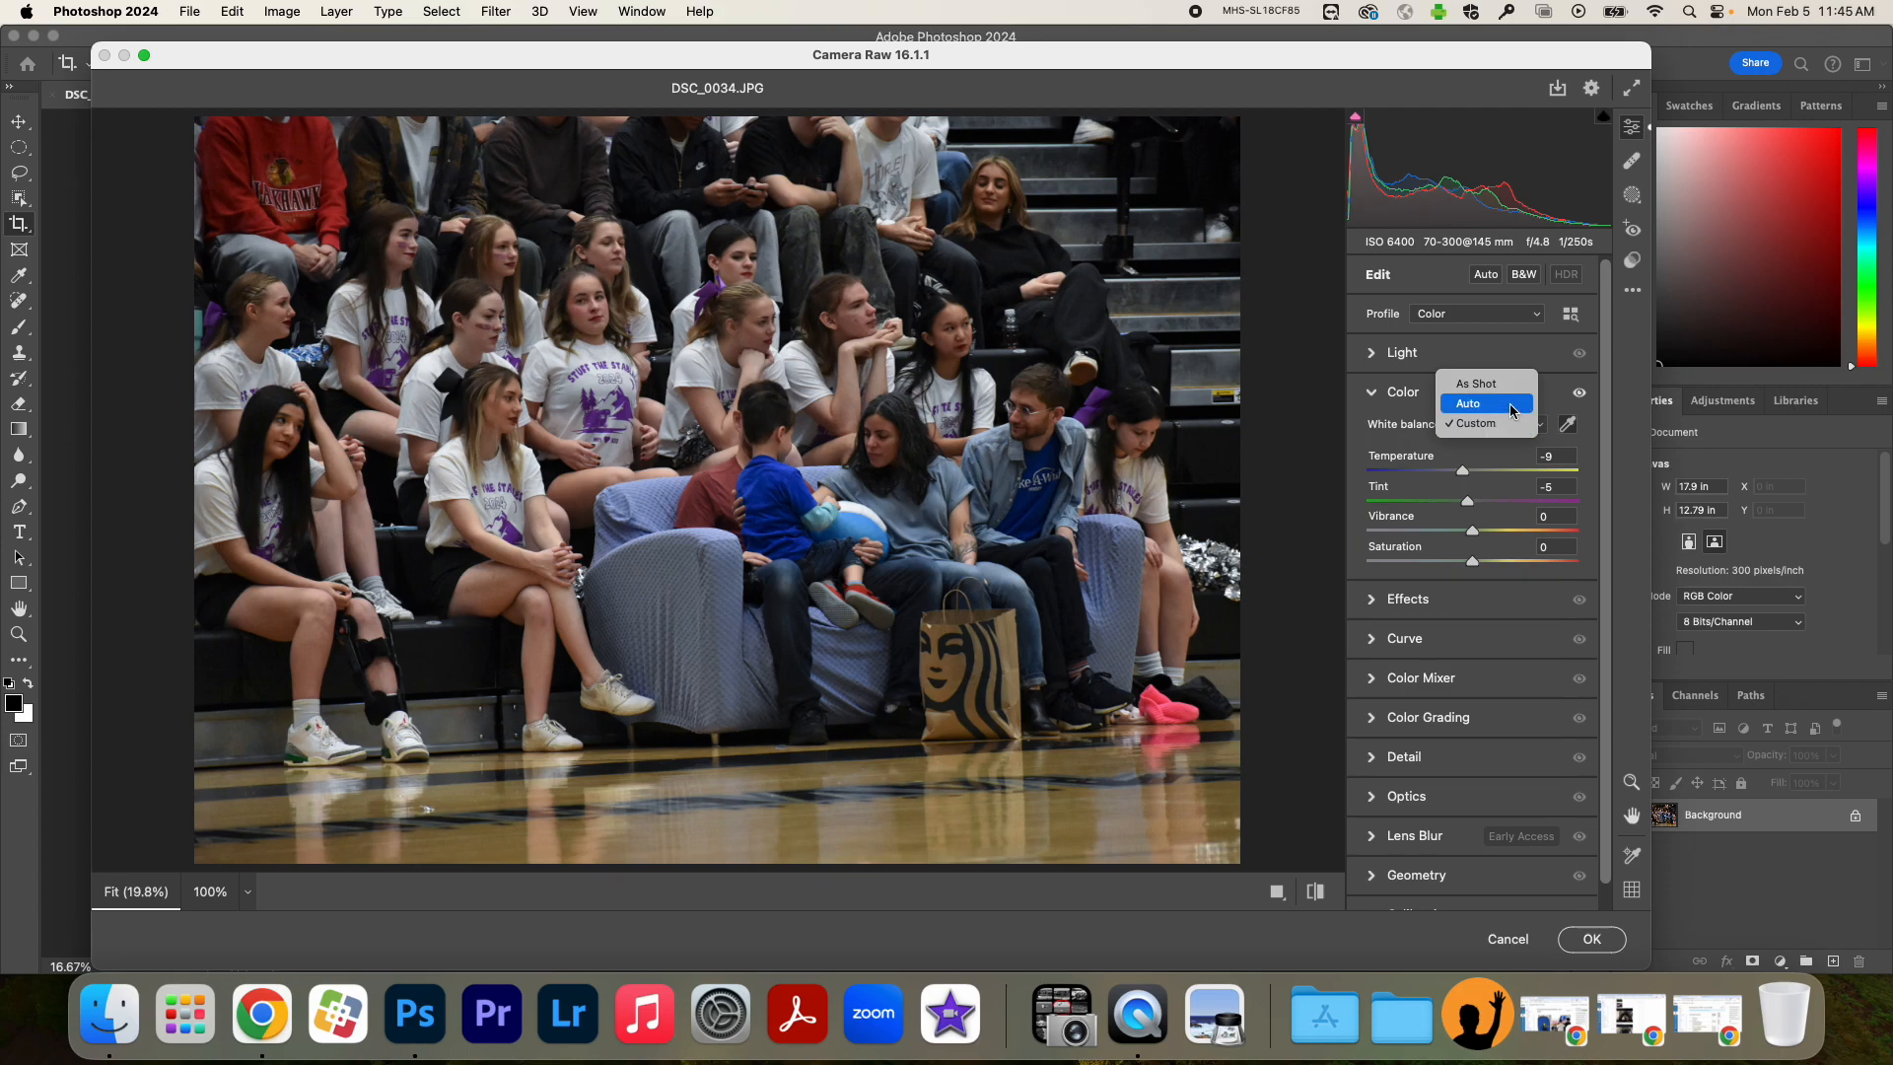
left_click(1468, 402)
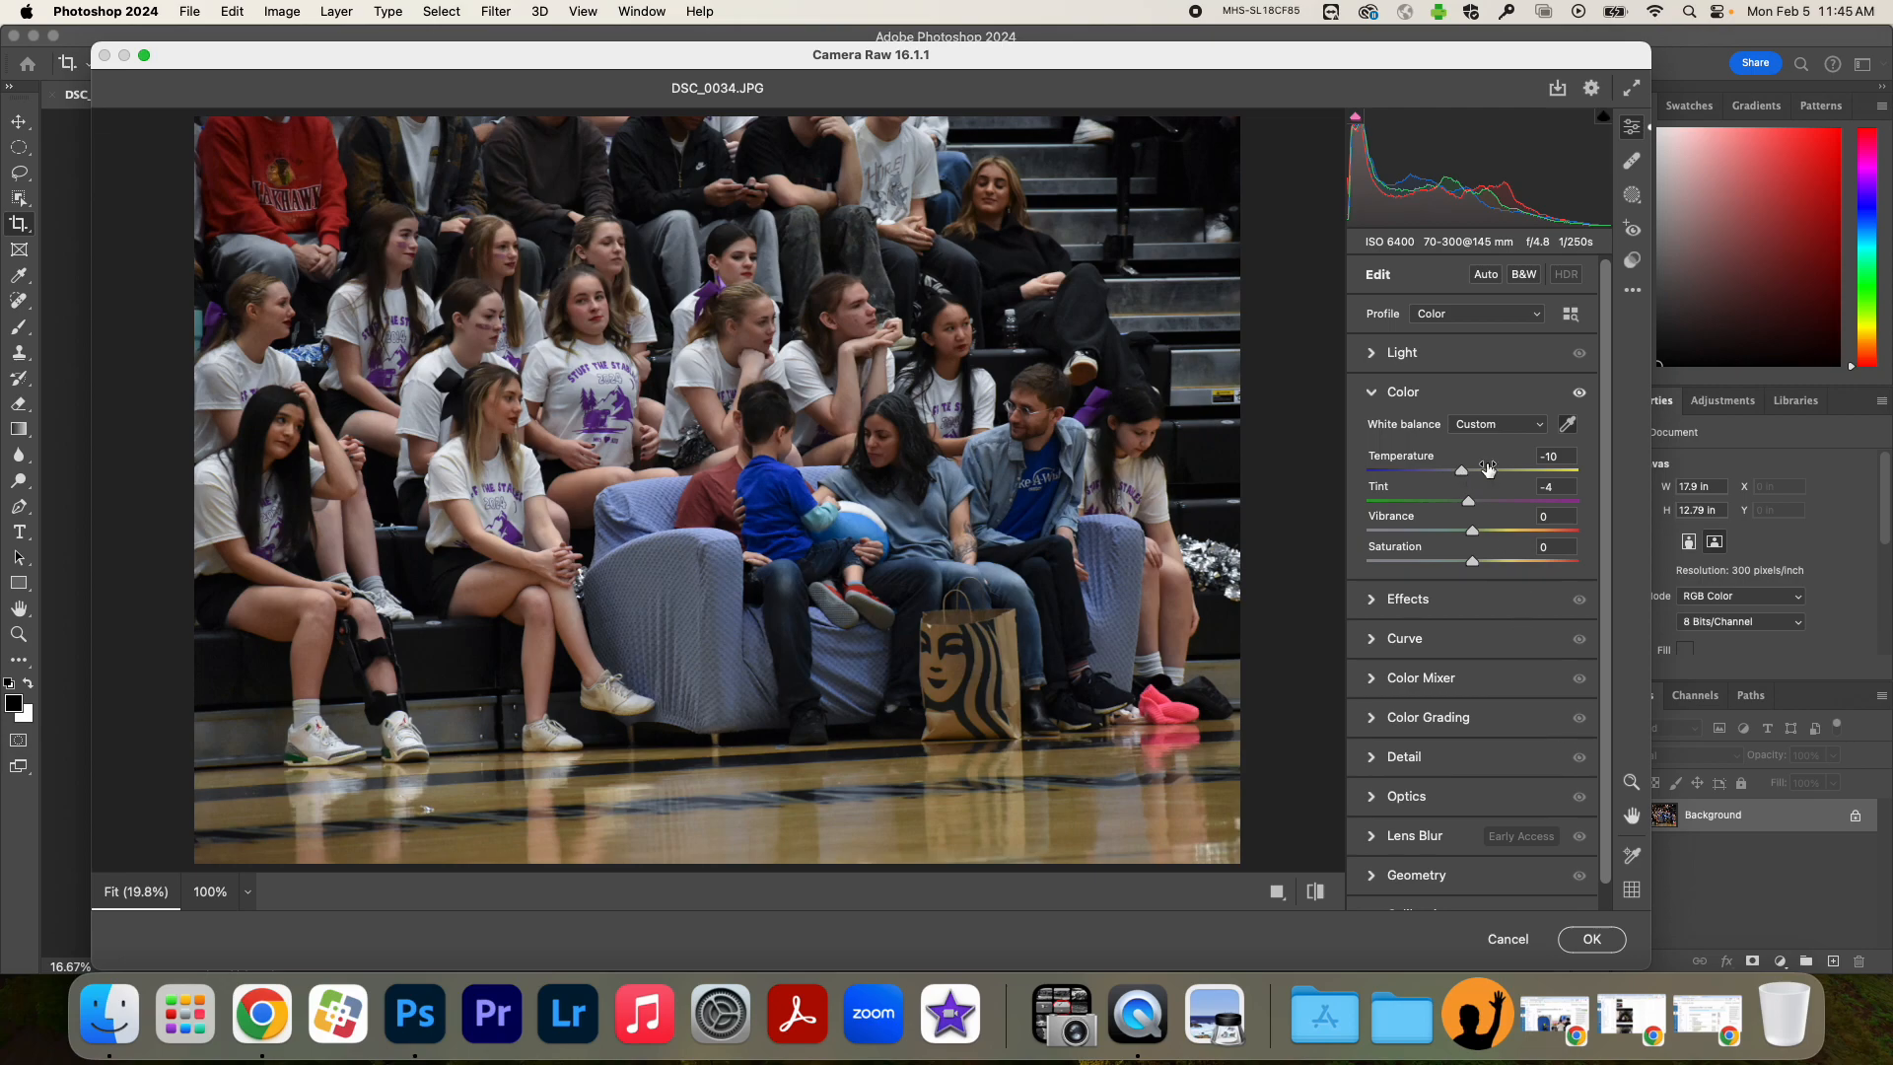
left_click(1402, 391)
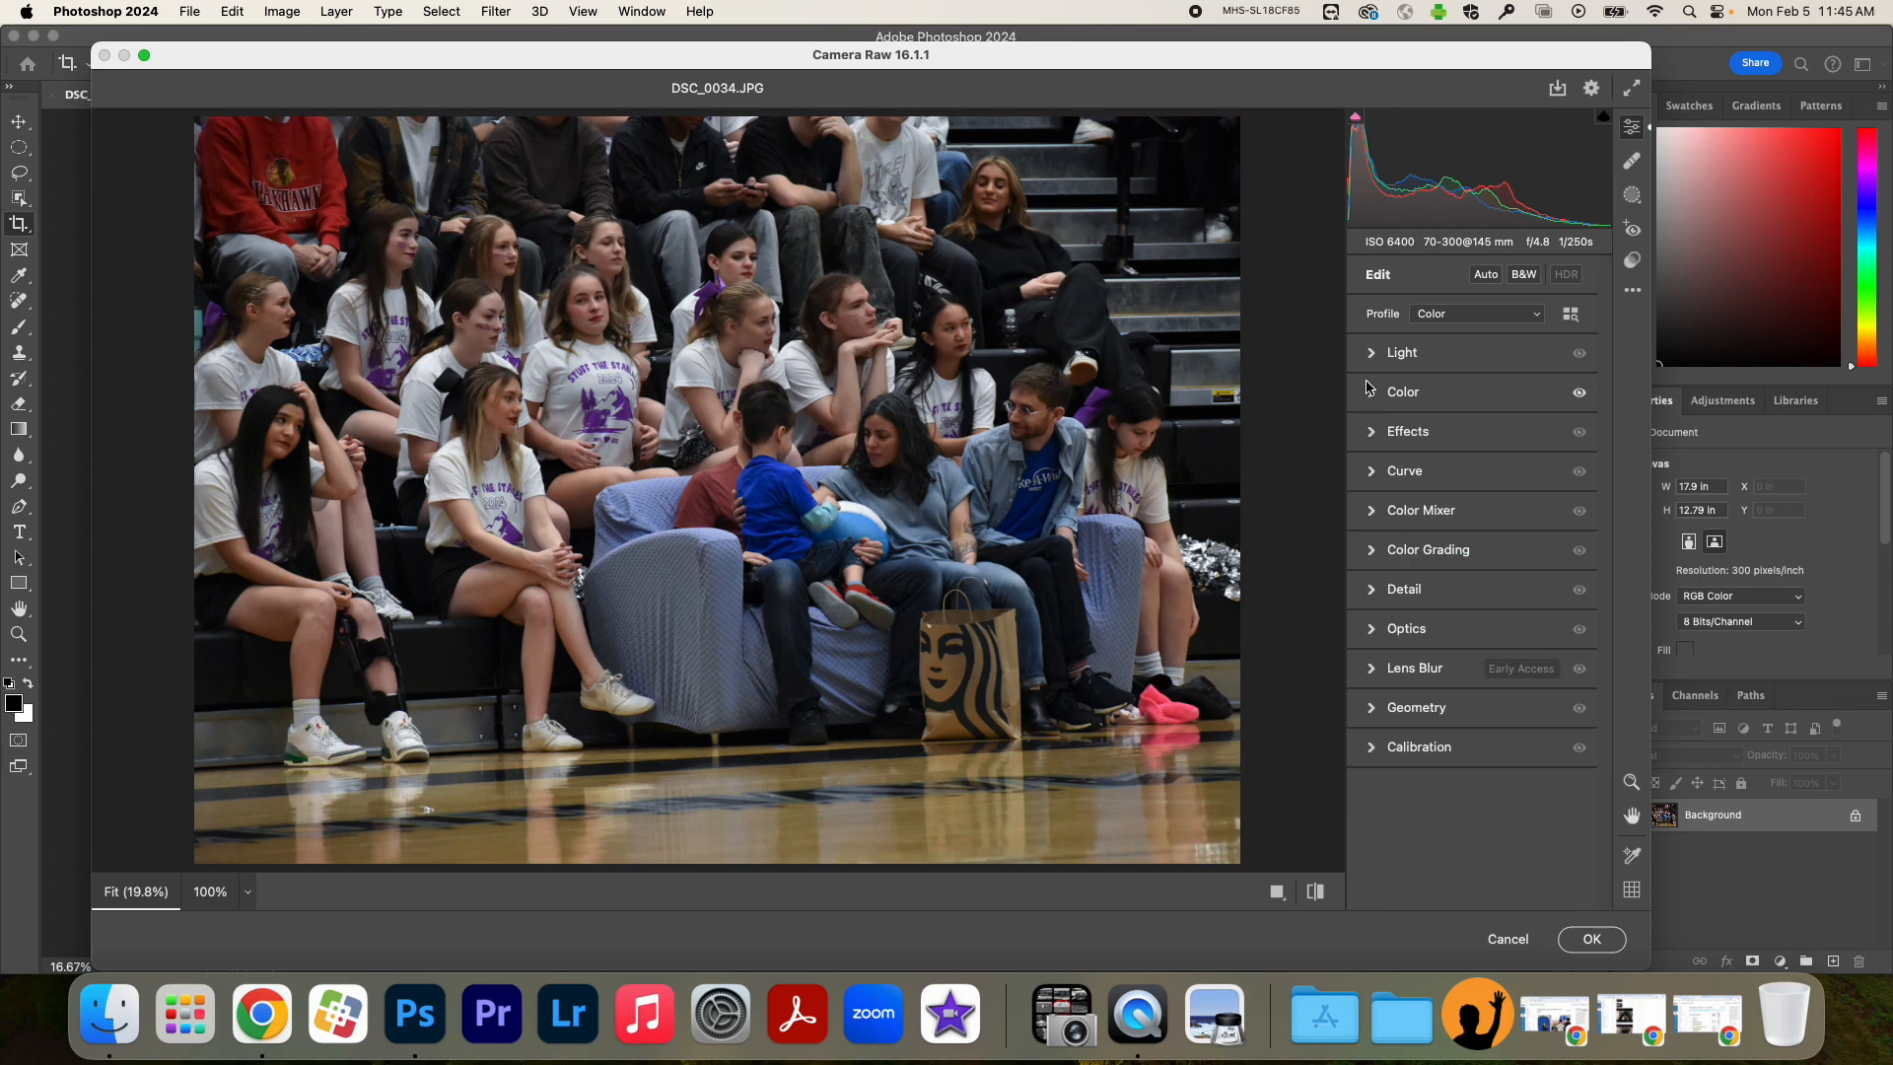
In the Light panel, set Exposure to +0.20 and Shadows to +75.
left_click(1402, 351)
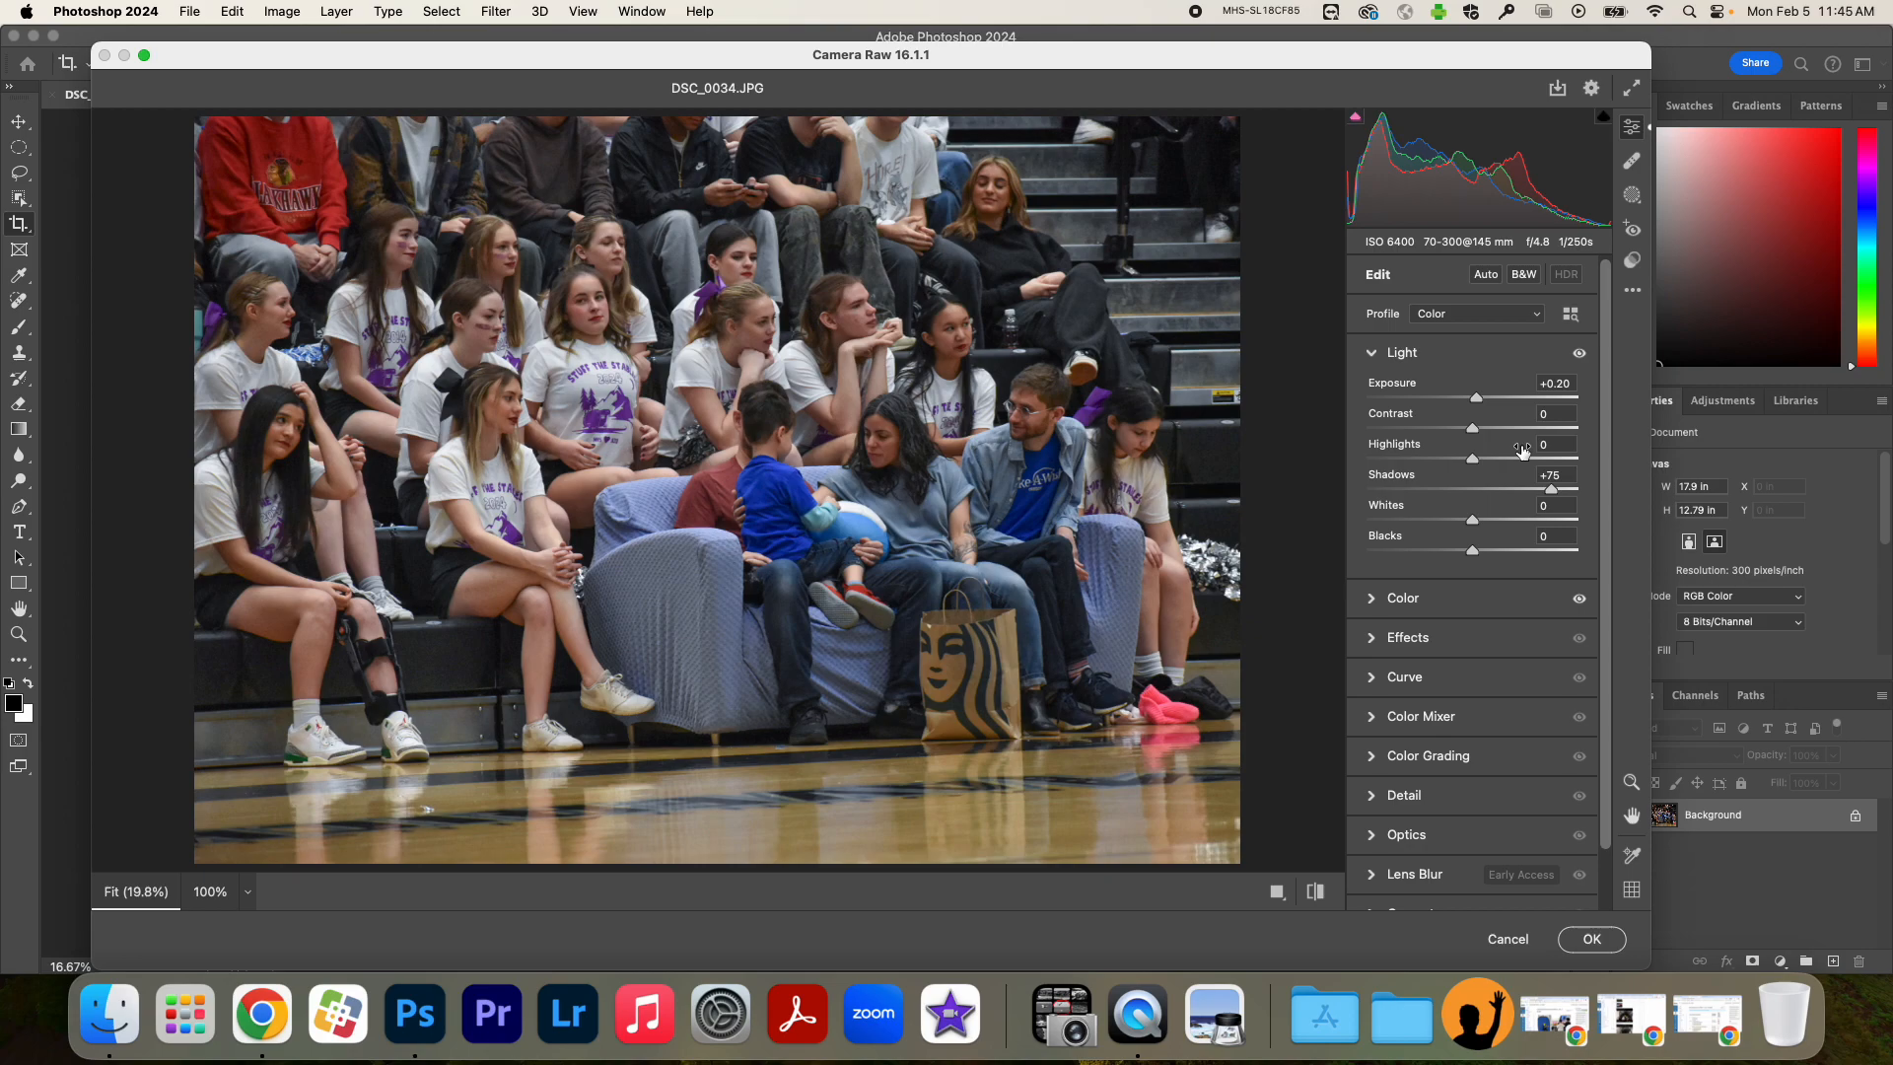
mouse_move(1429, 700)
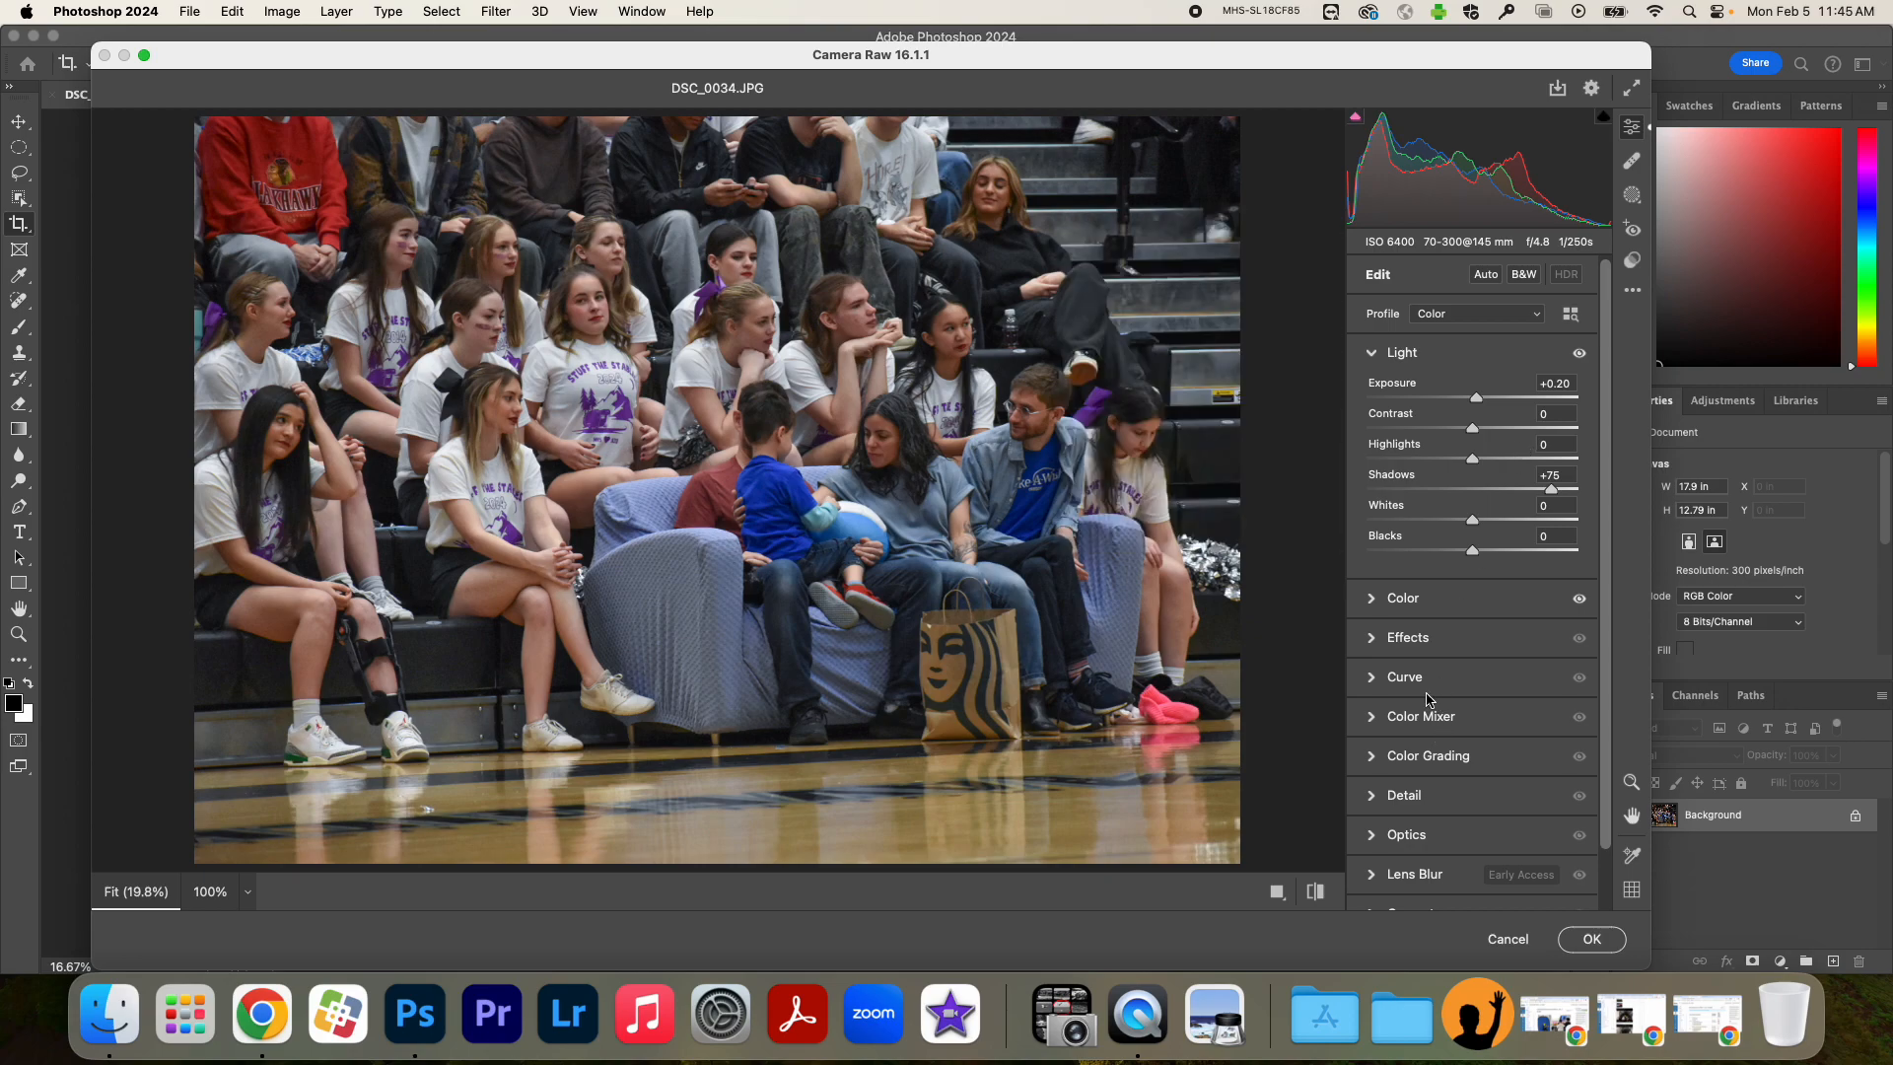
mouse_move(1378, 715)
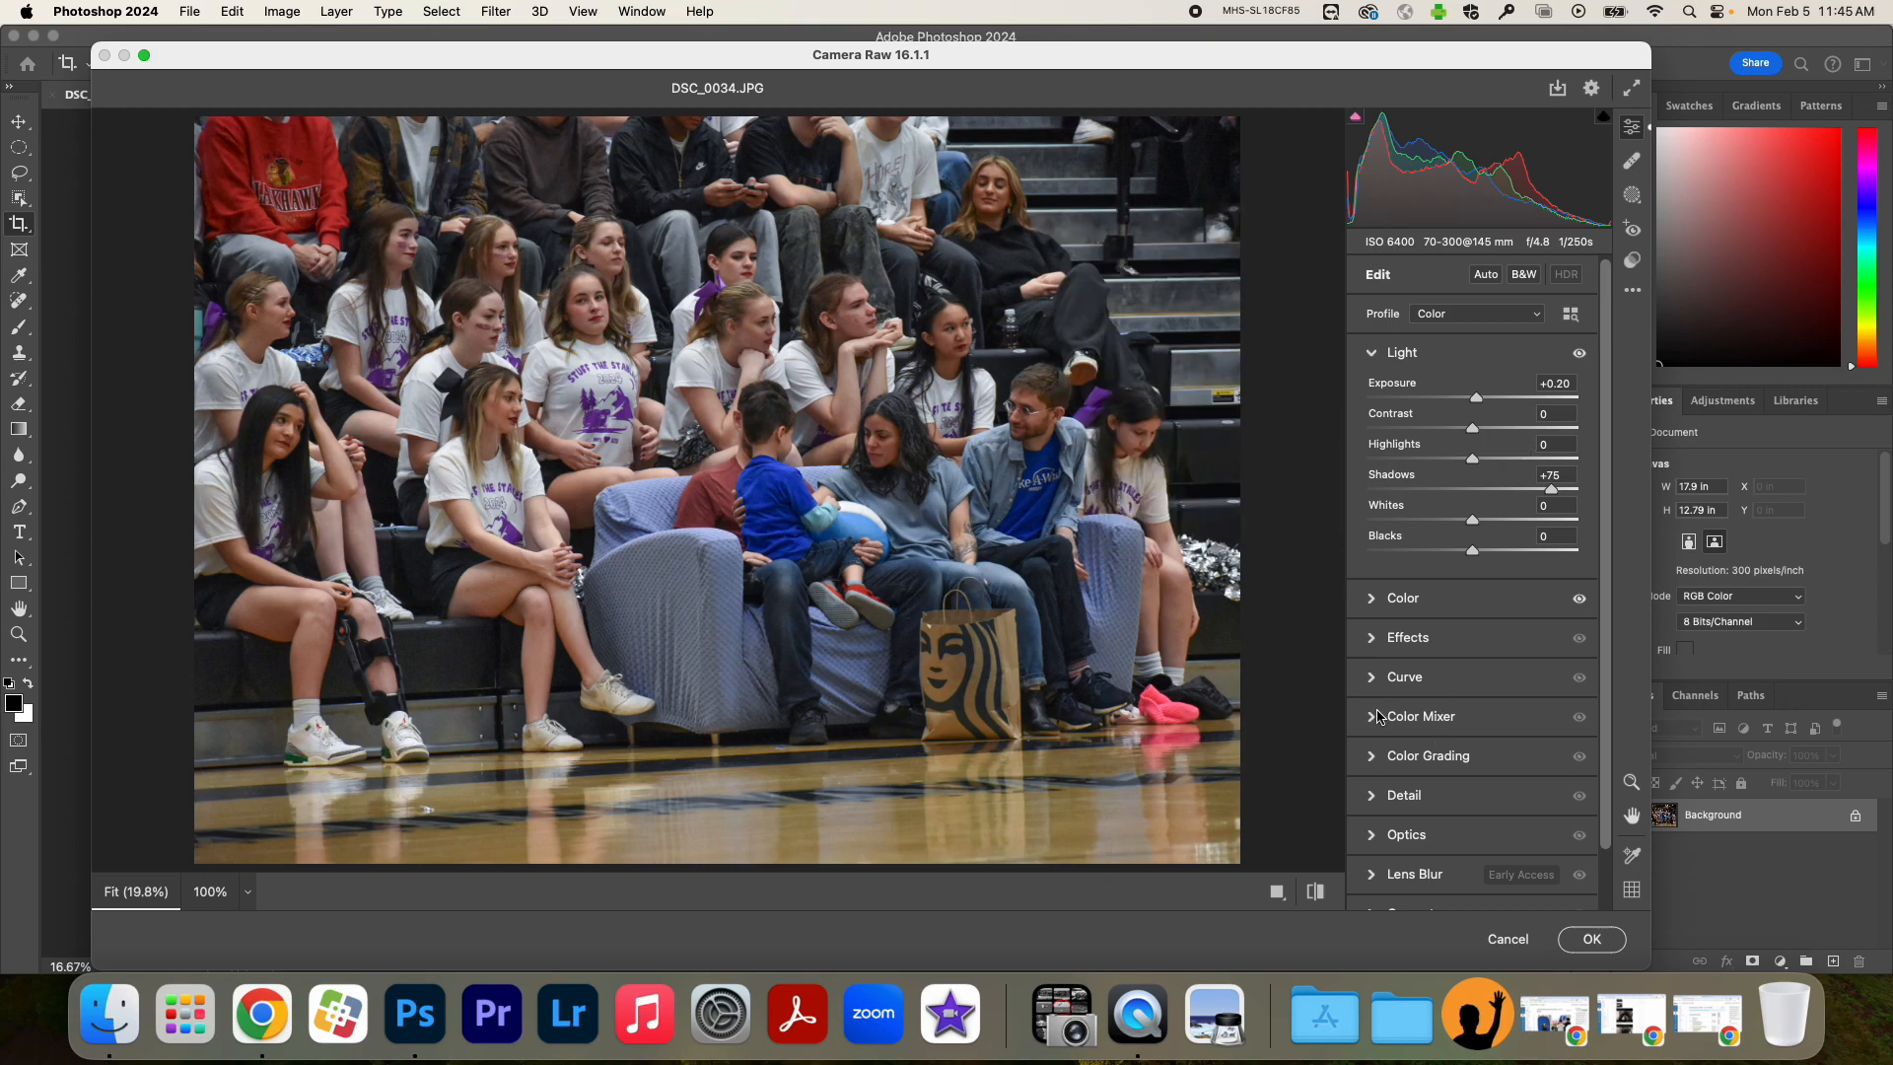
left_click(1402, 351)
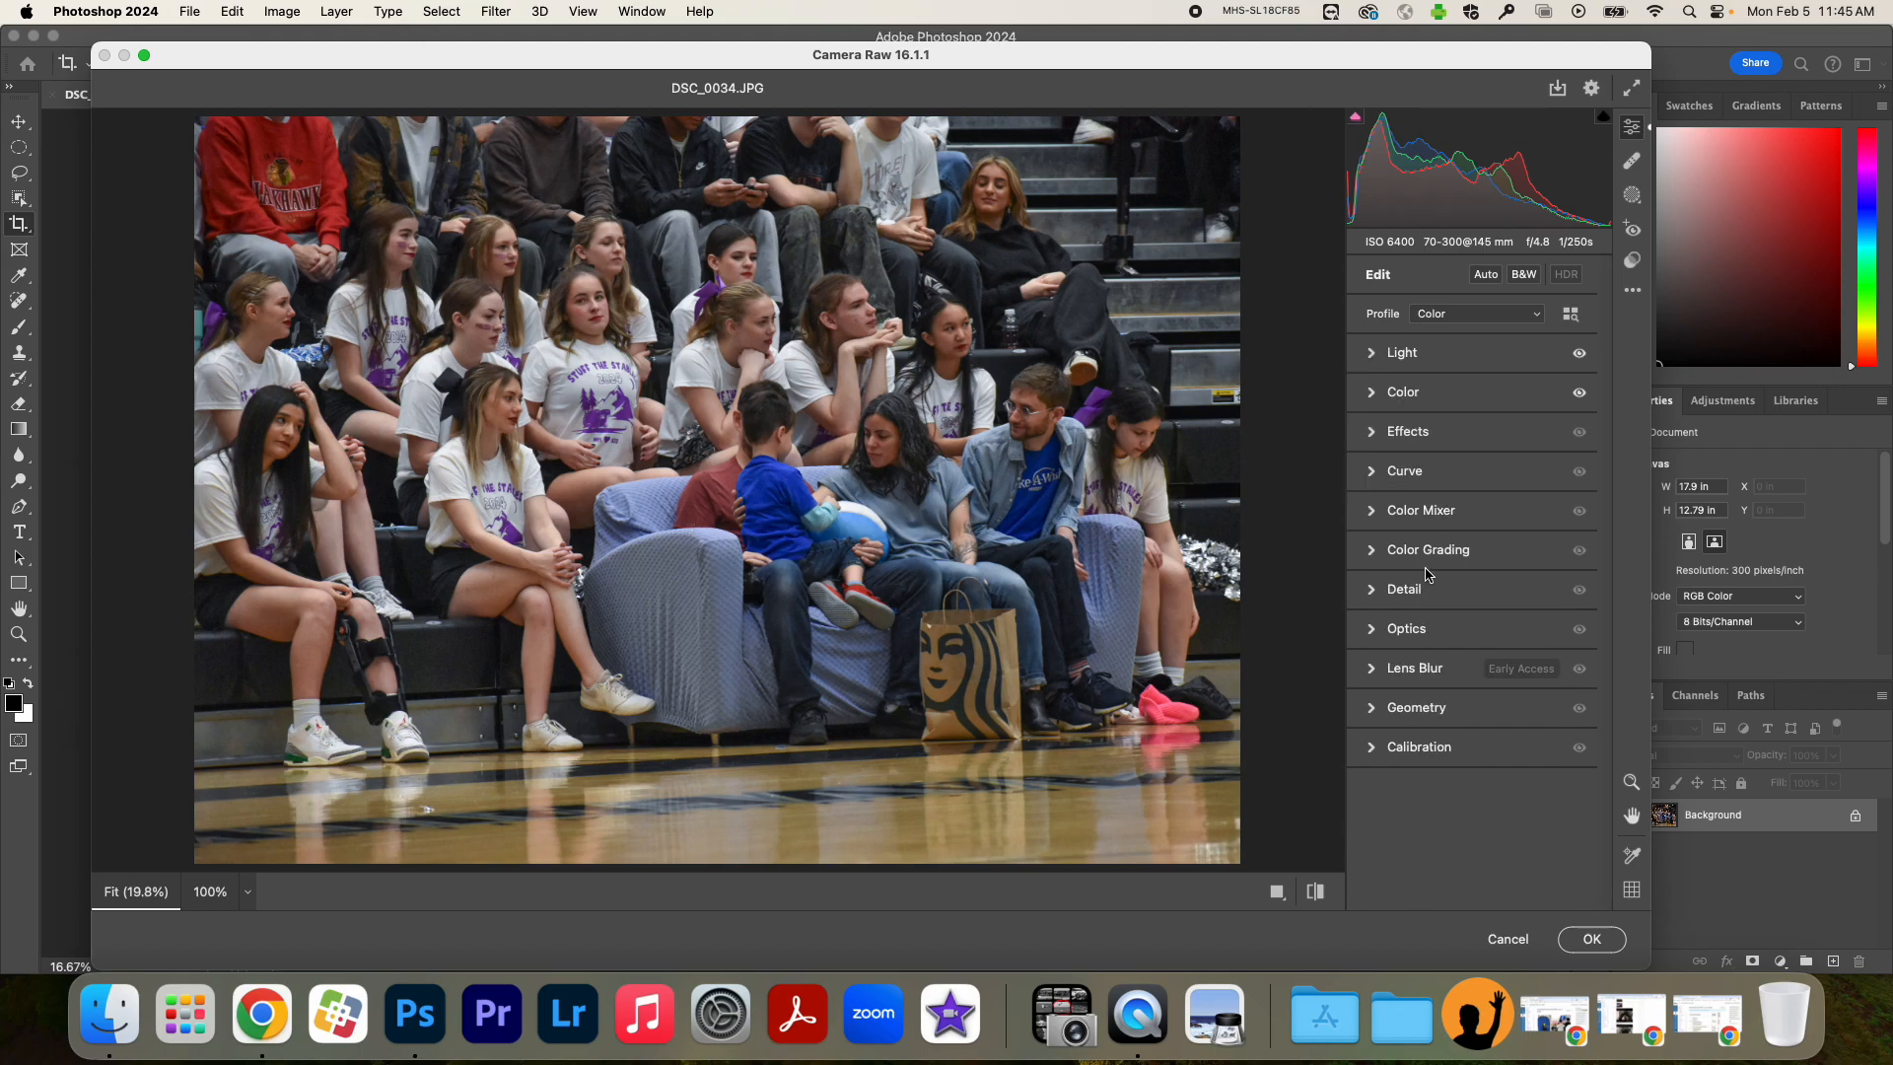
Set HSL saturation: Reds and Oranges -100, Aquas +100, Blues +21, Purples +28, Magentas +34.
left_click(1421, 510)
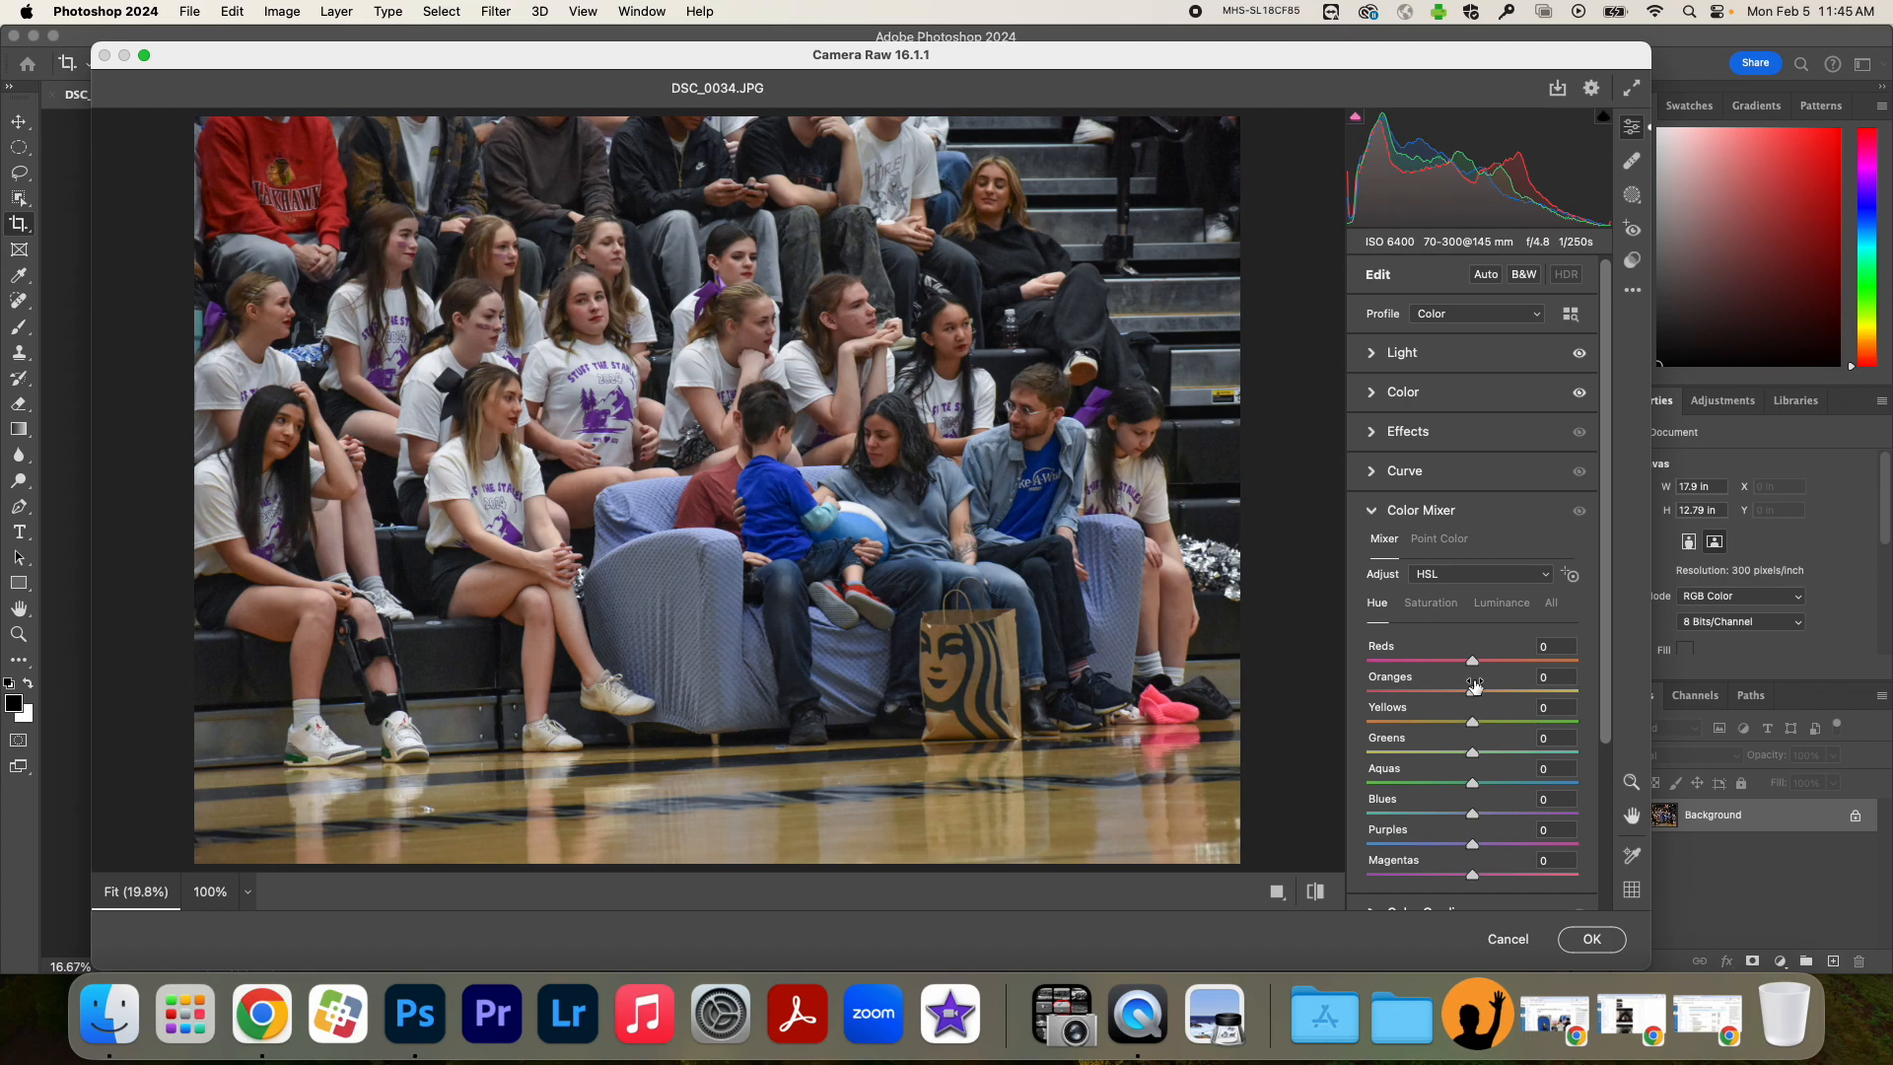
scroll("down", 3)
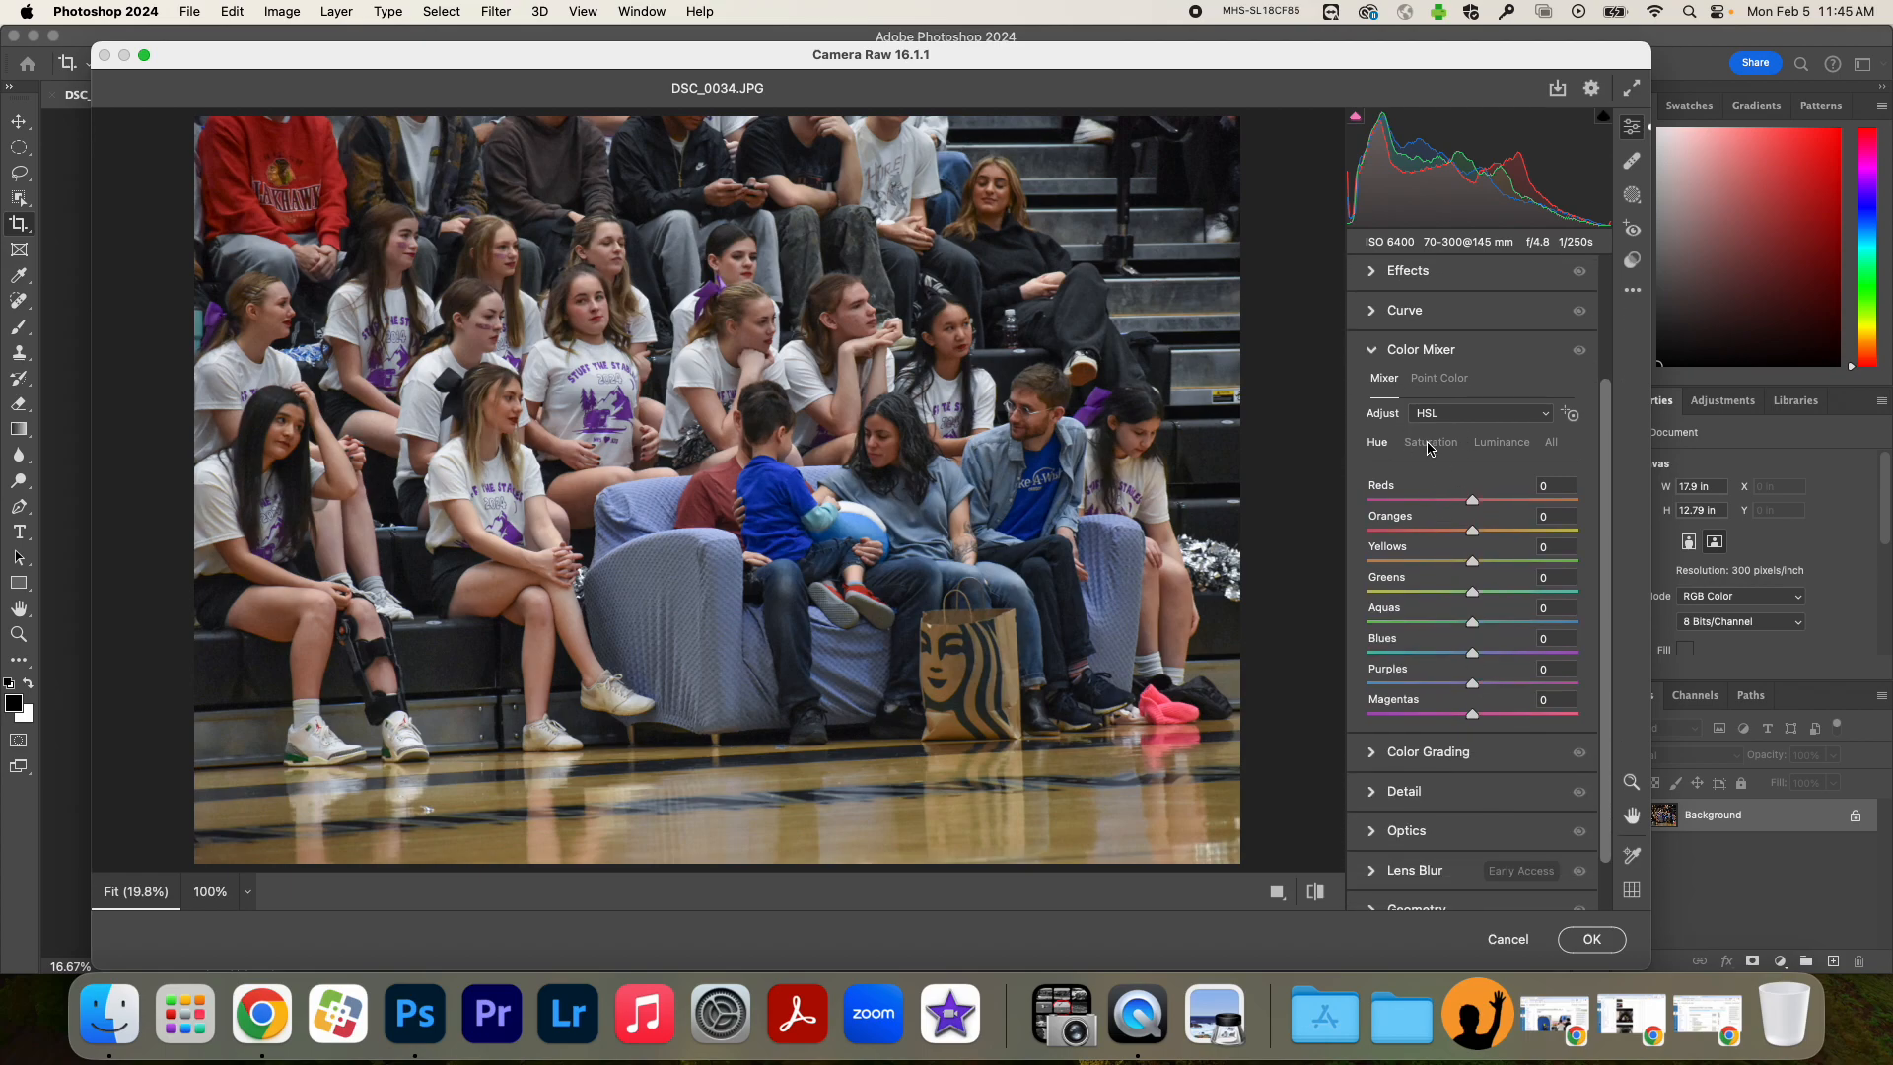
left_click(1430, 441)
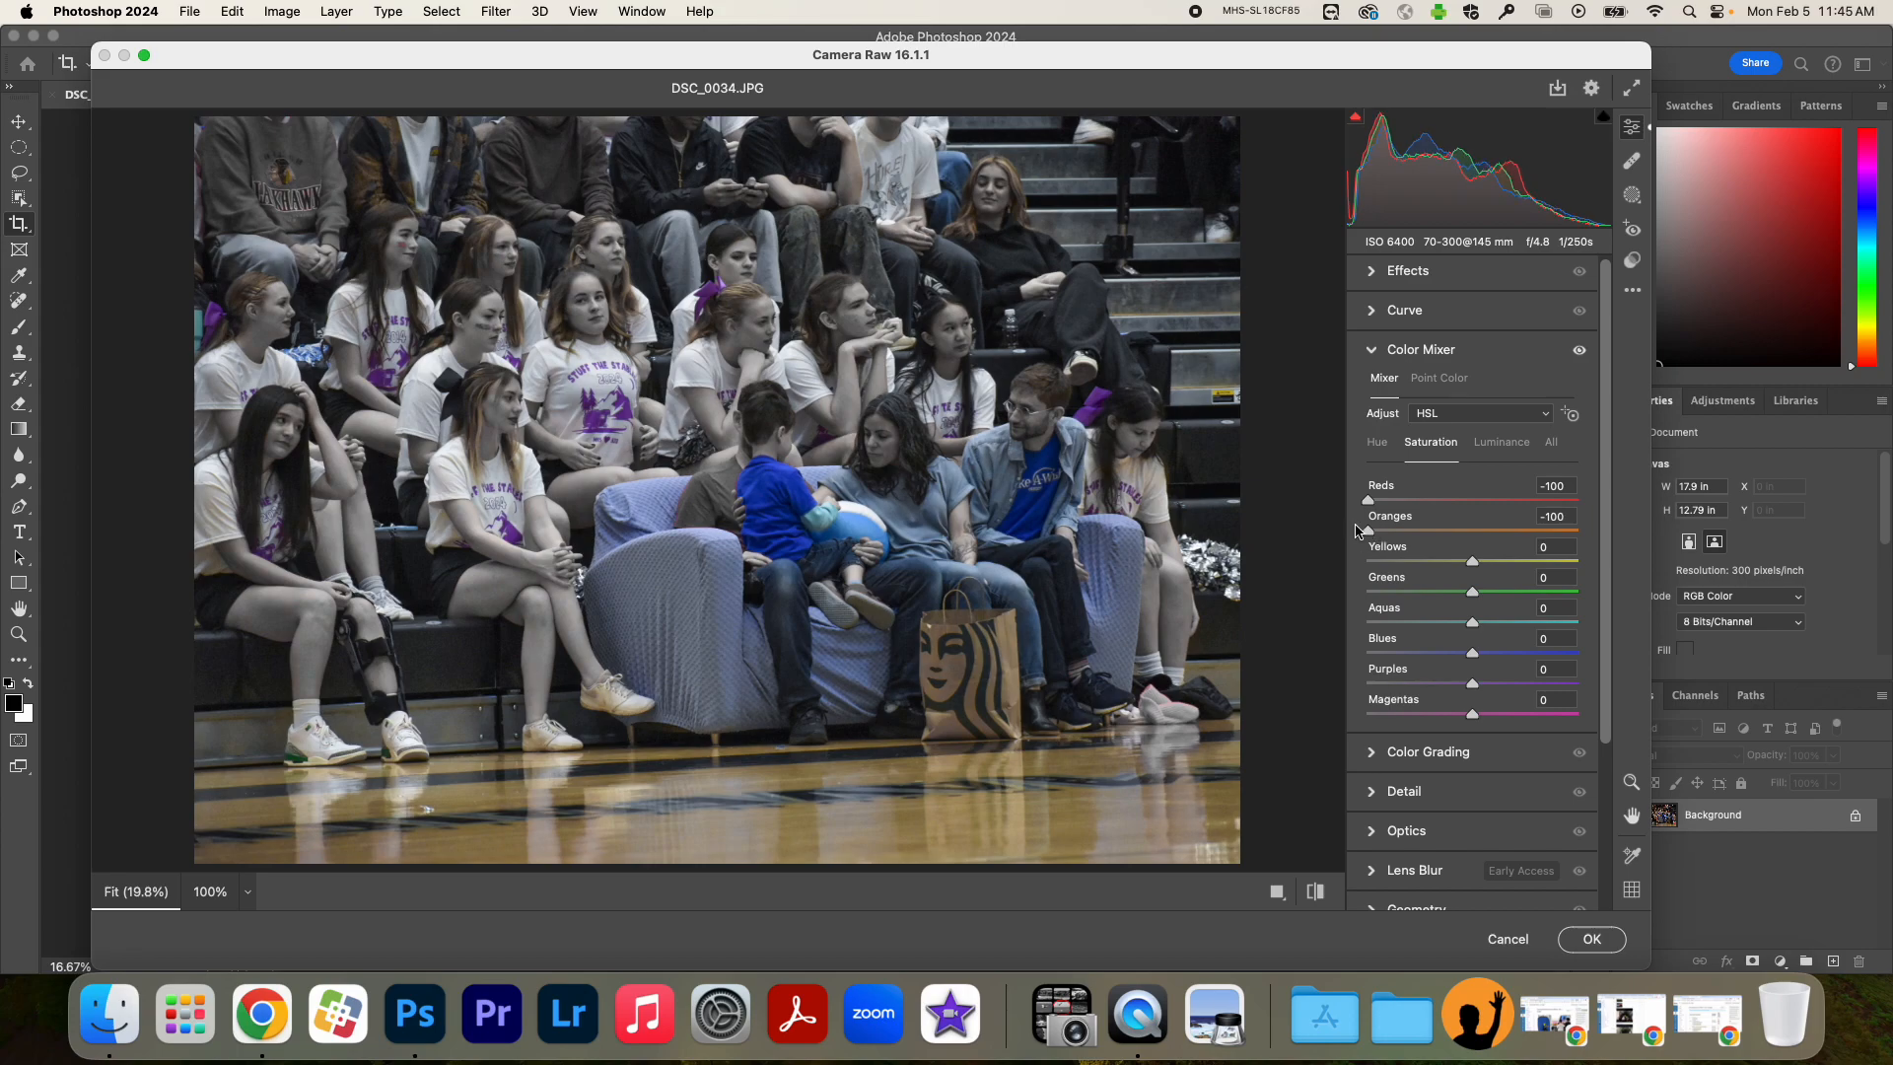
mouse_move(1452, 603)
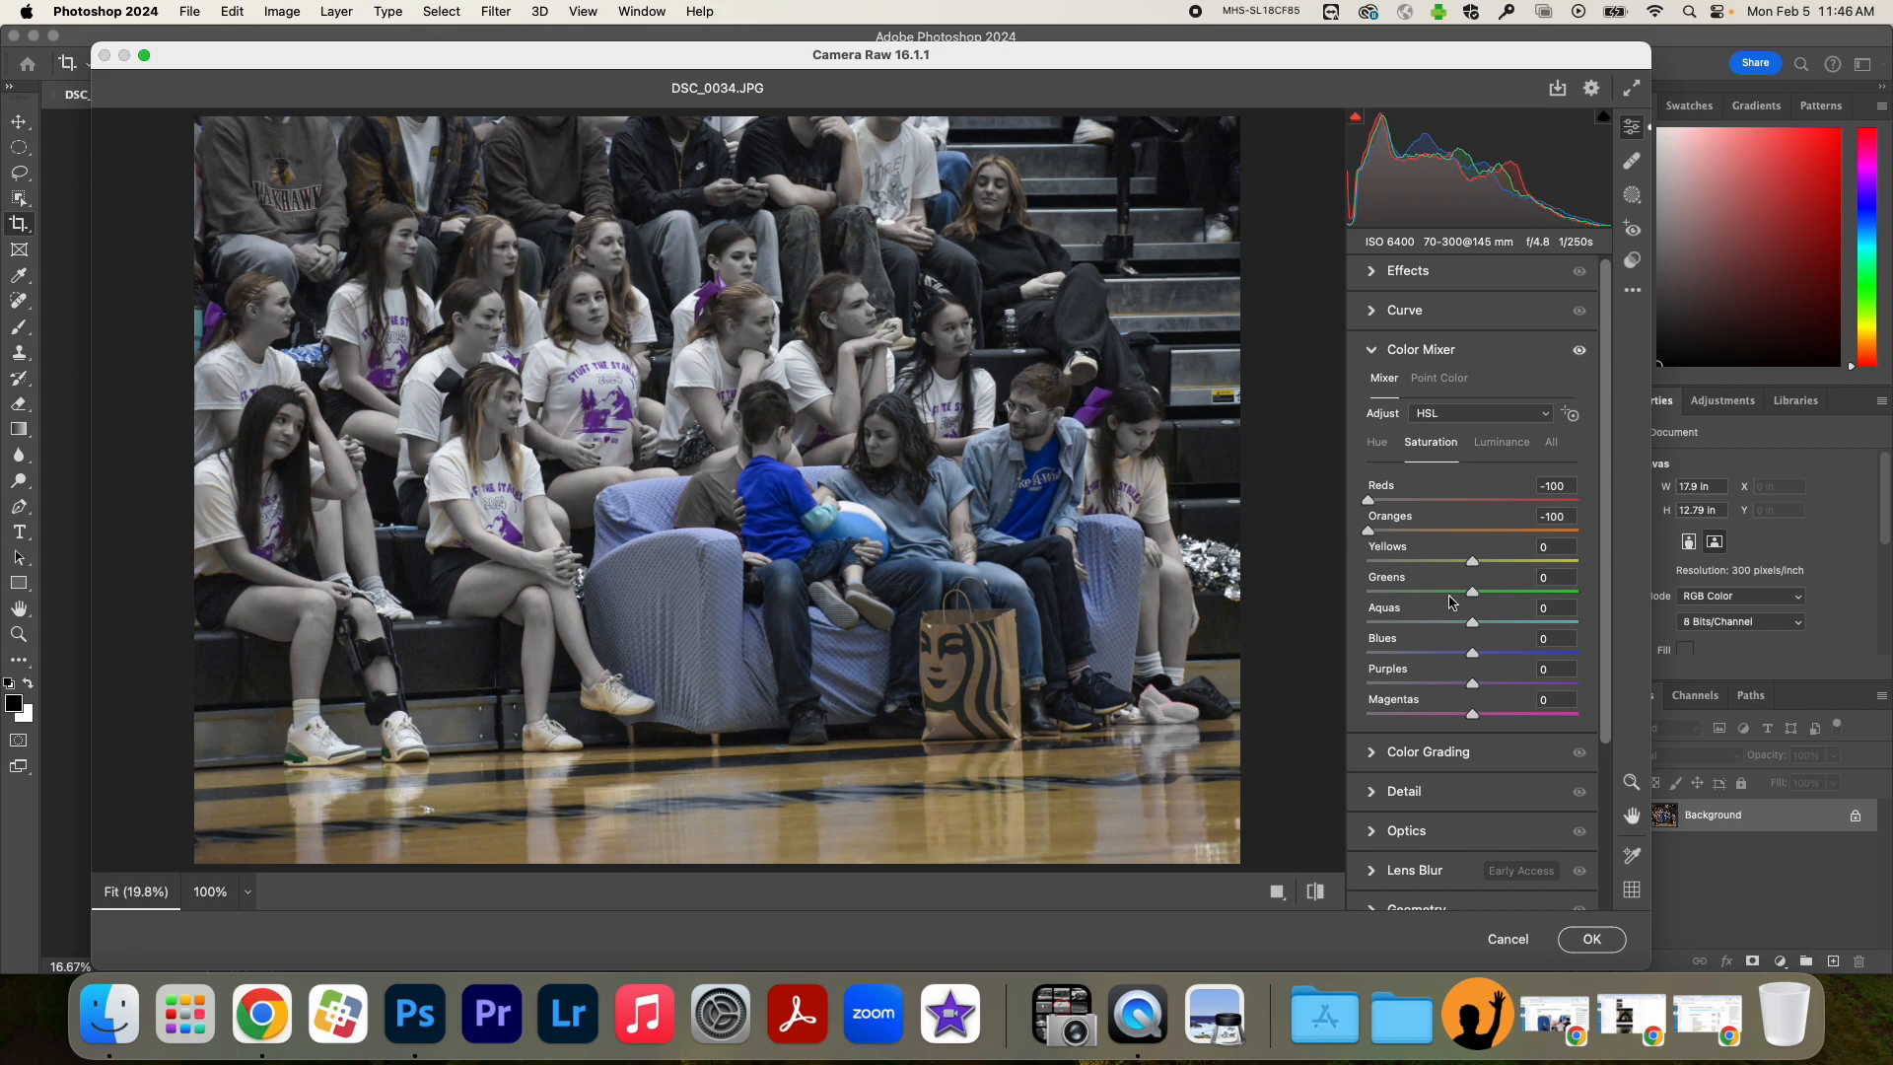
mouse_move(1447, 633)
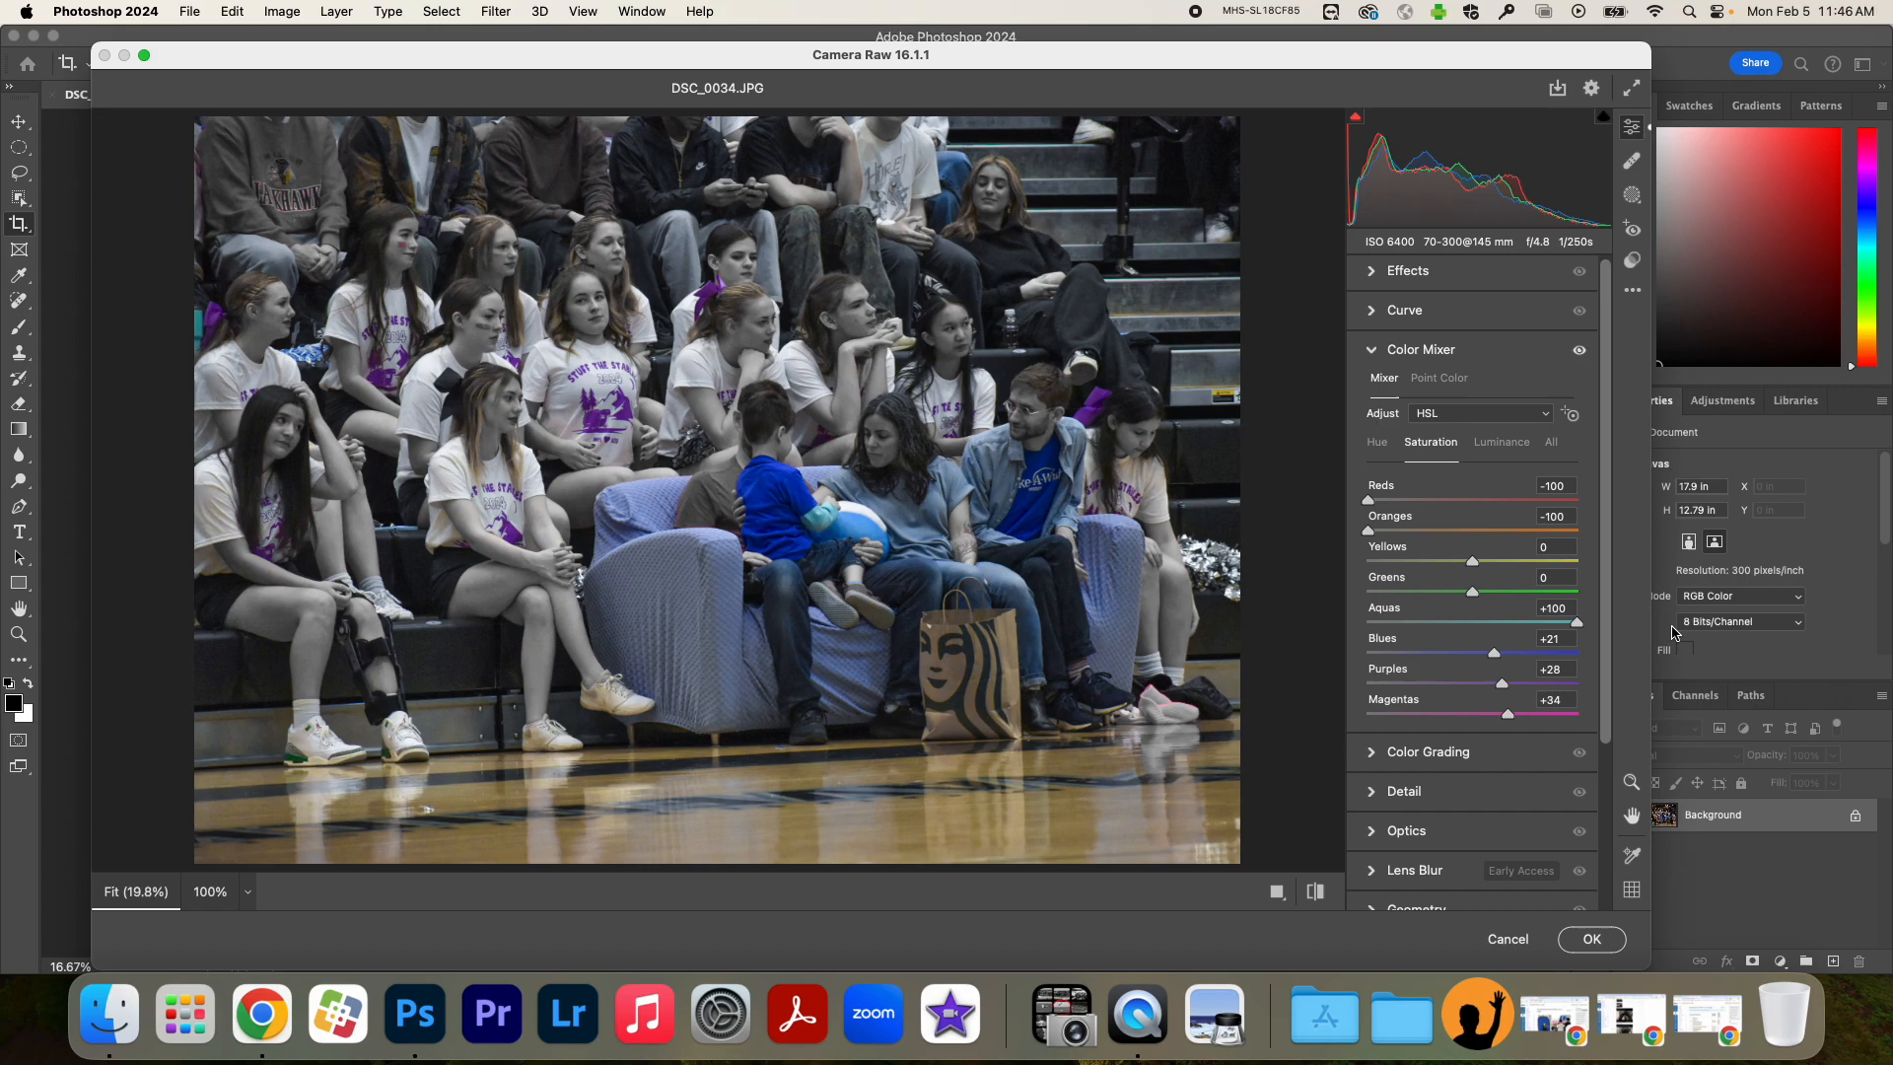
mouse_move(1509, 624)
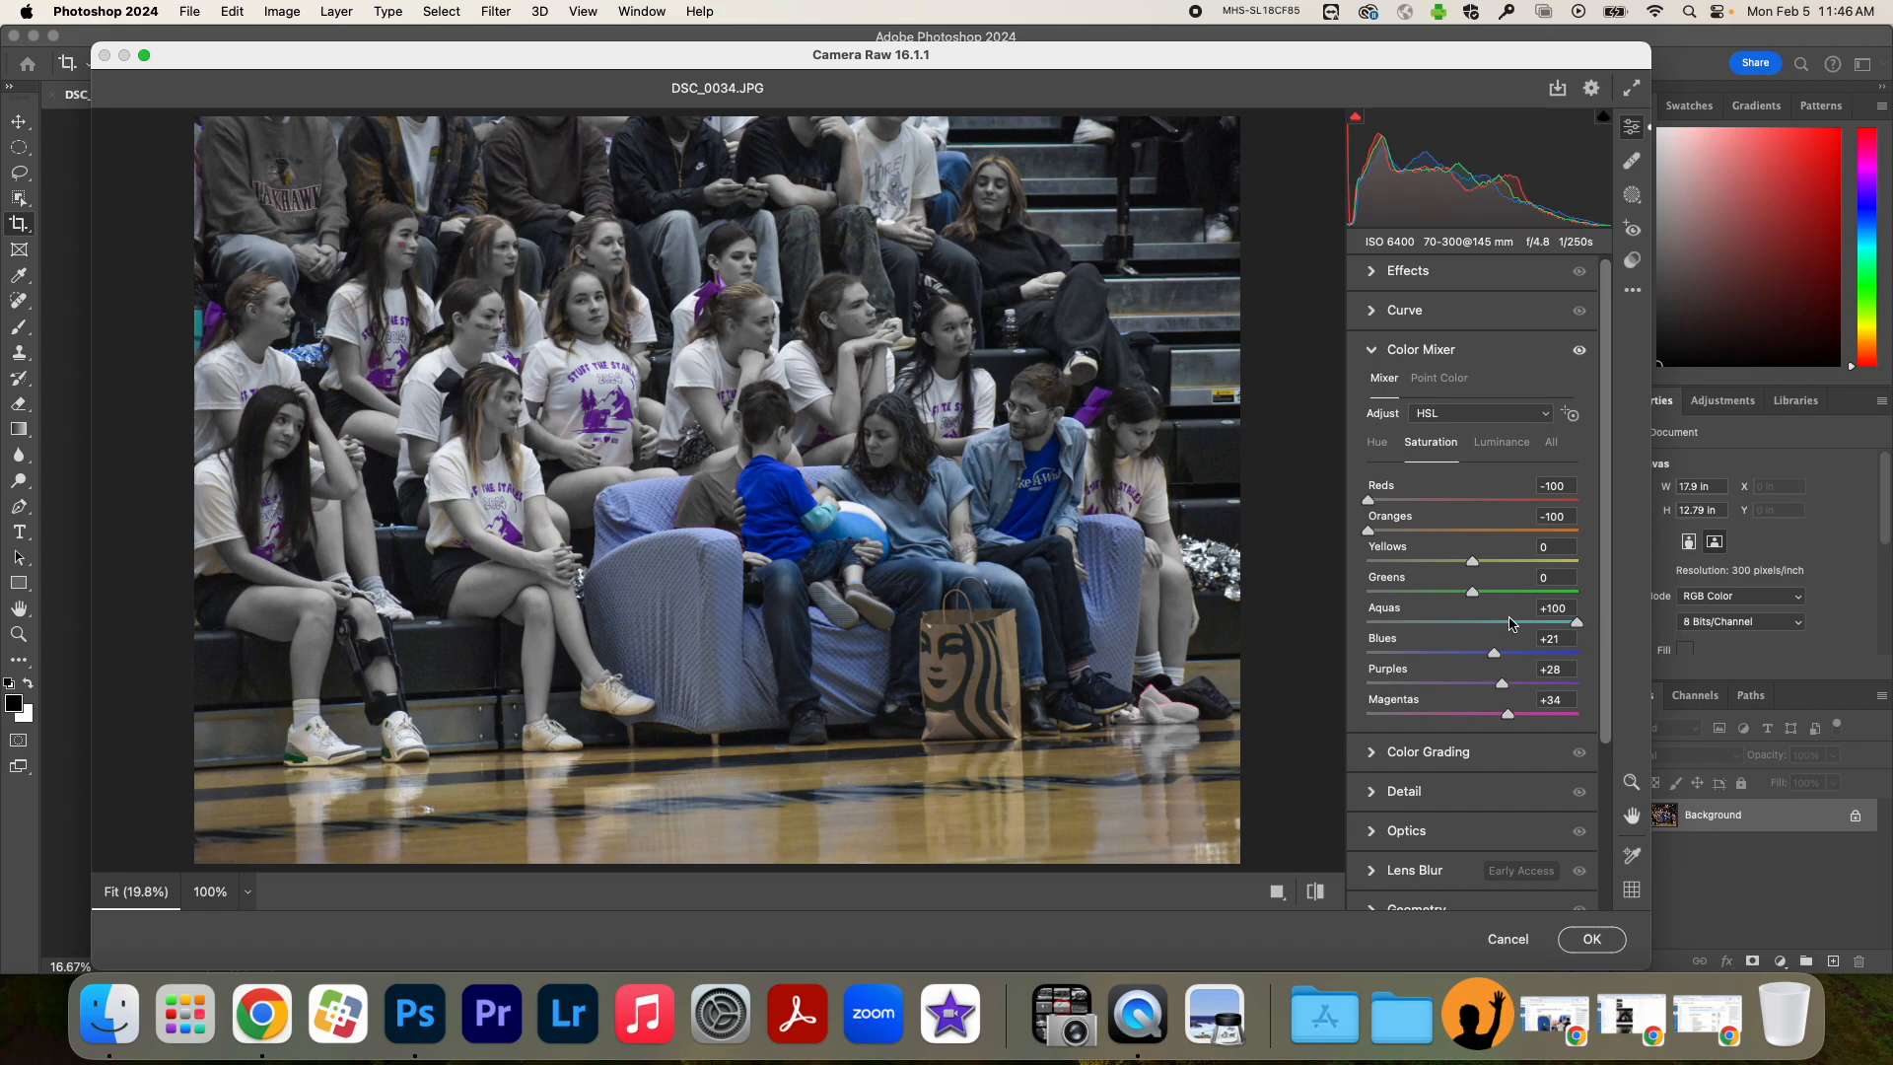
mouse_move(1420, 536)
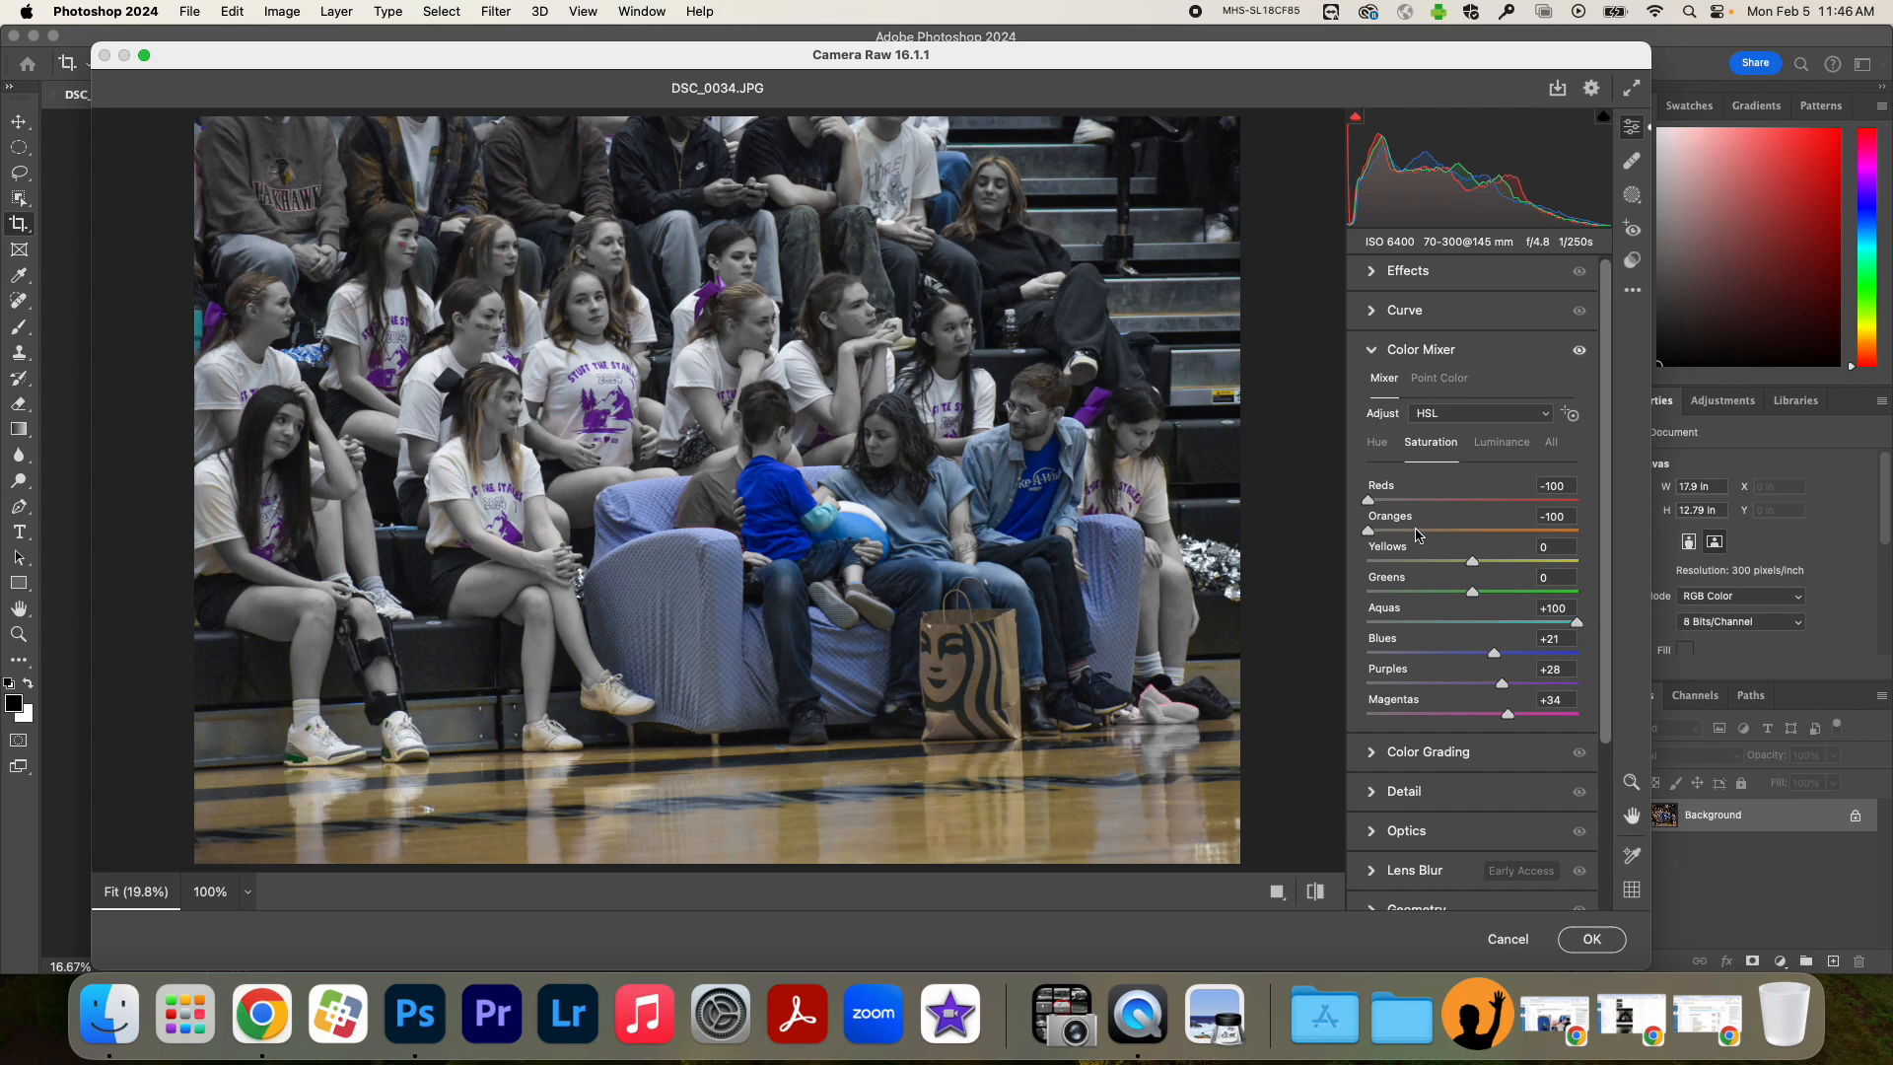
mouse_move(1533, 468)
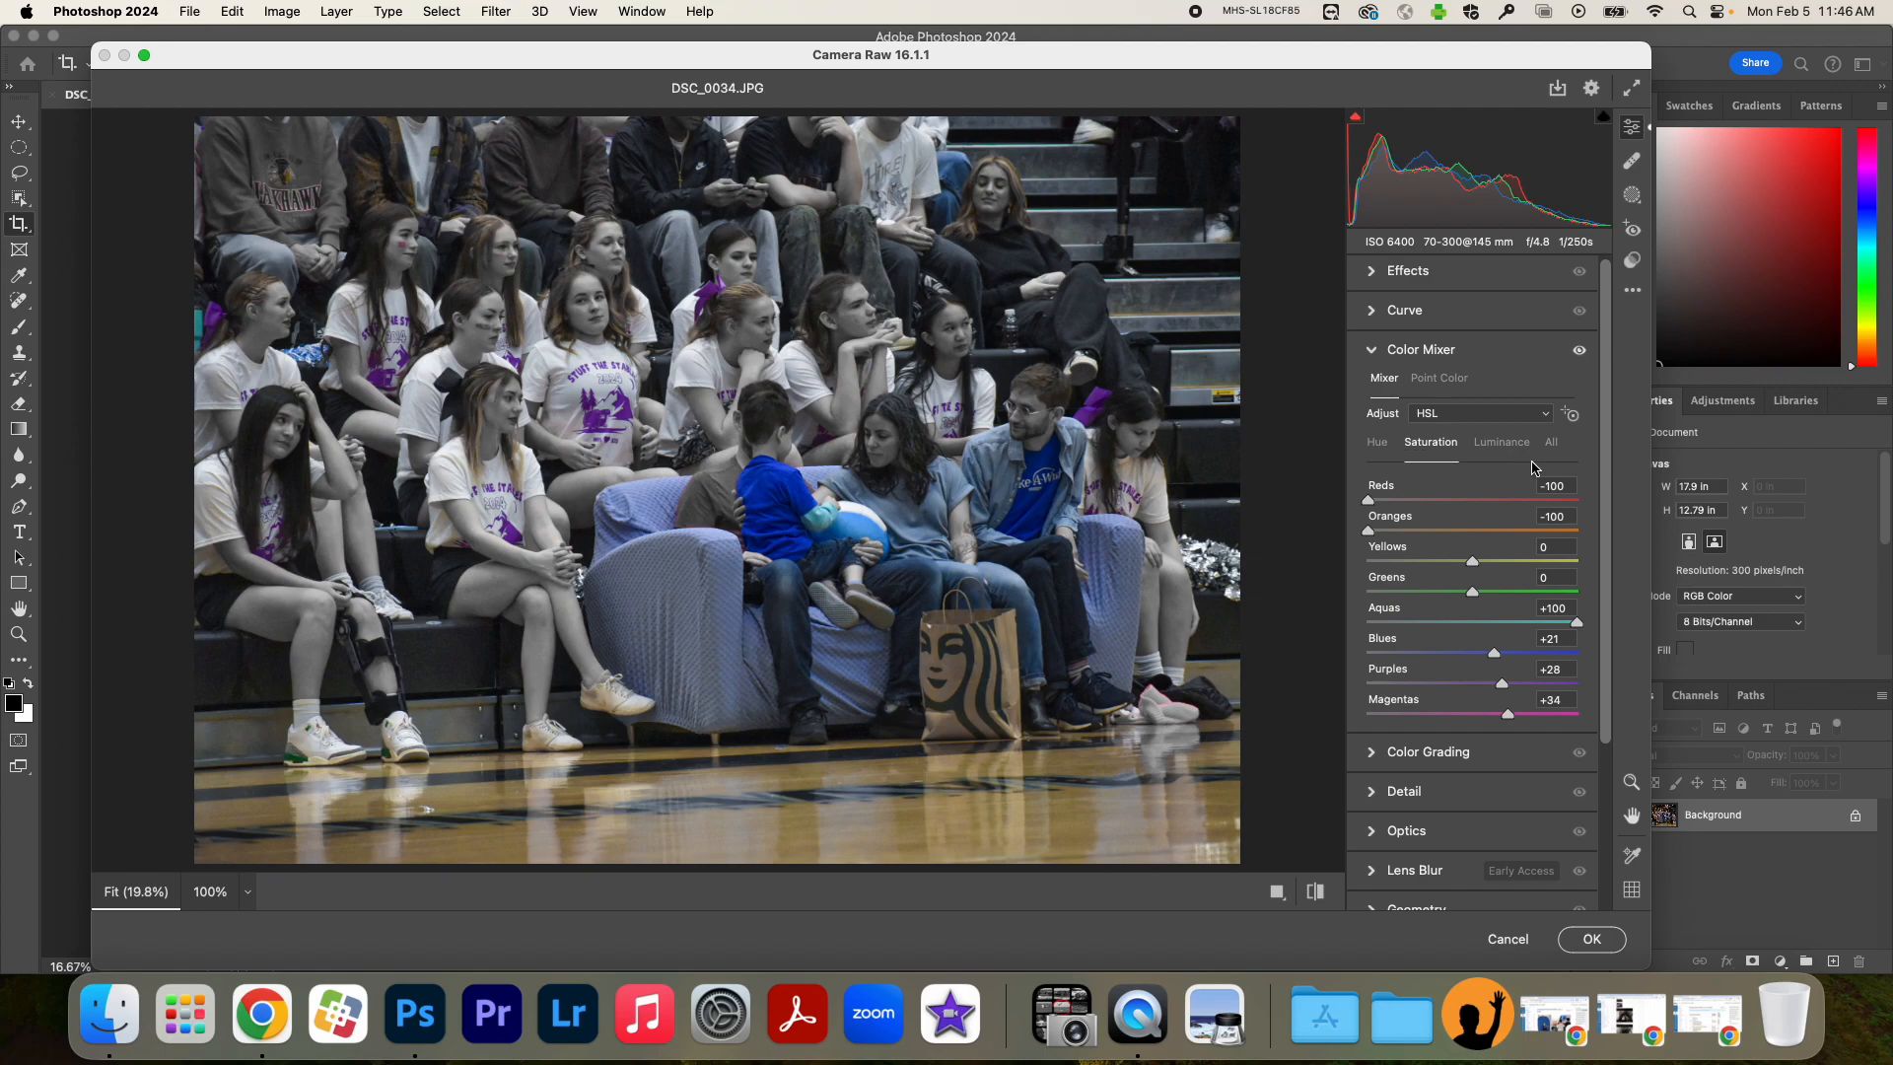
mouse_move(1542, 472)
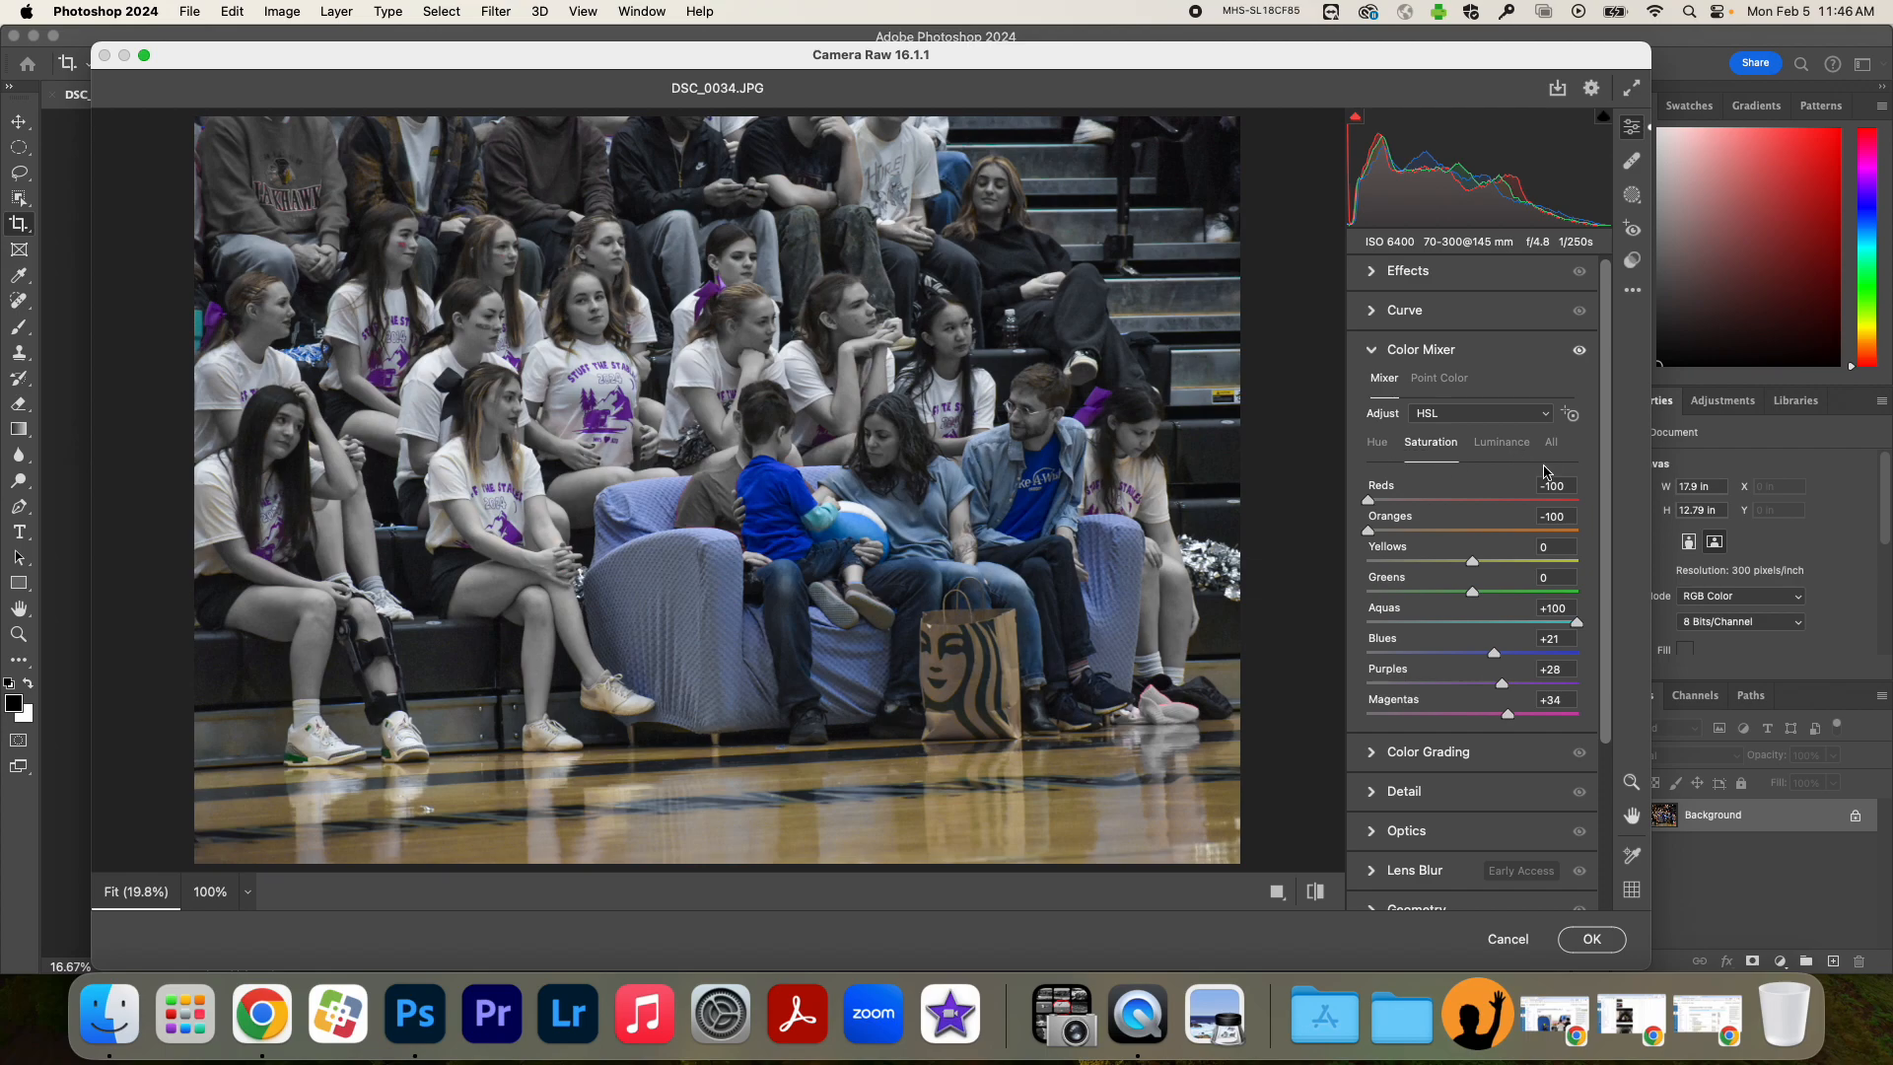
mouse_move(1515, 812)
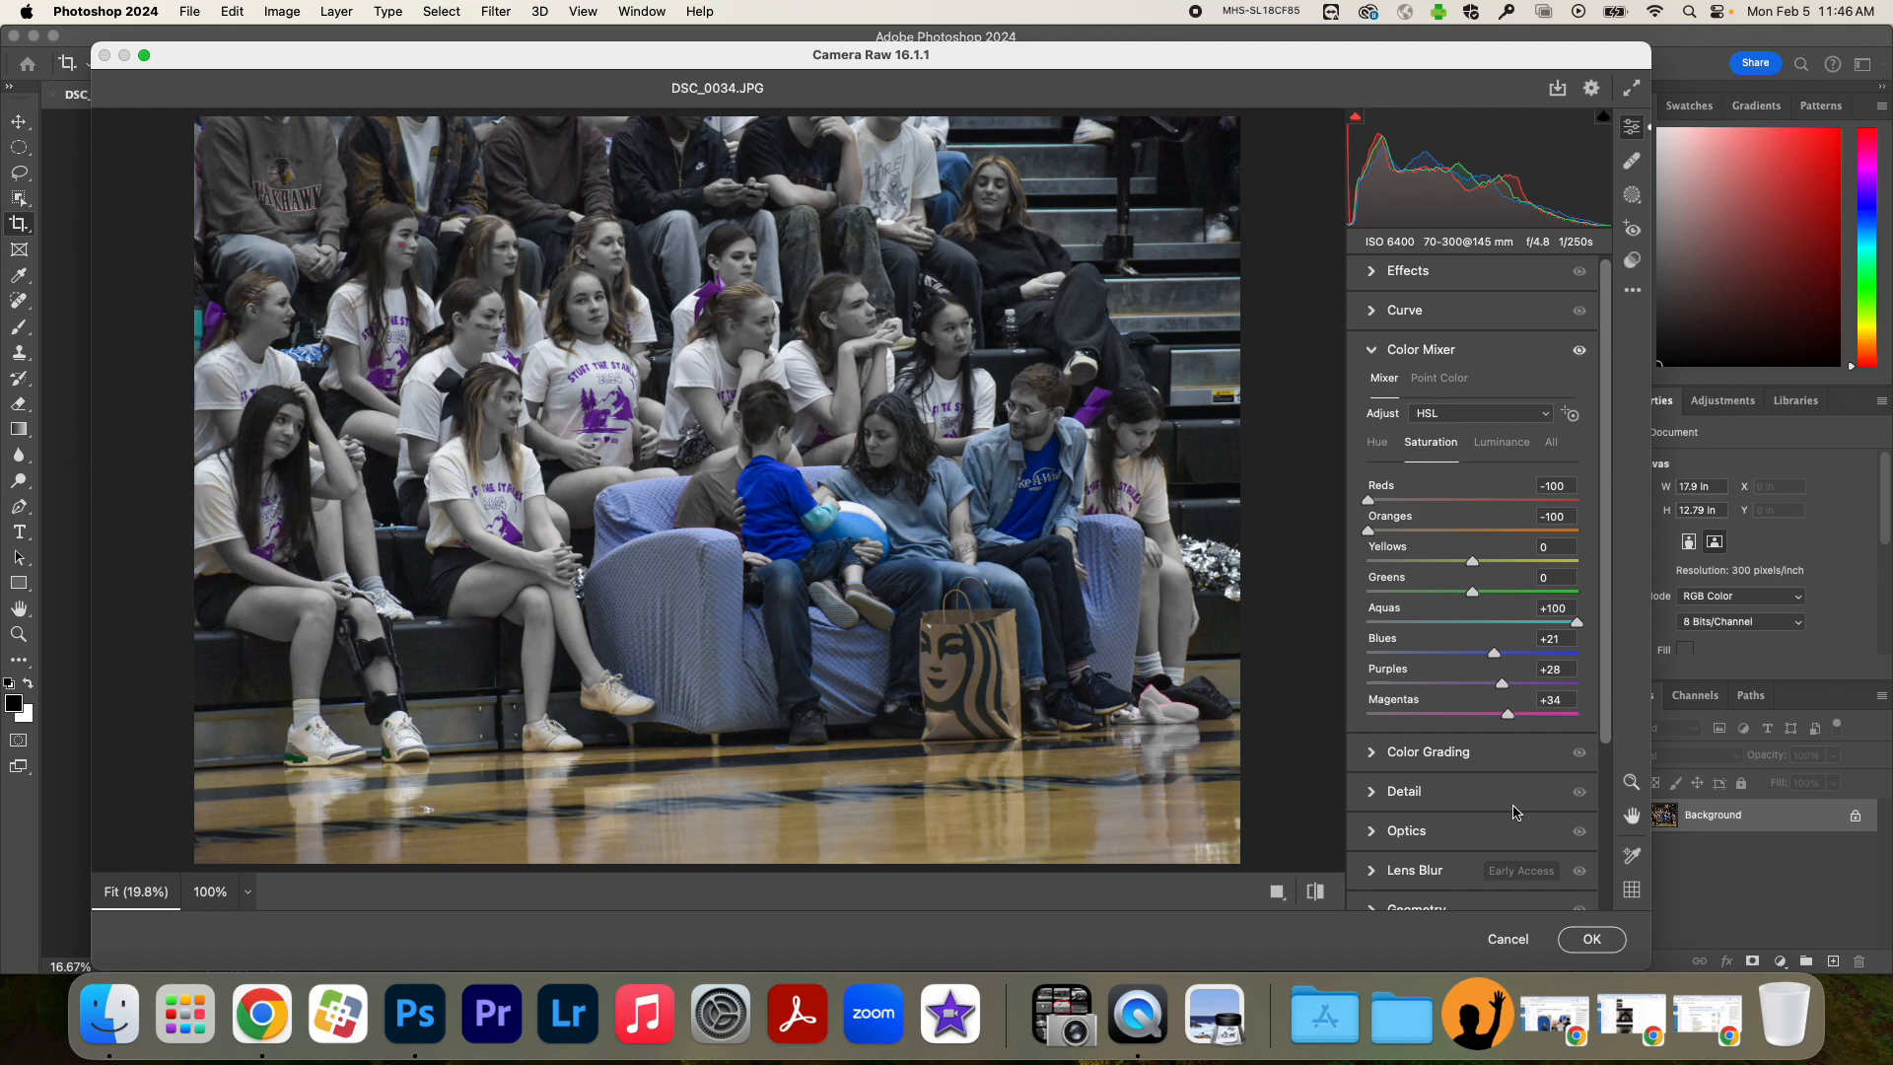
mouse_move(1345, 652)
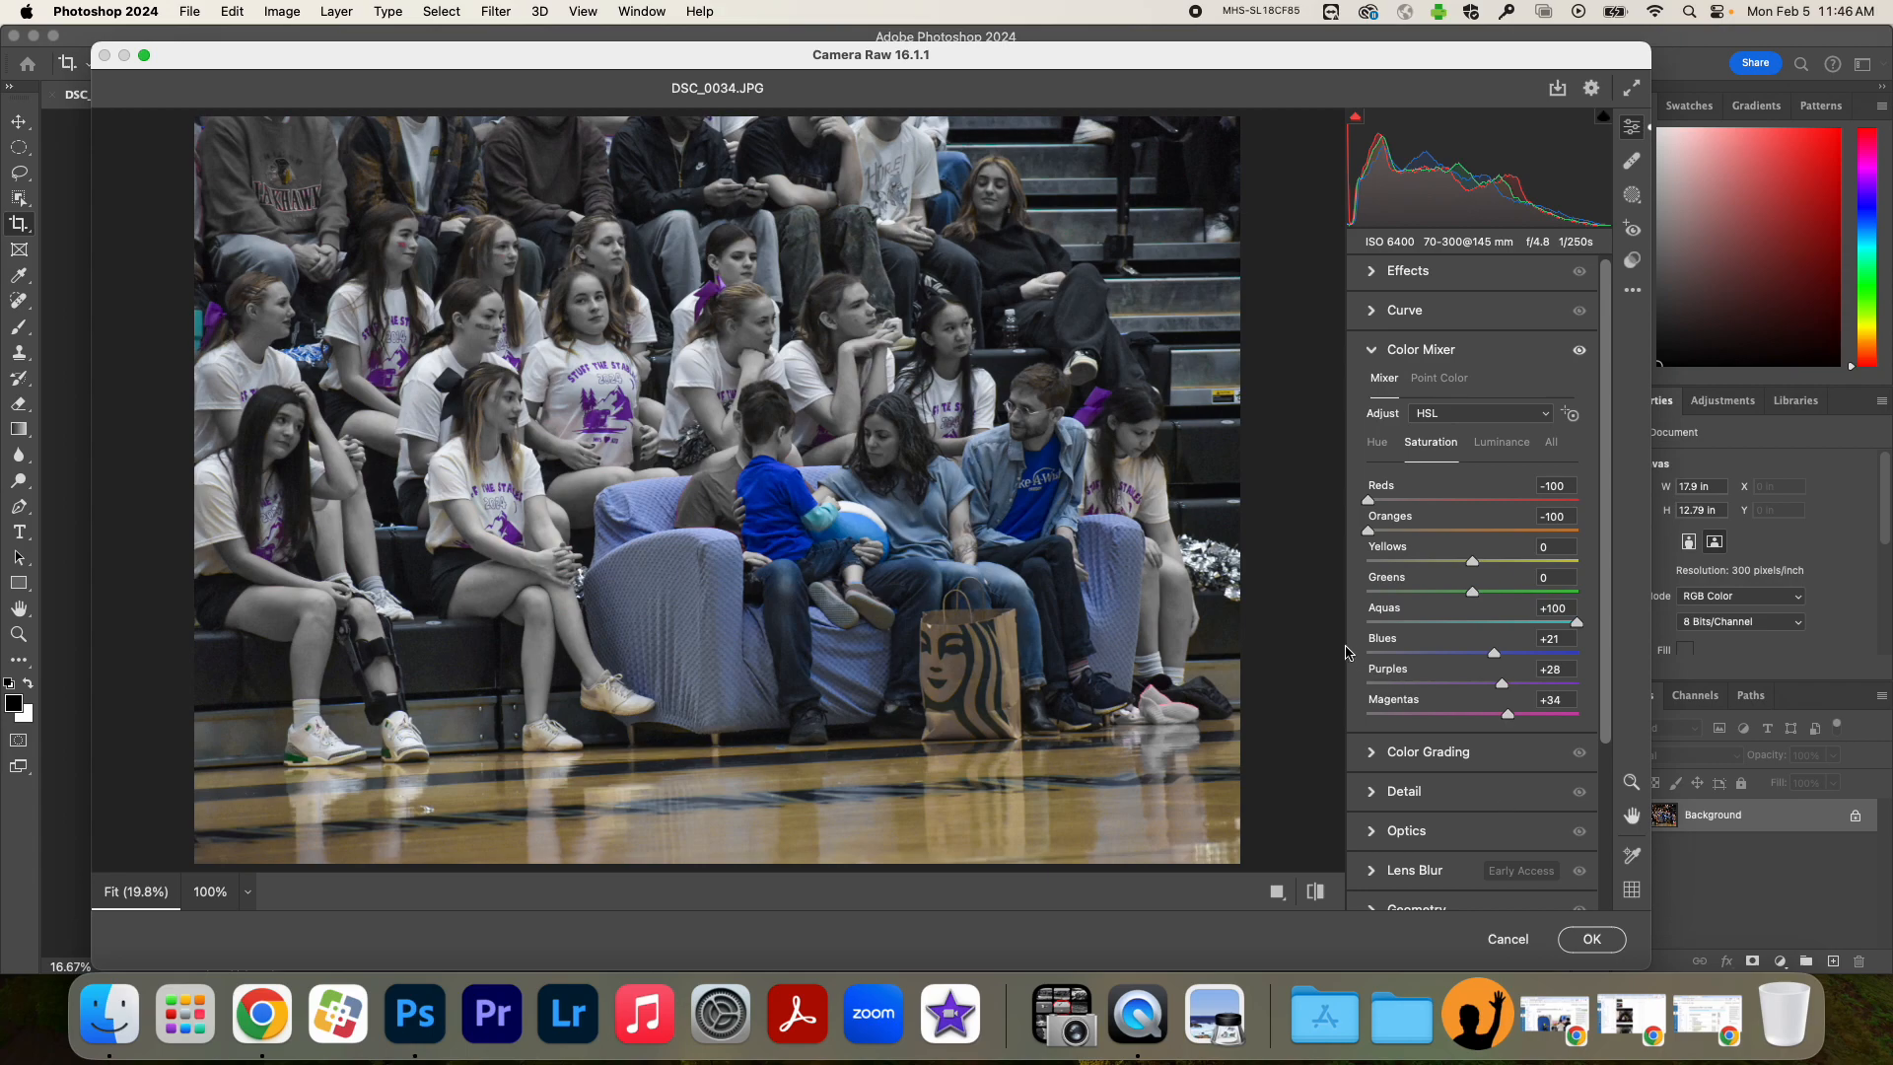
mouse_move(1497, 663)
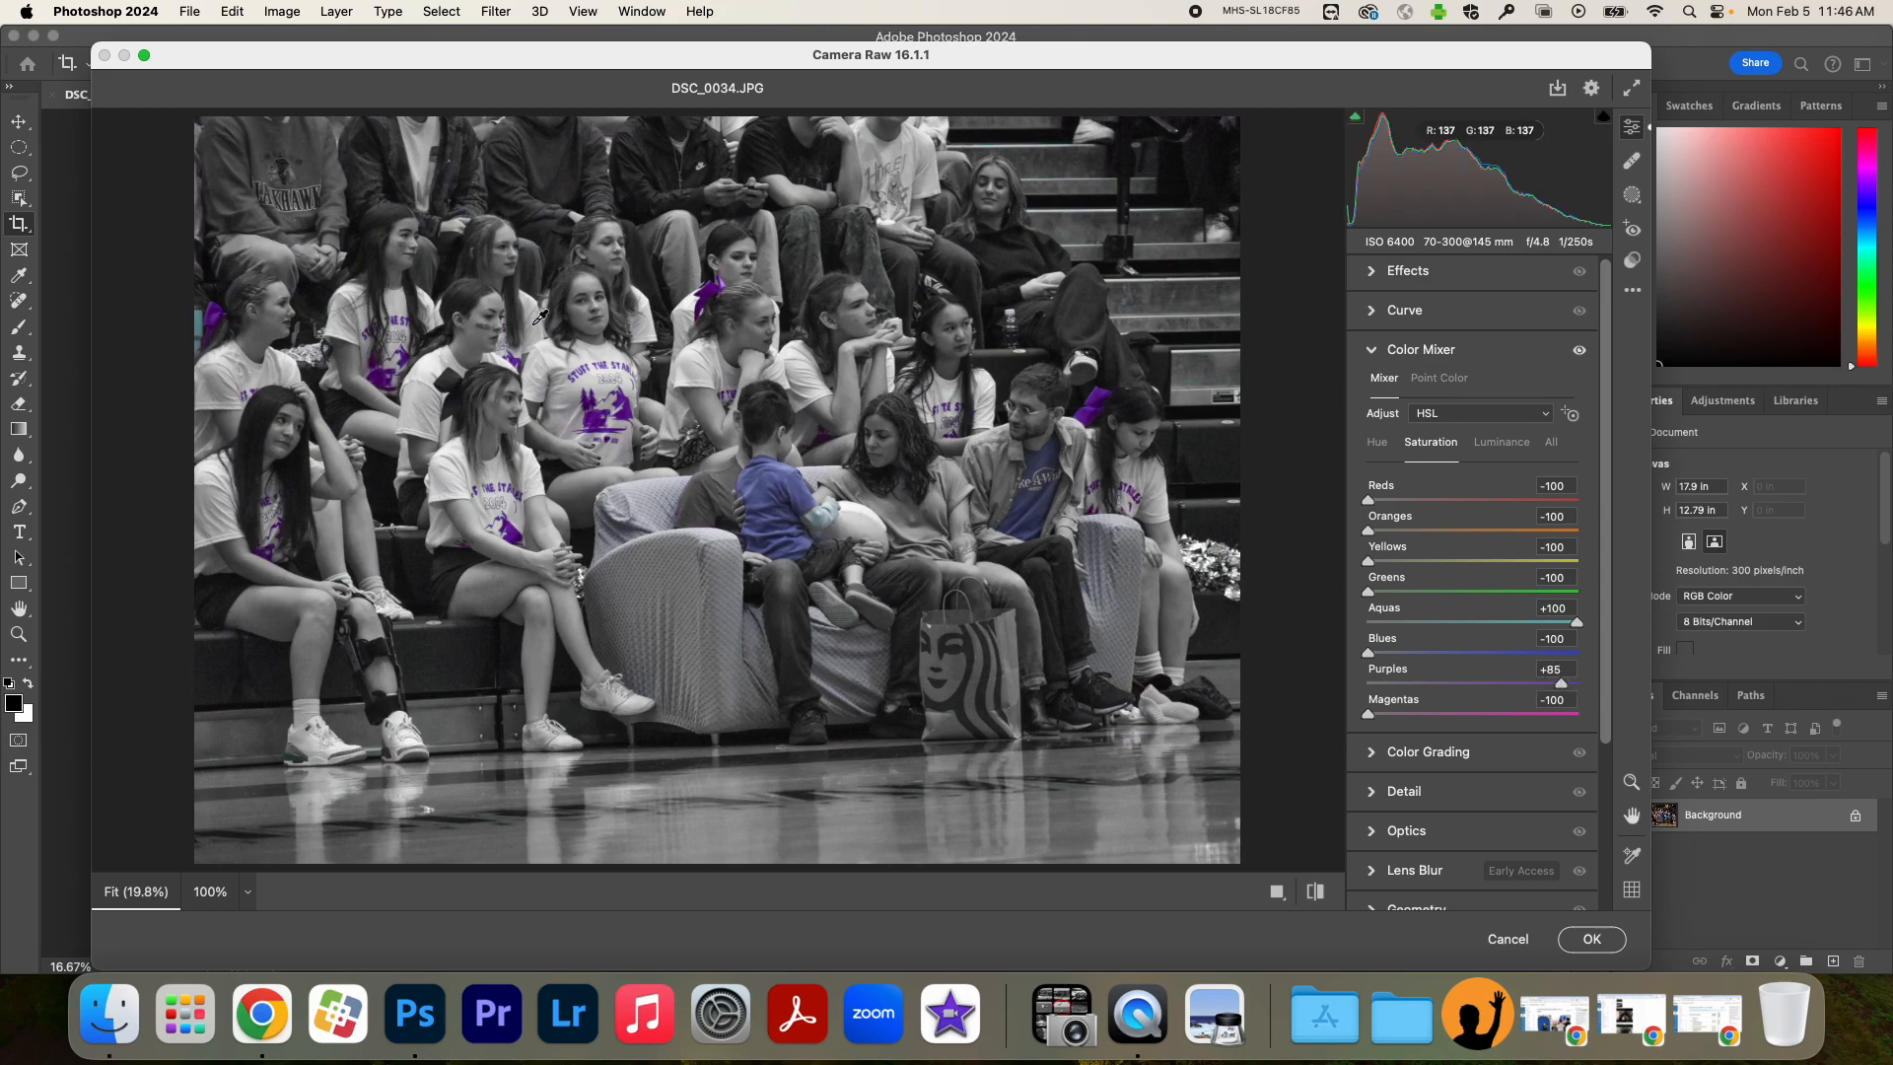
mouse_move(725, 302)
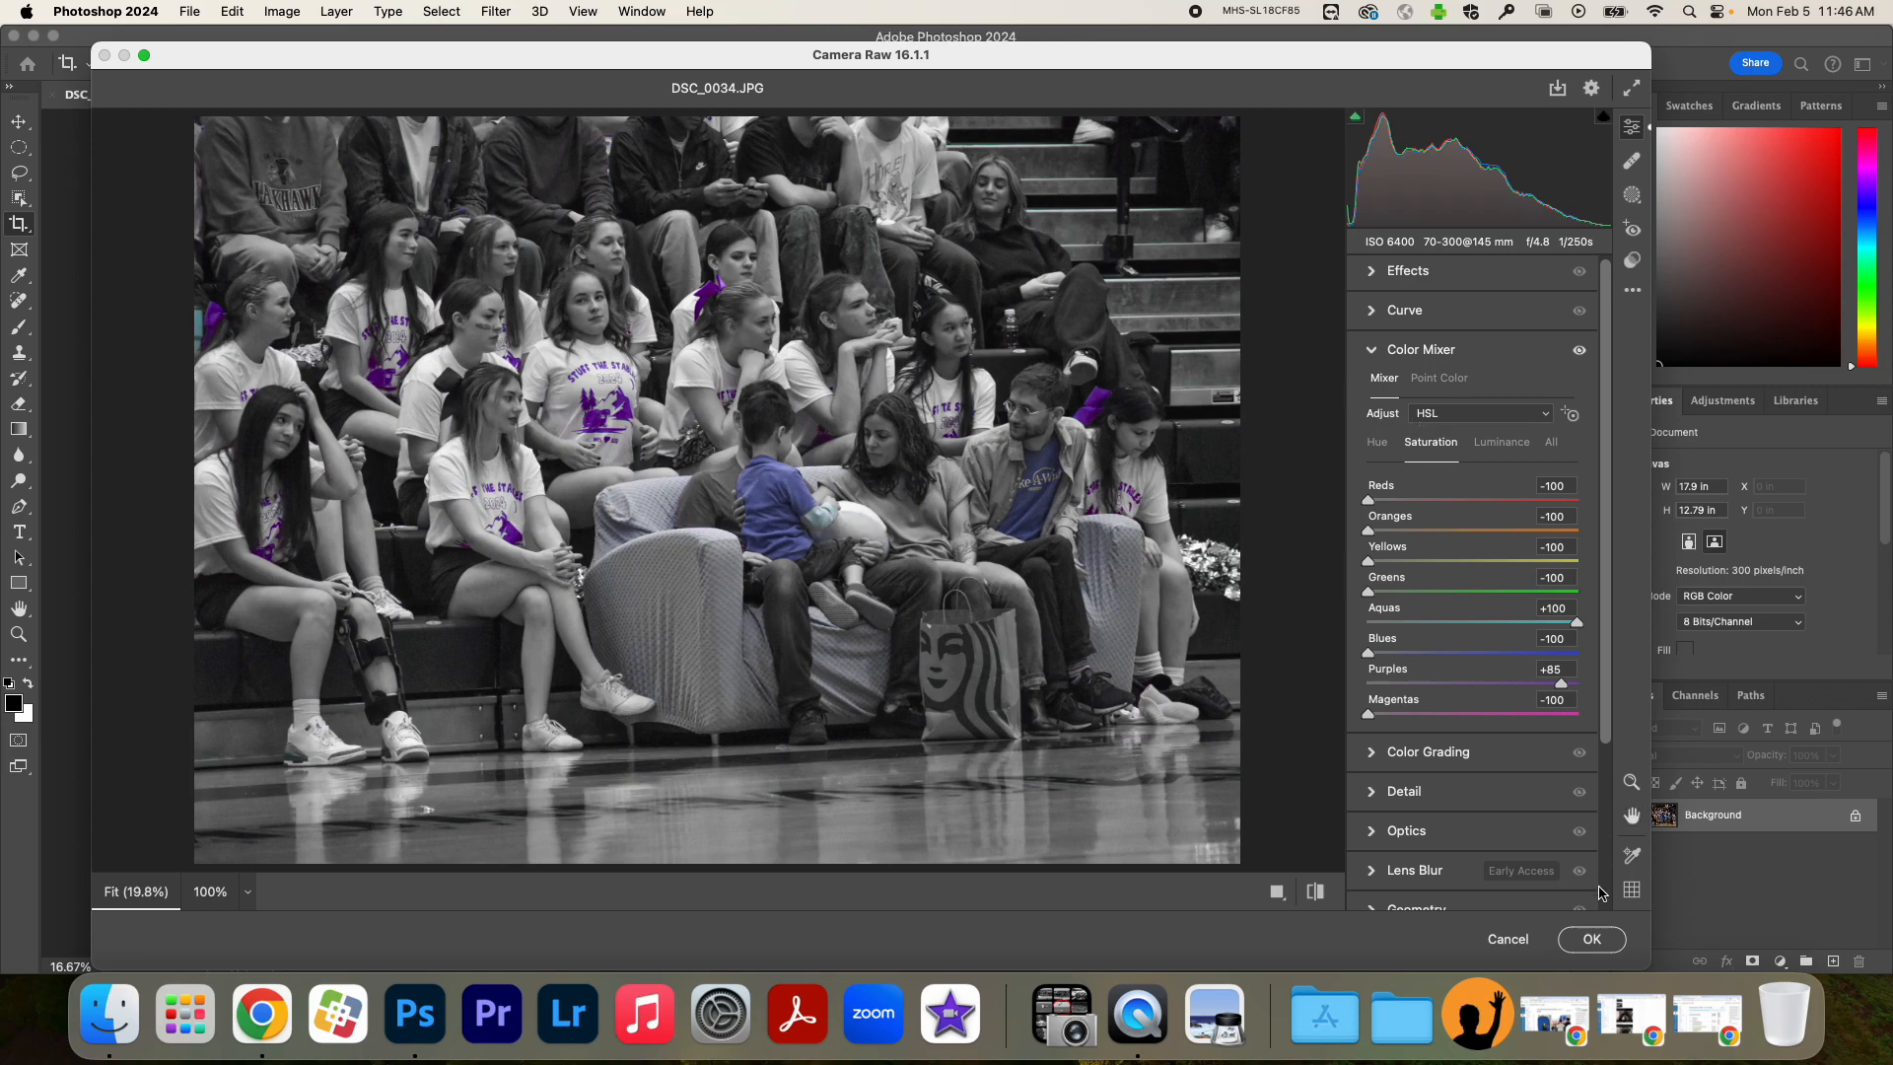
mouse_move(1592, 939)
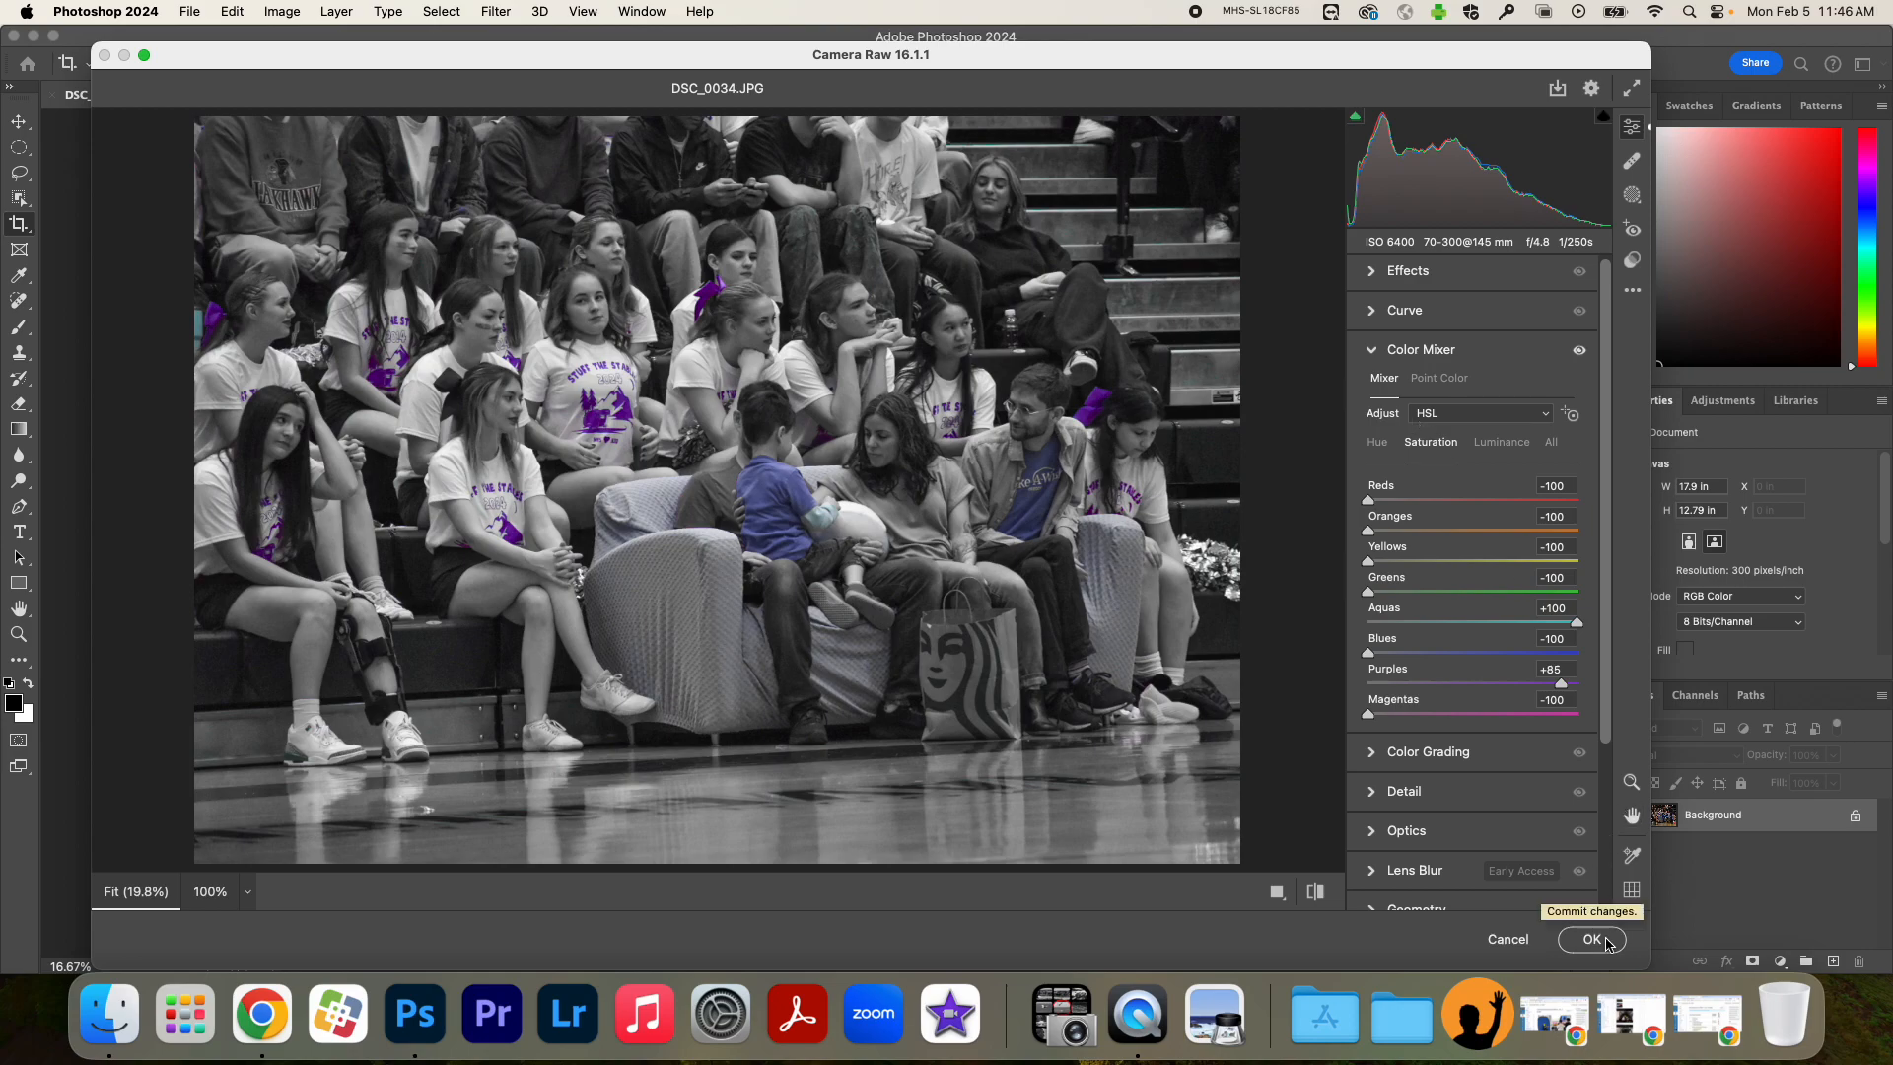
Apply the desaturated purple-only colour edits to the photo and reopen the Filter menu.
left_click(1591, 939)
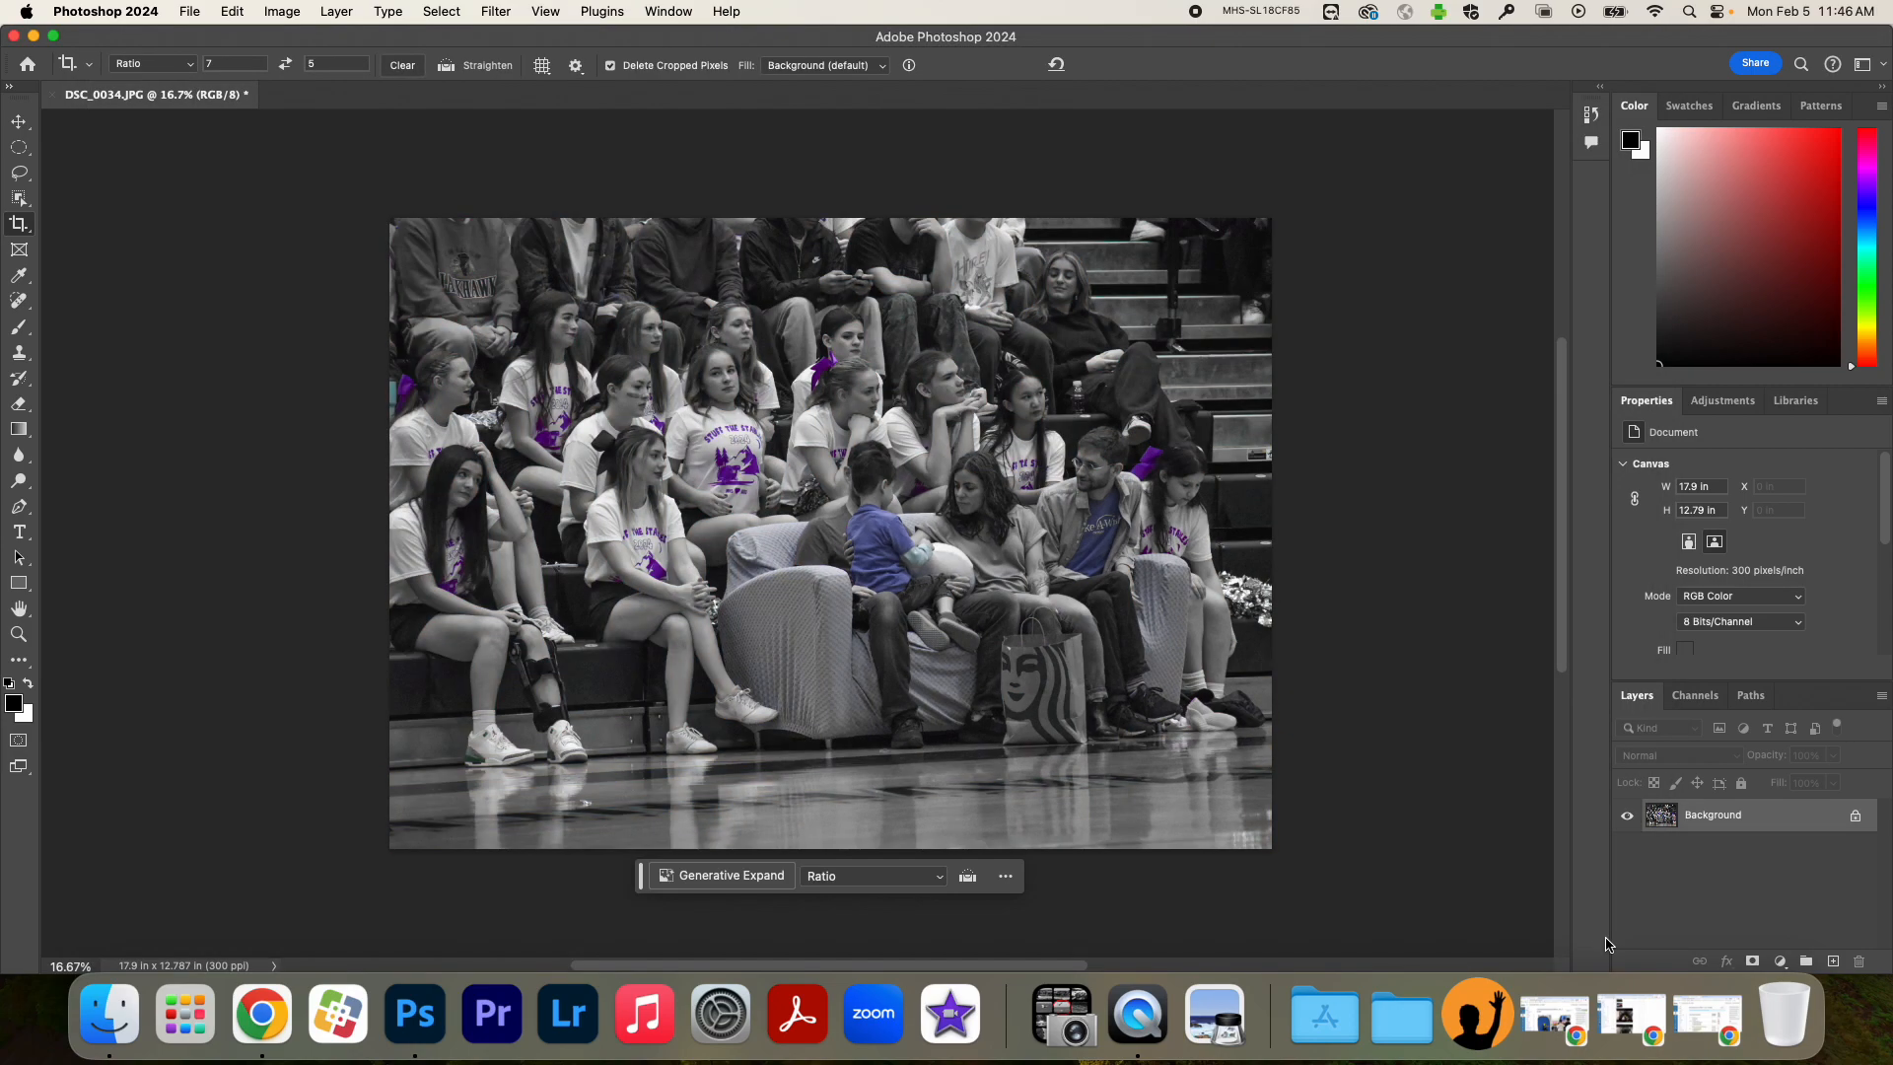
left_click(495, 11)
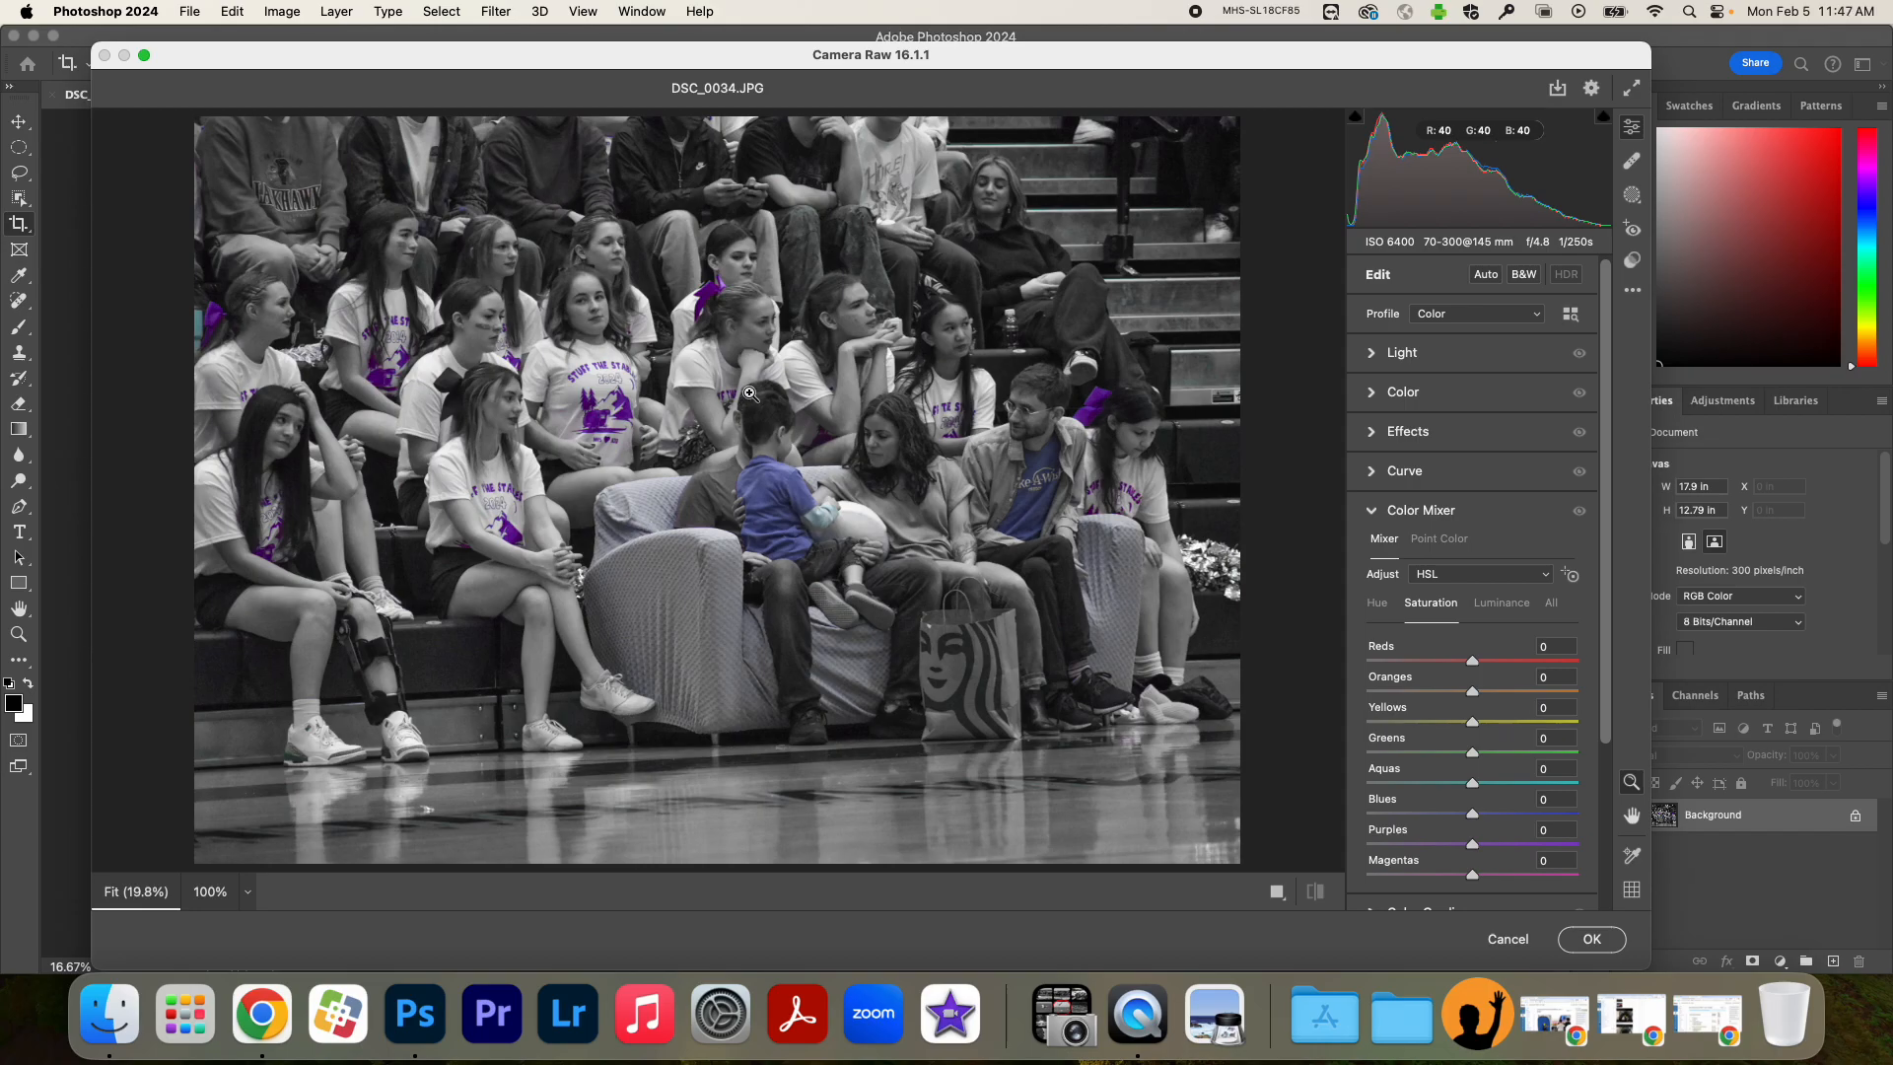
mouse_move(620, 467)
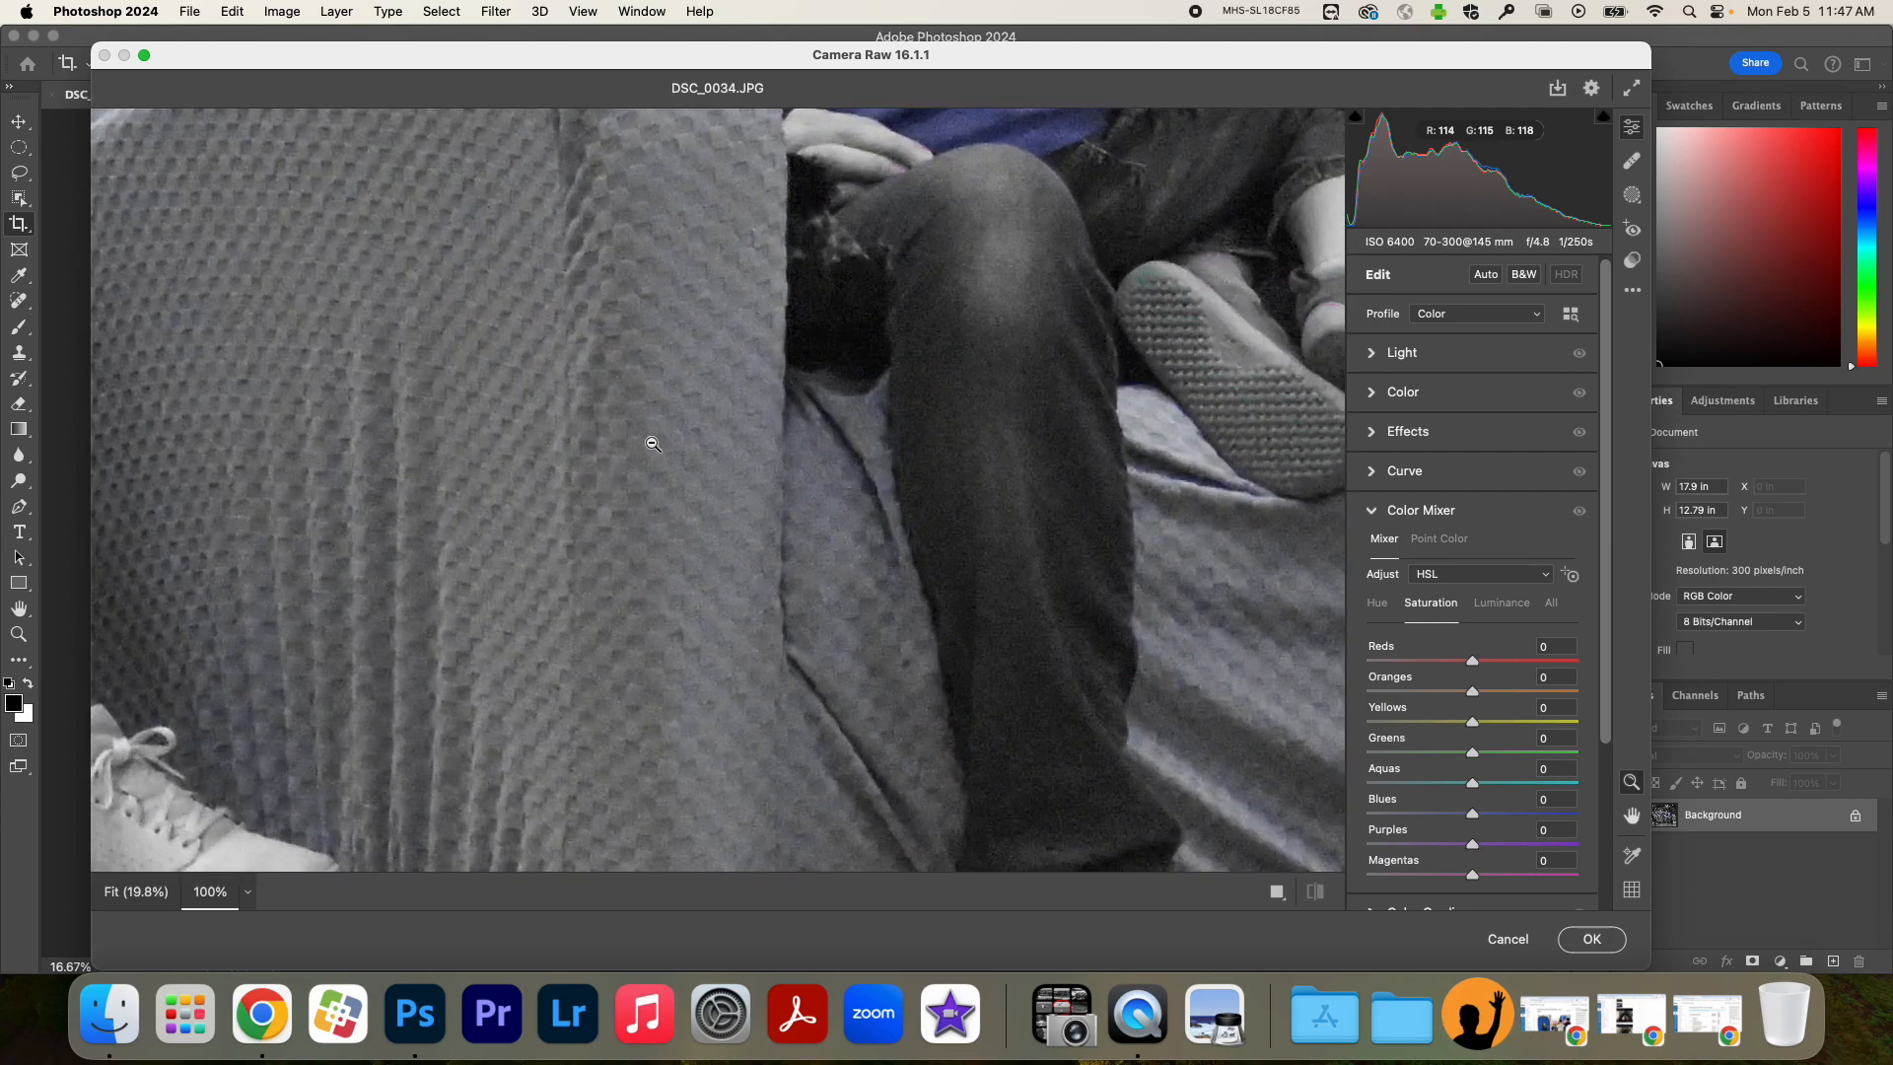
mouse_move(1365, 519)
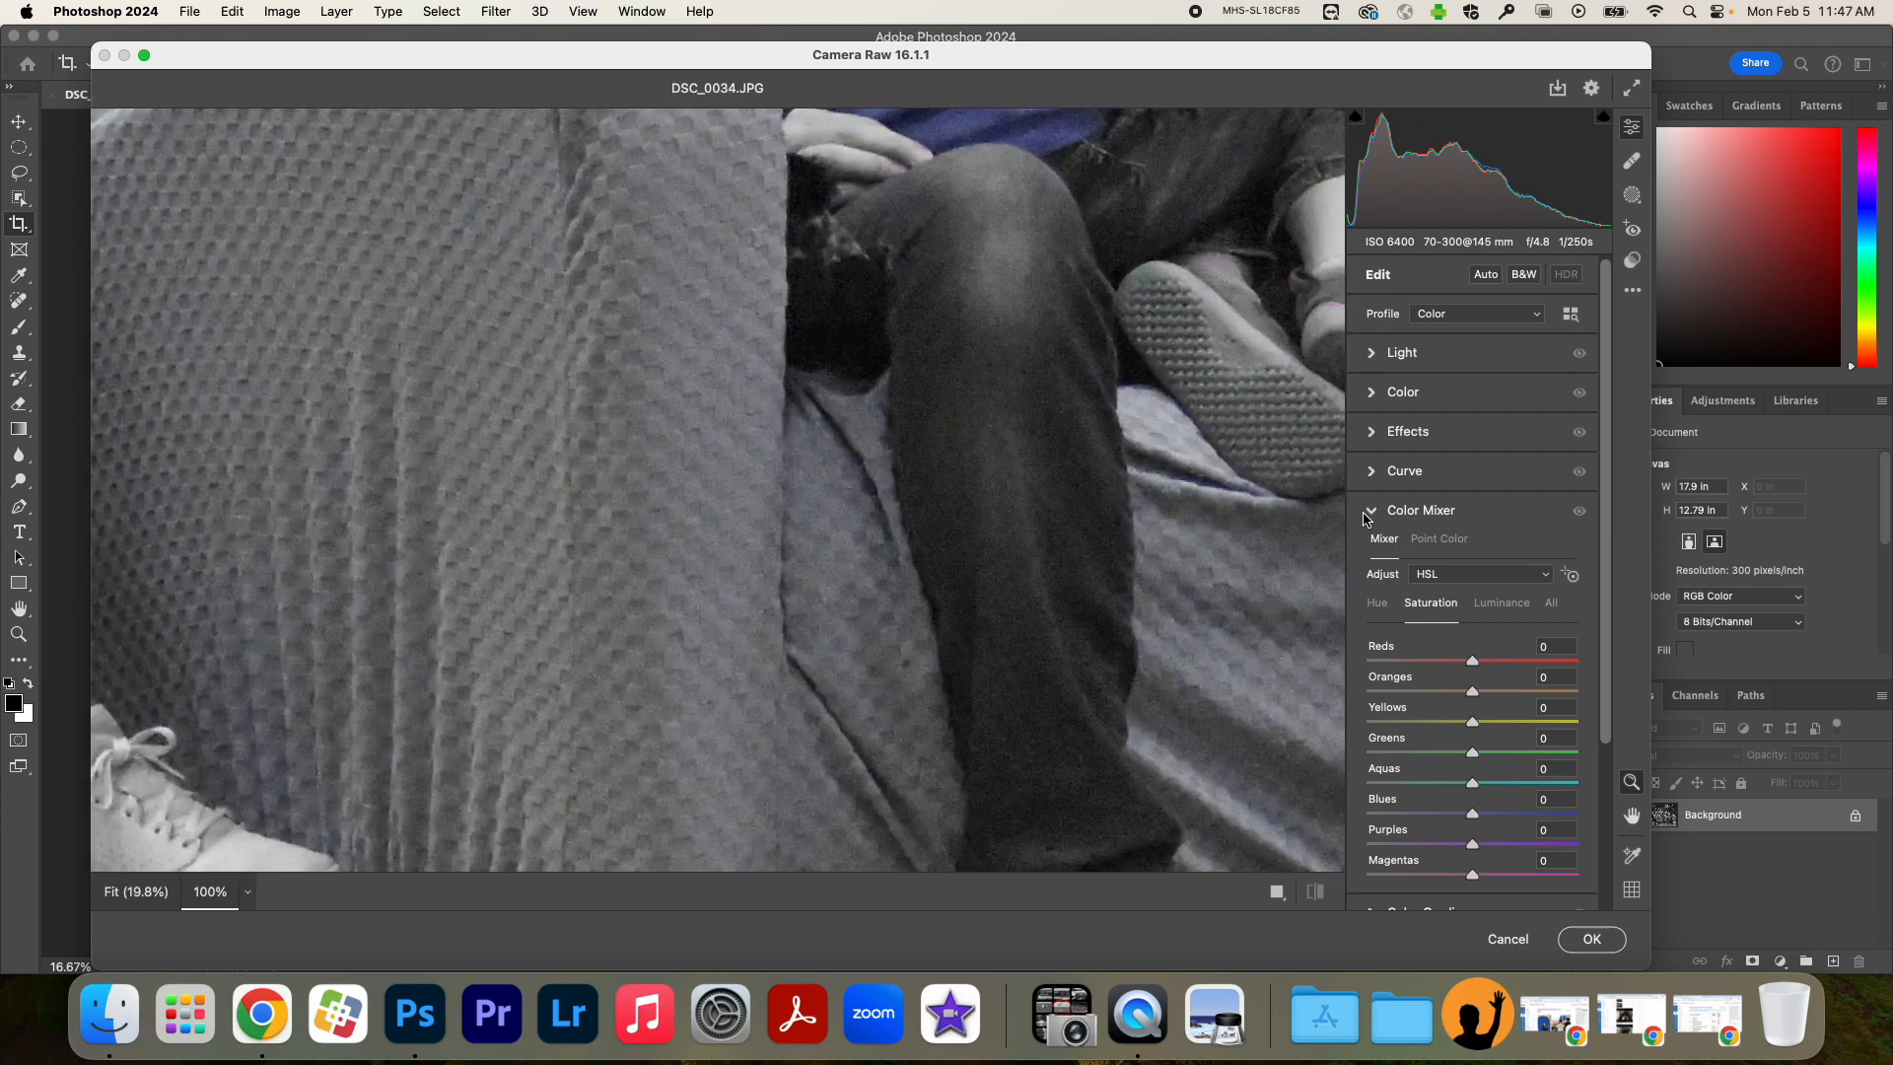
Collapse the Color Mixer, expand Detail, and set Noise Reduction to 49.
left_click(1420, 510)
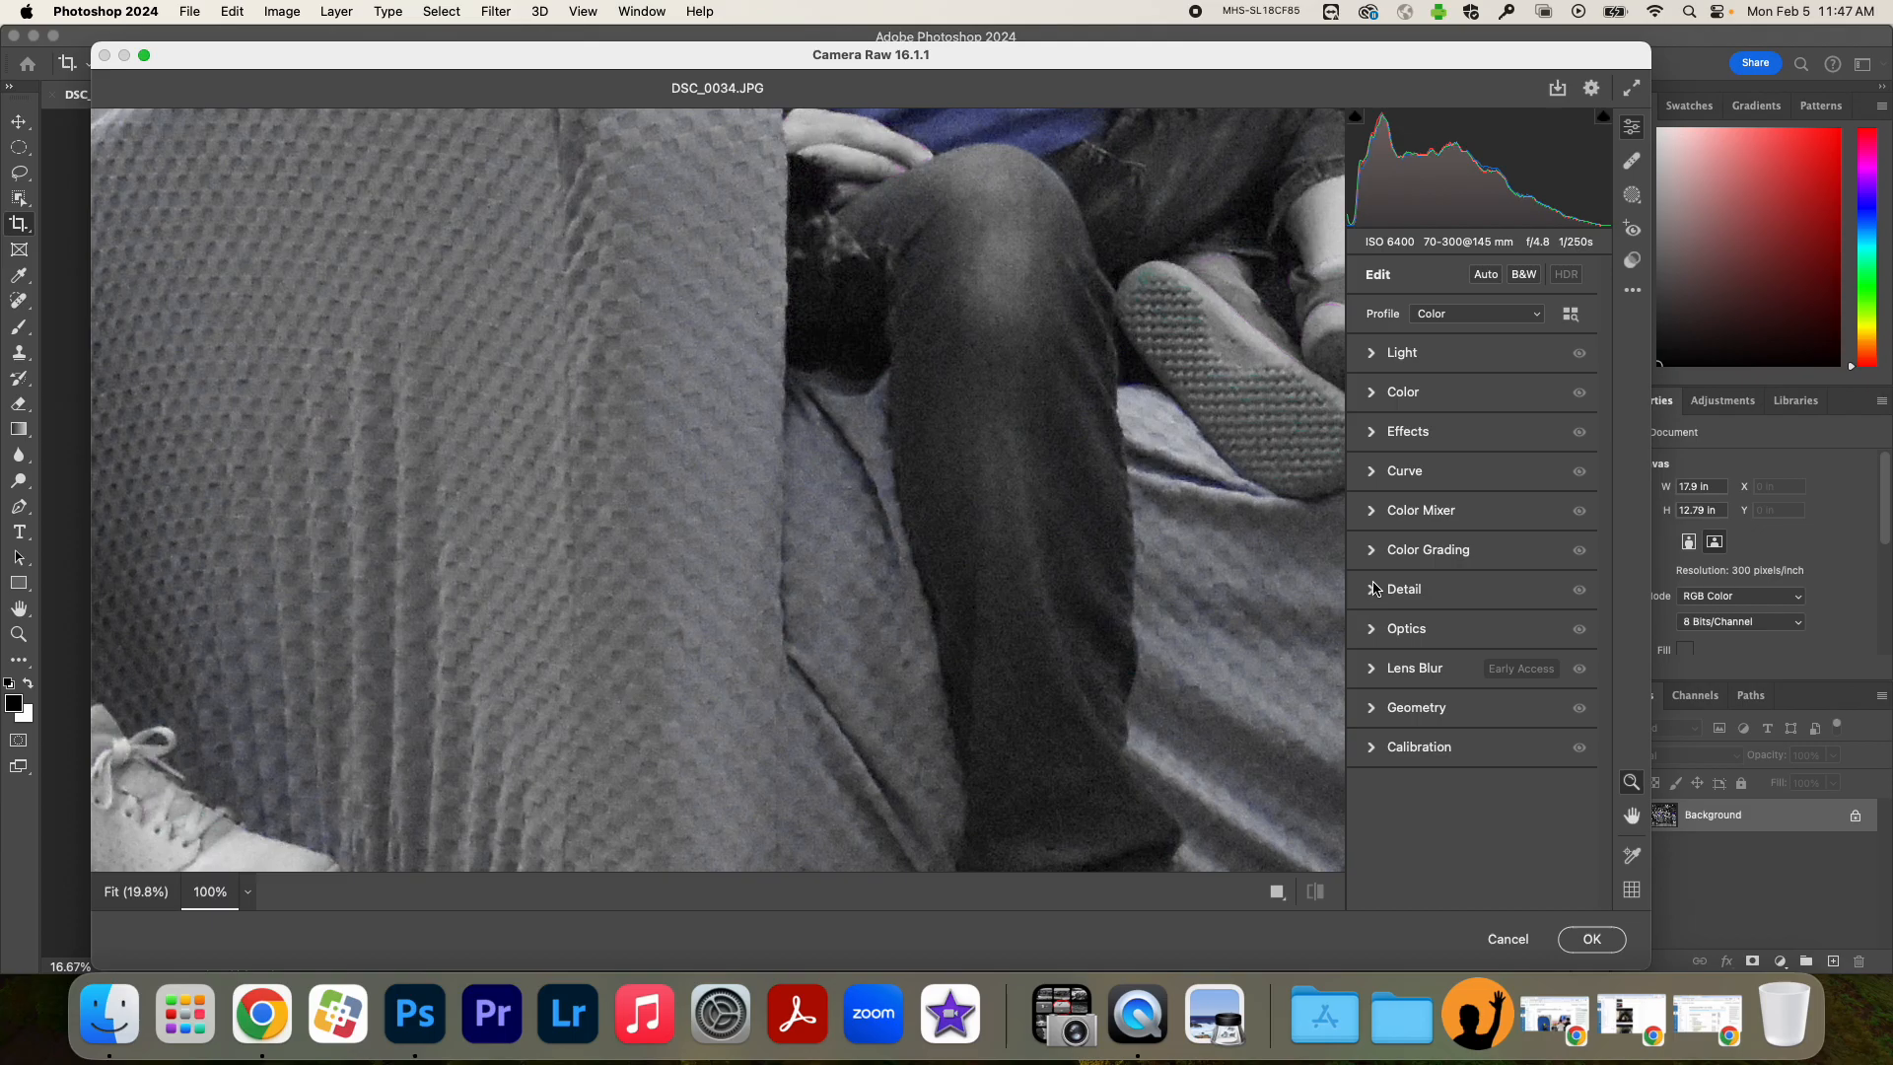
left_click(1404, 589)
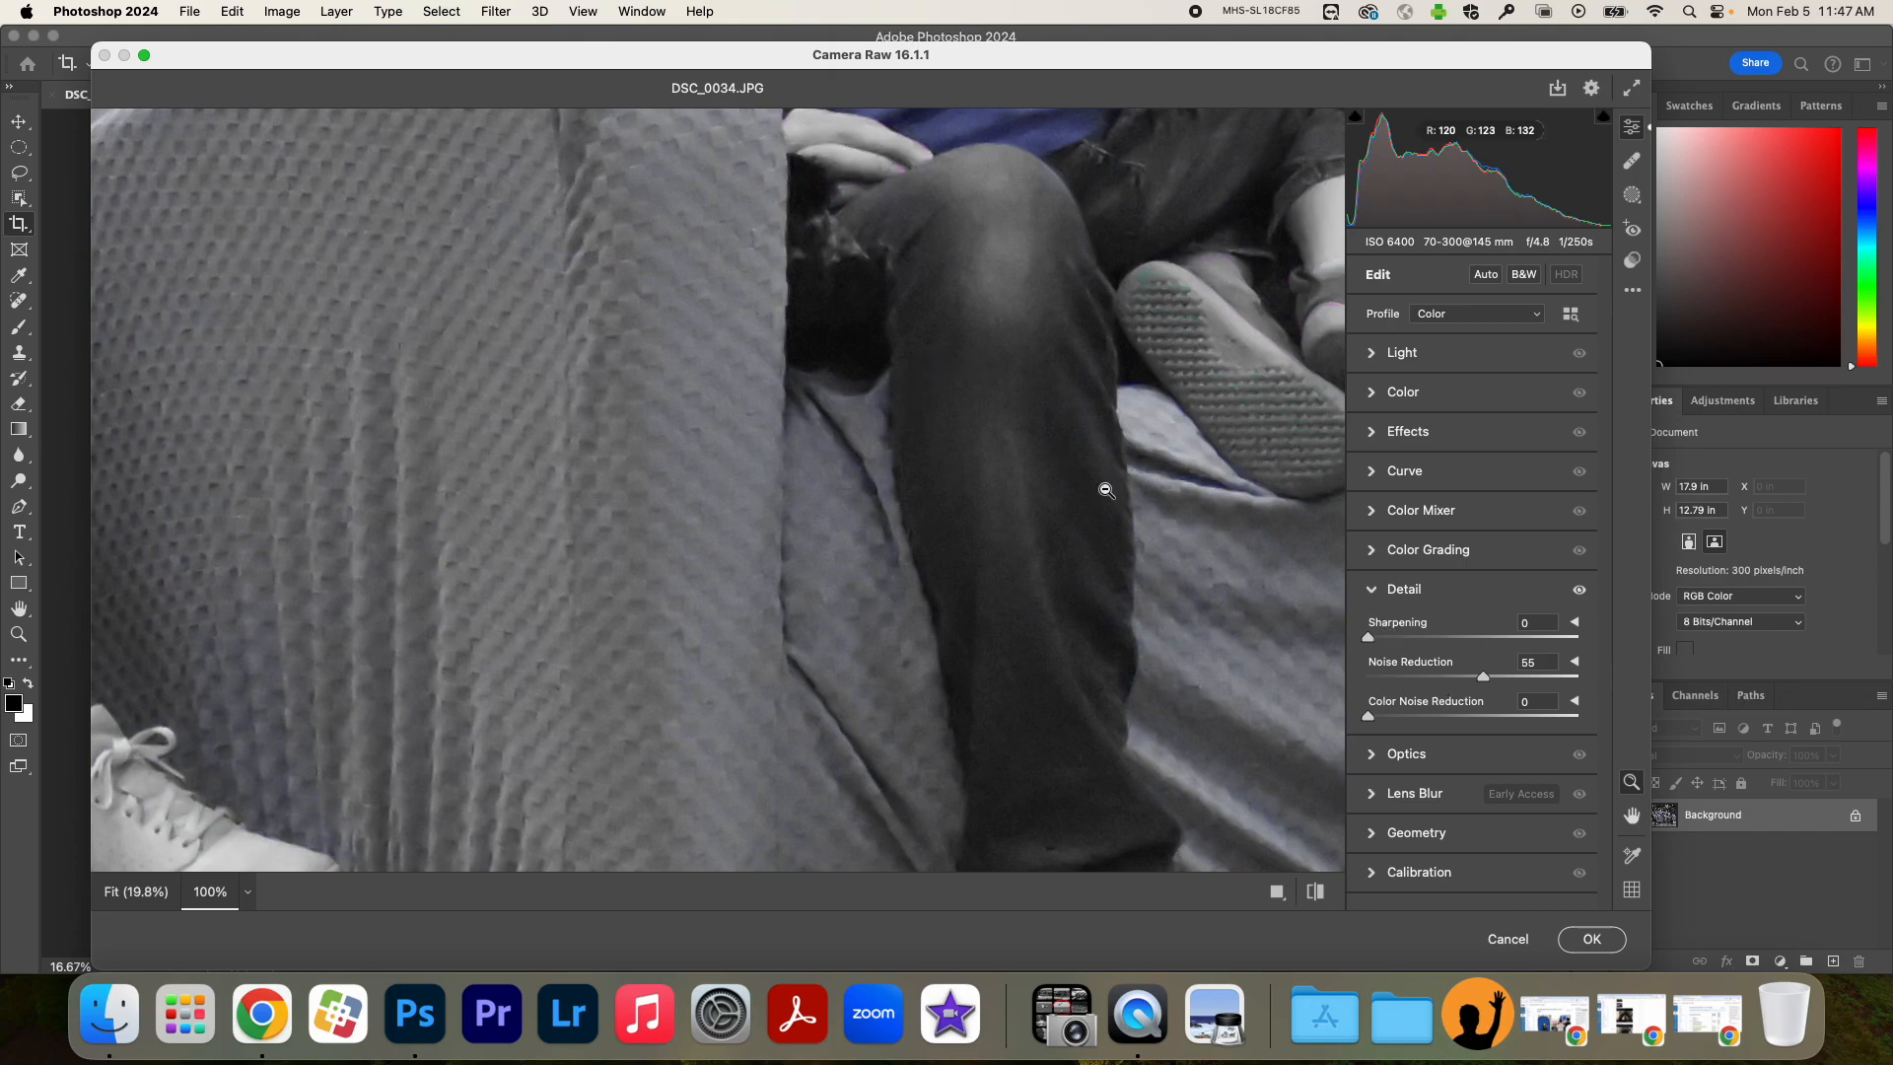
mouse_move(1193, 617)
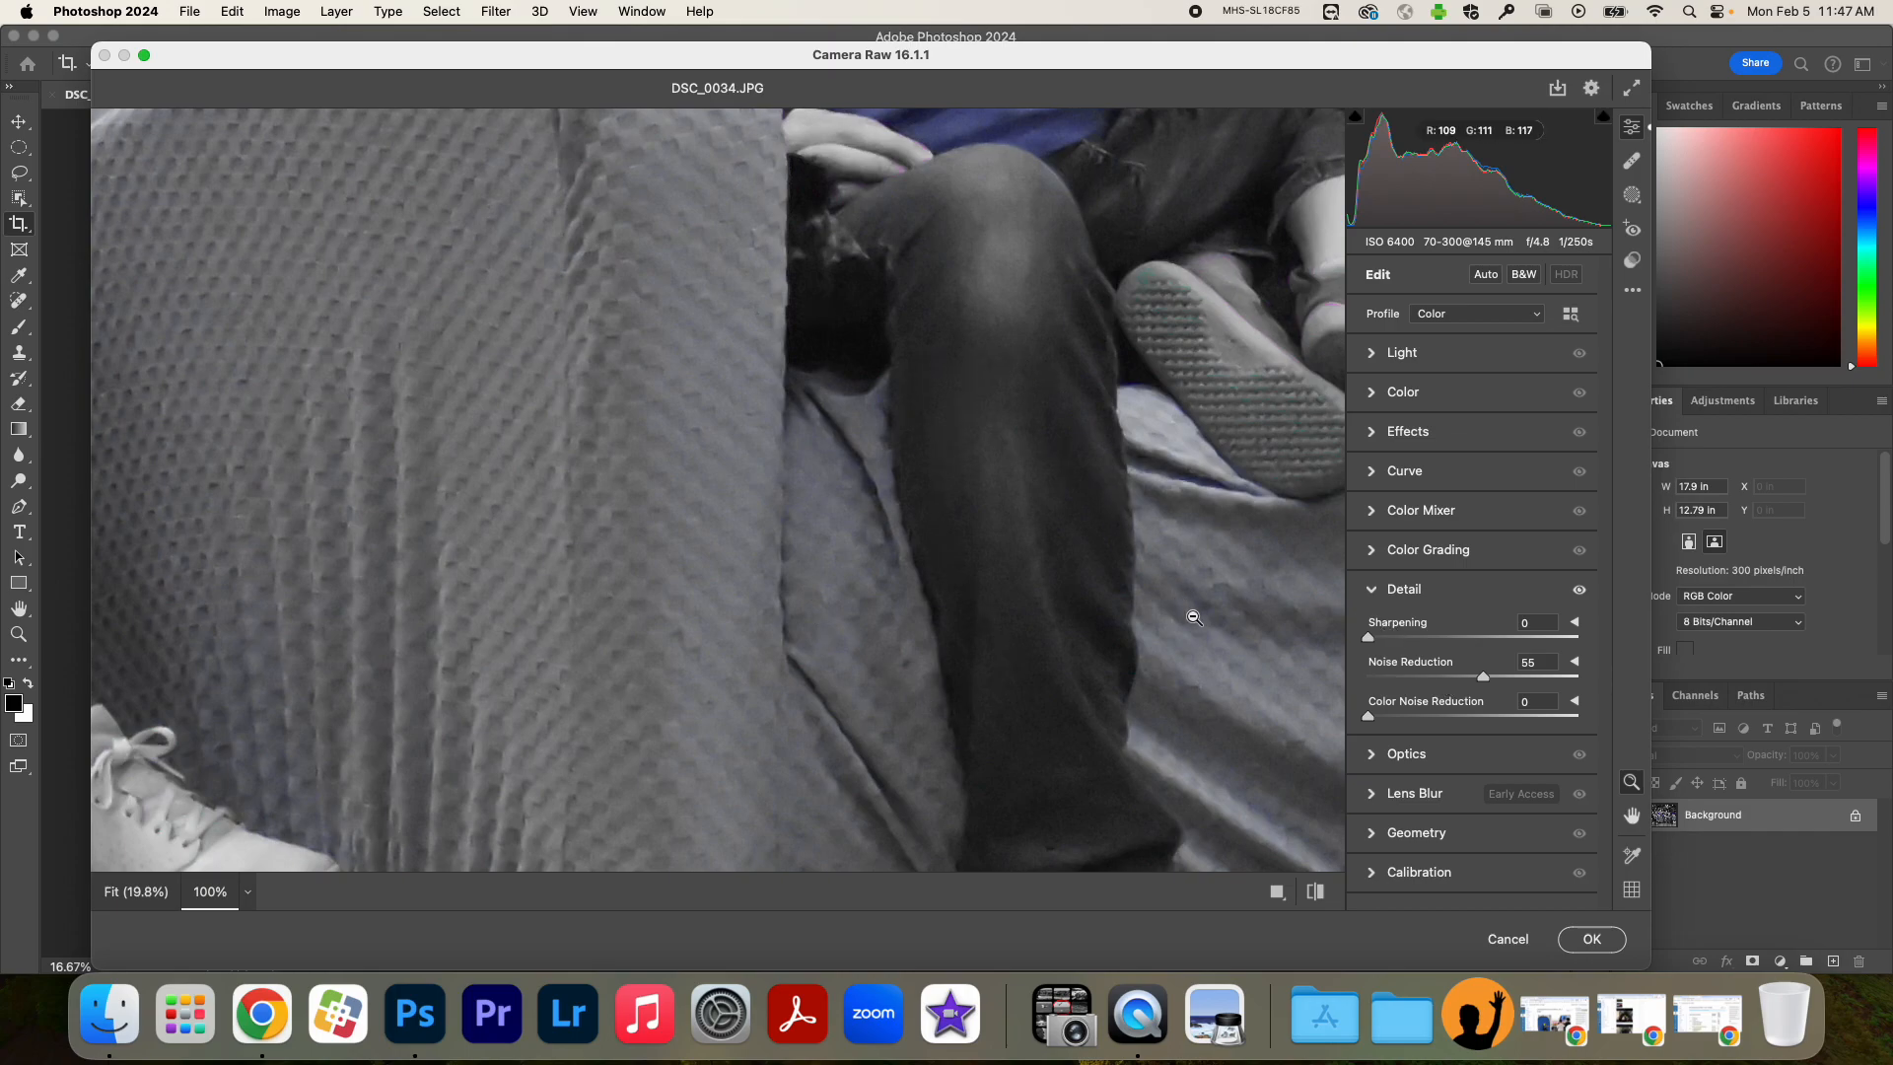
mouse_move(1490, 681)
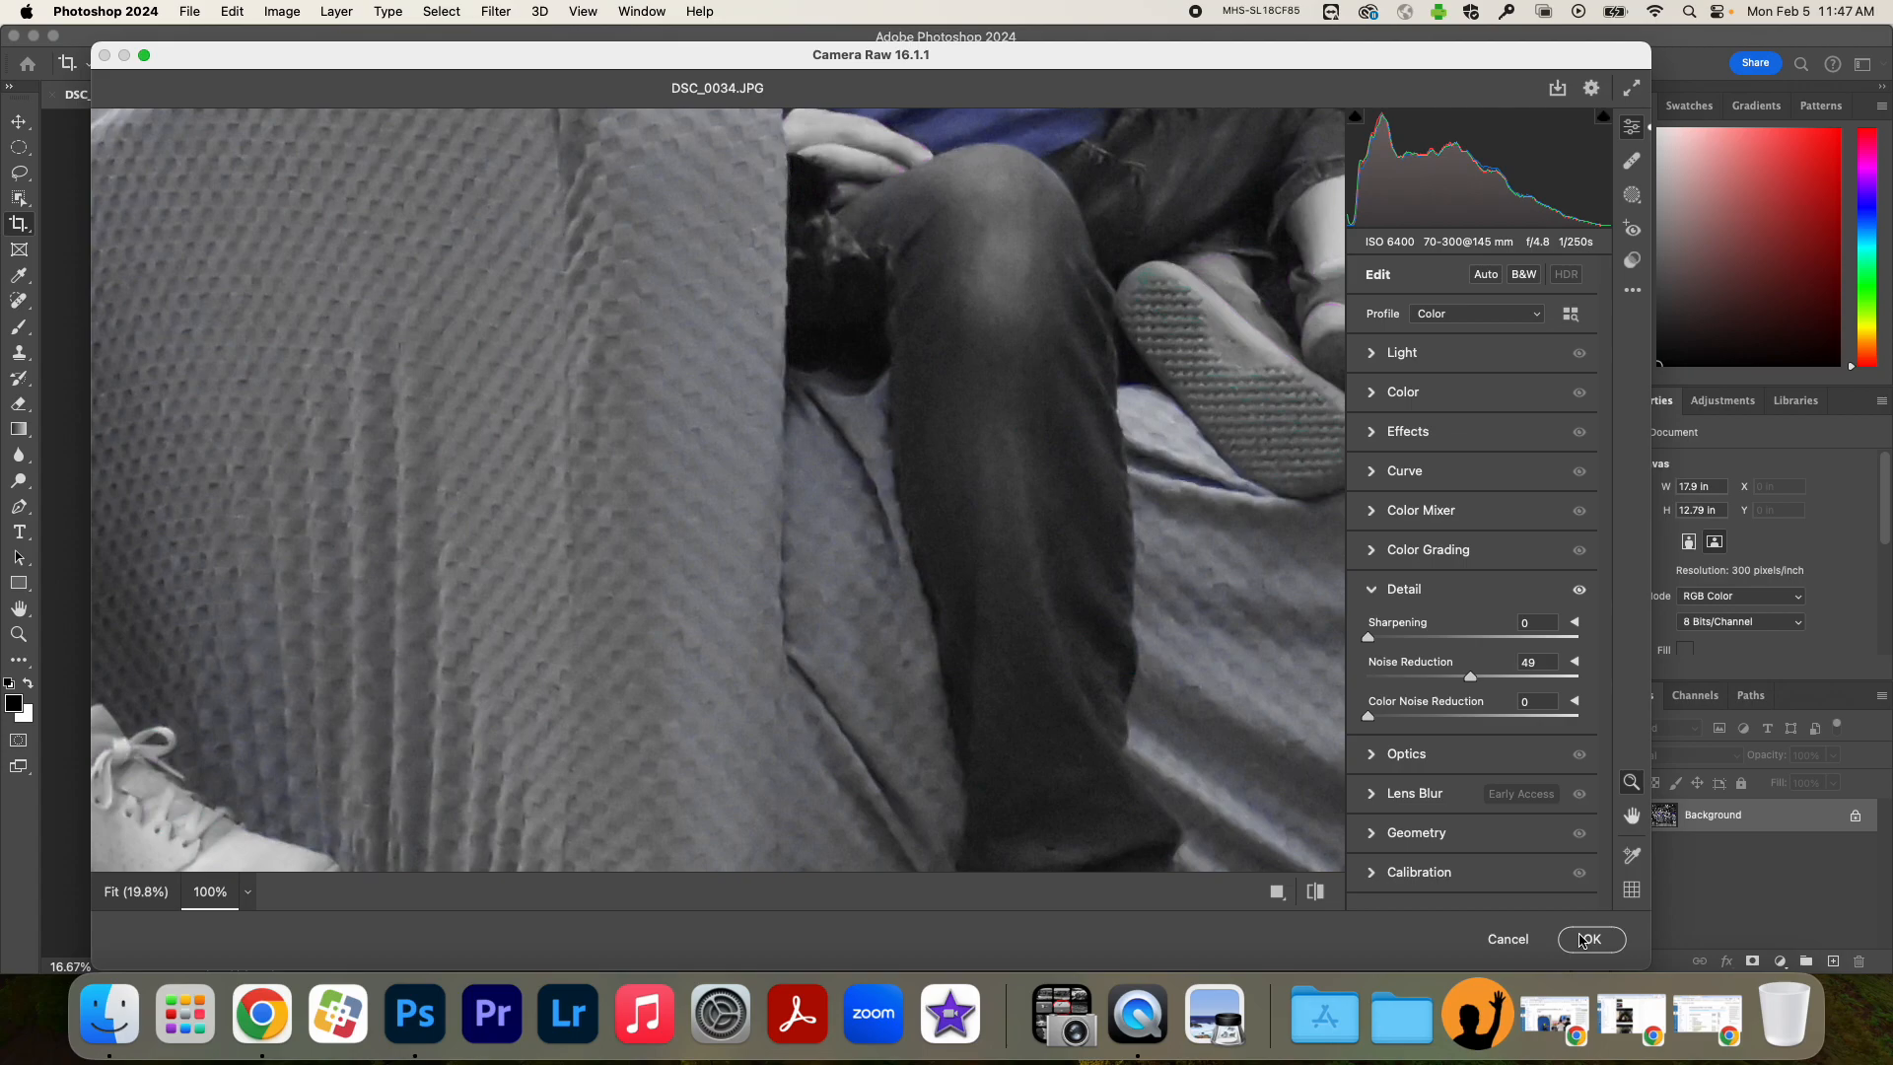
mouse_move(209, 891)
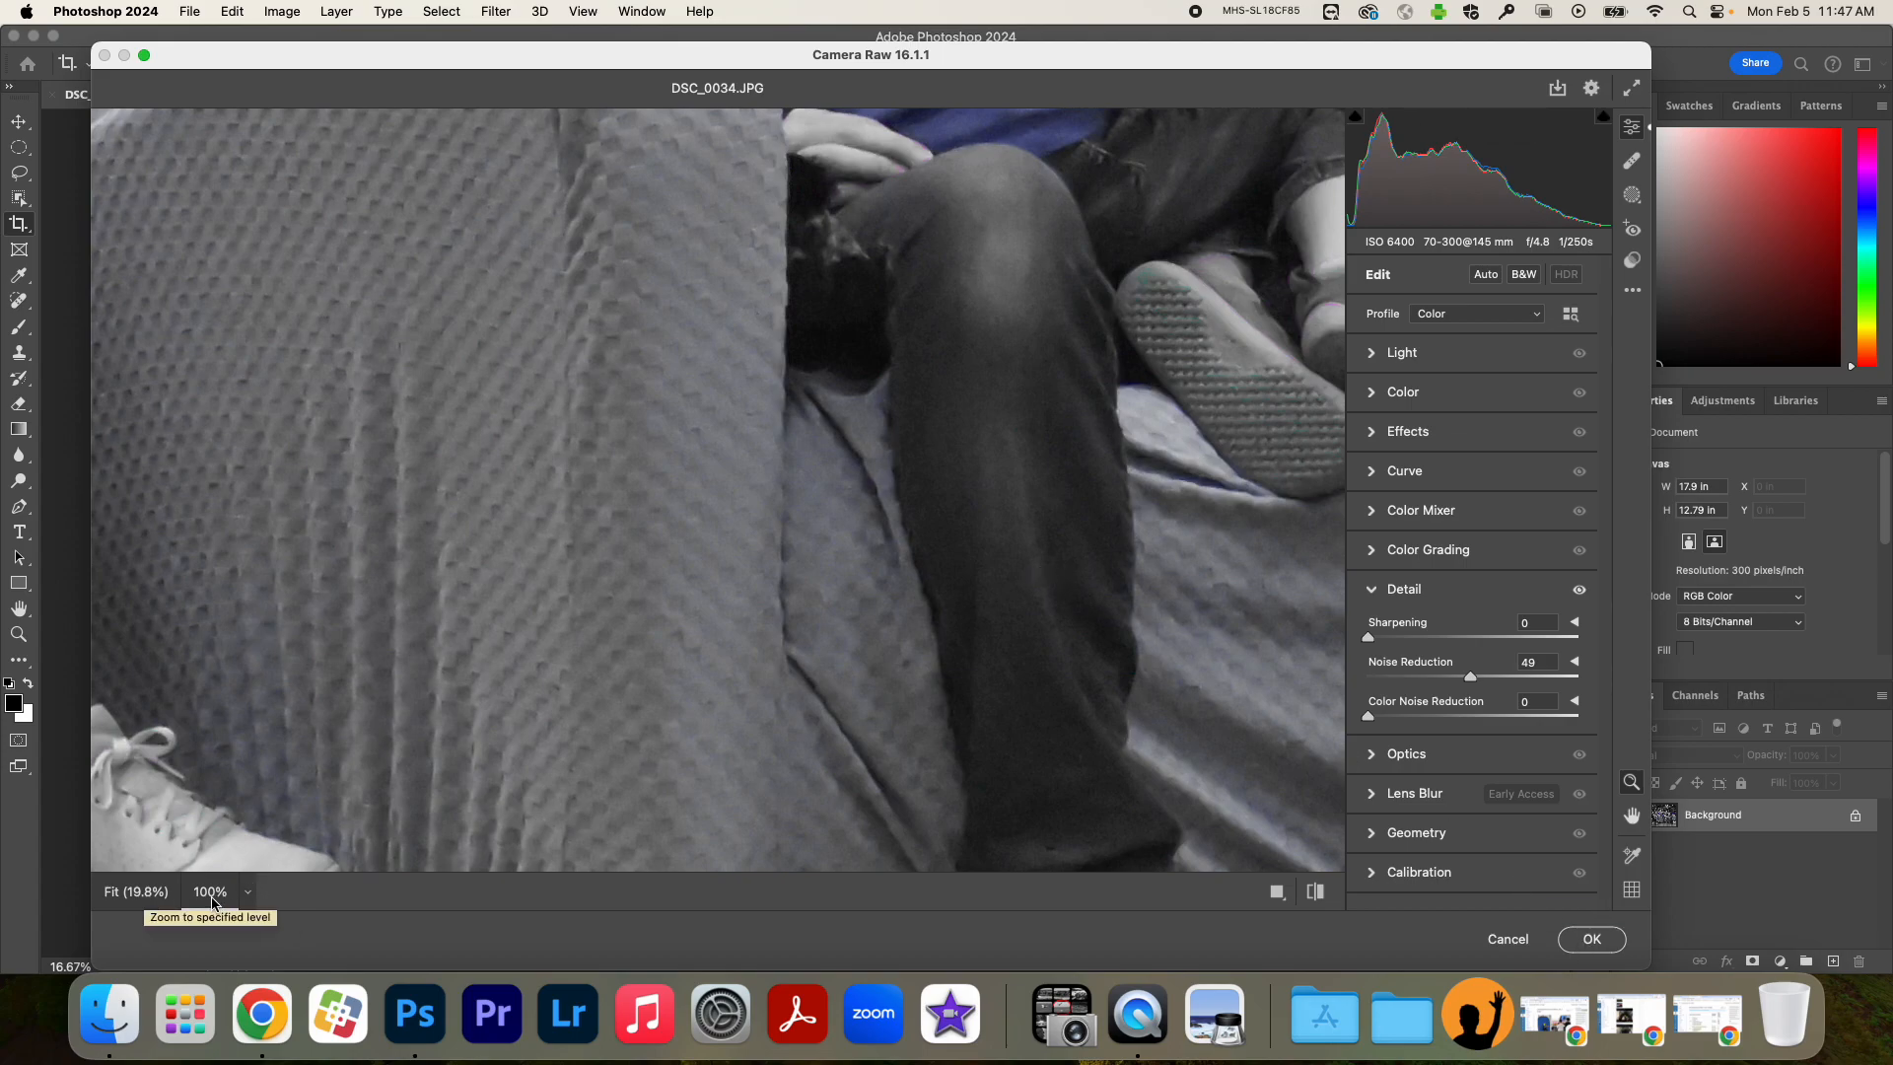
Set the Camera Raw preview zoom to Fit in View.
left_click(219, 891)
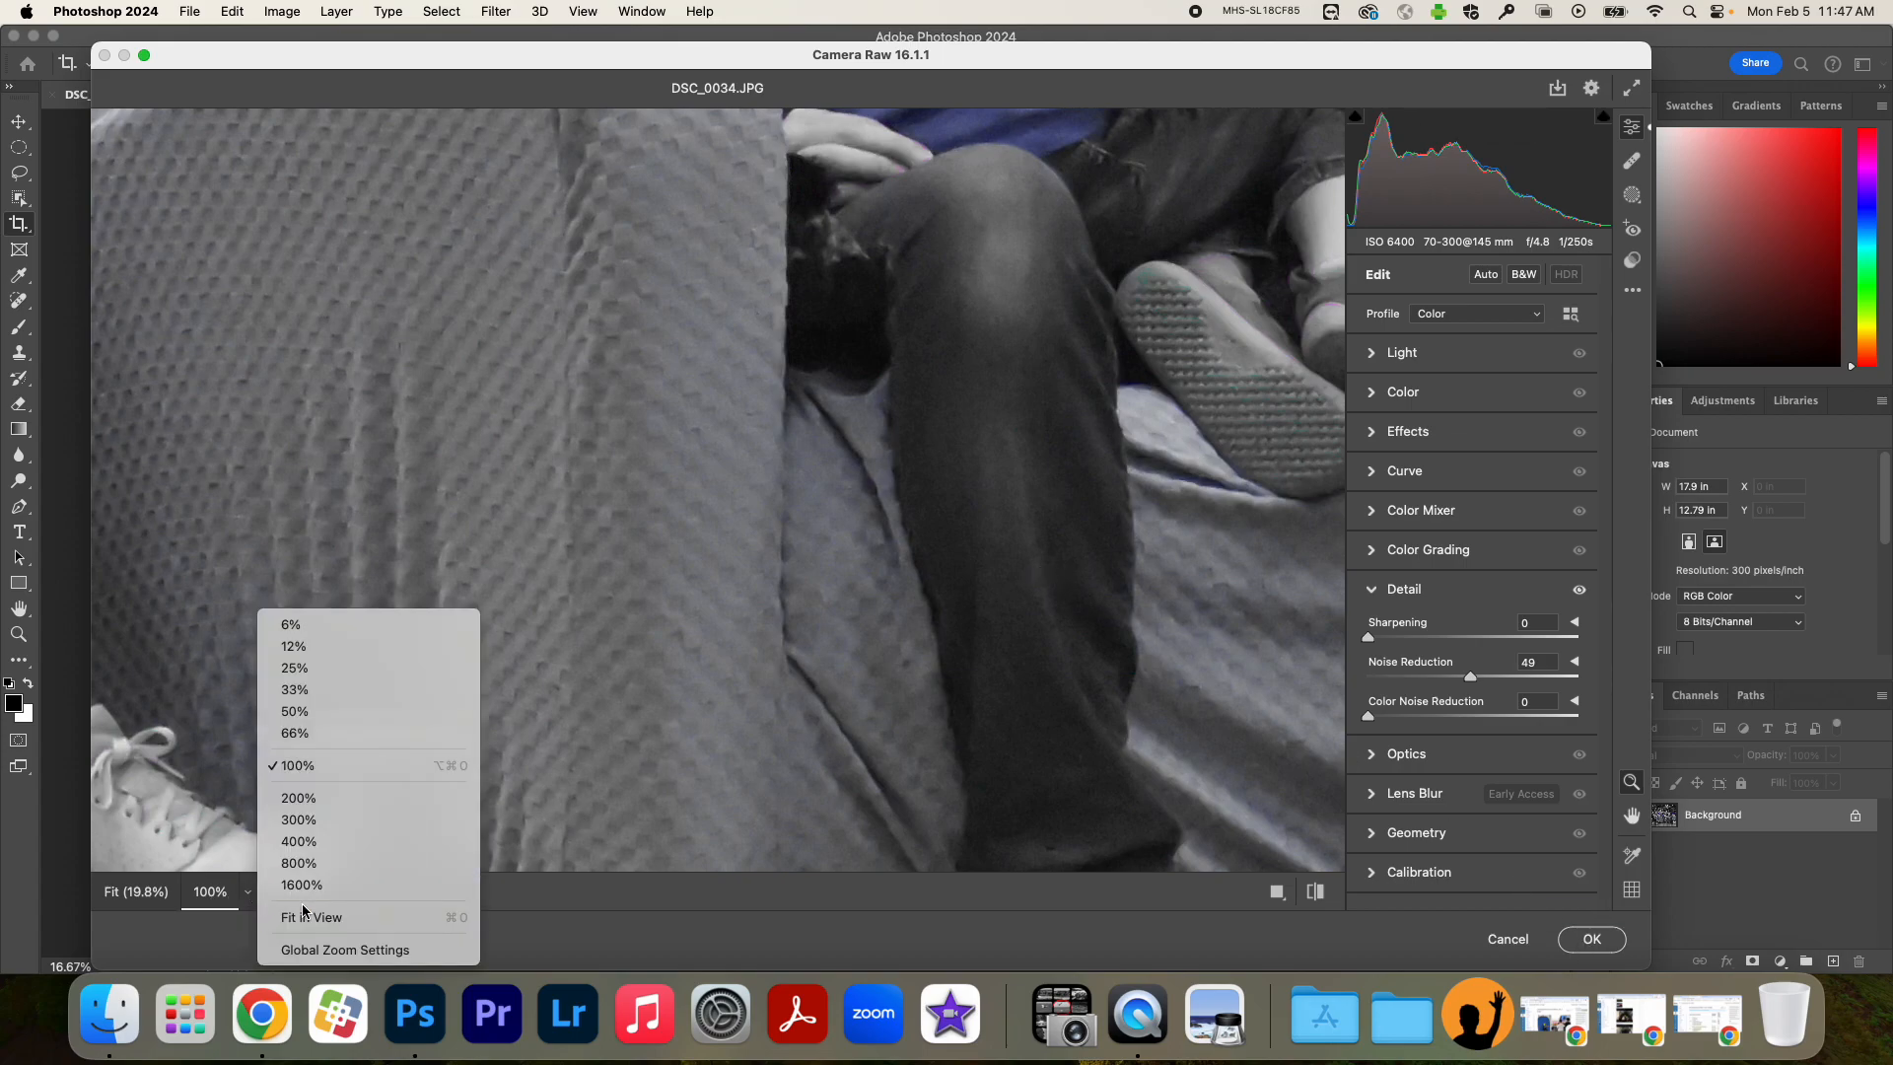
left_click(312, 916)
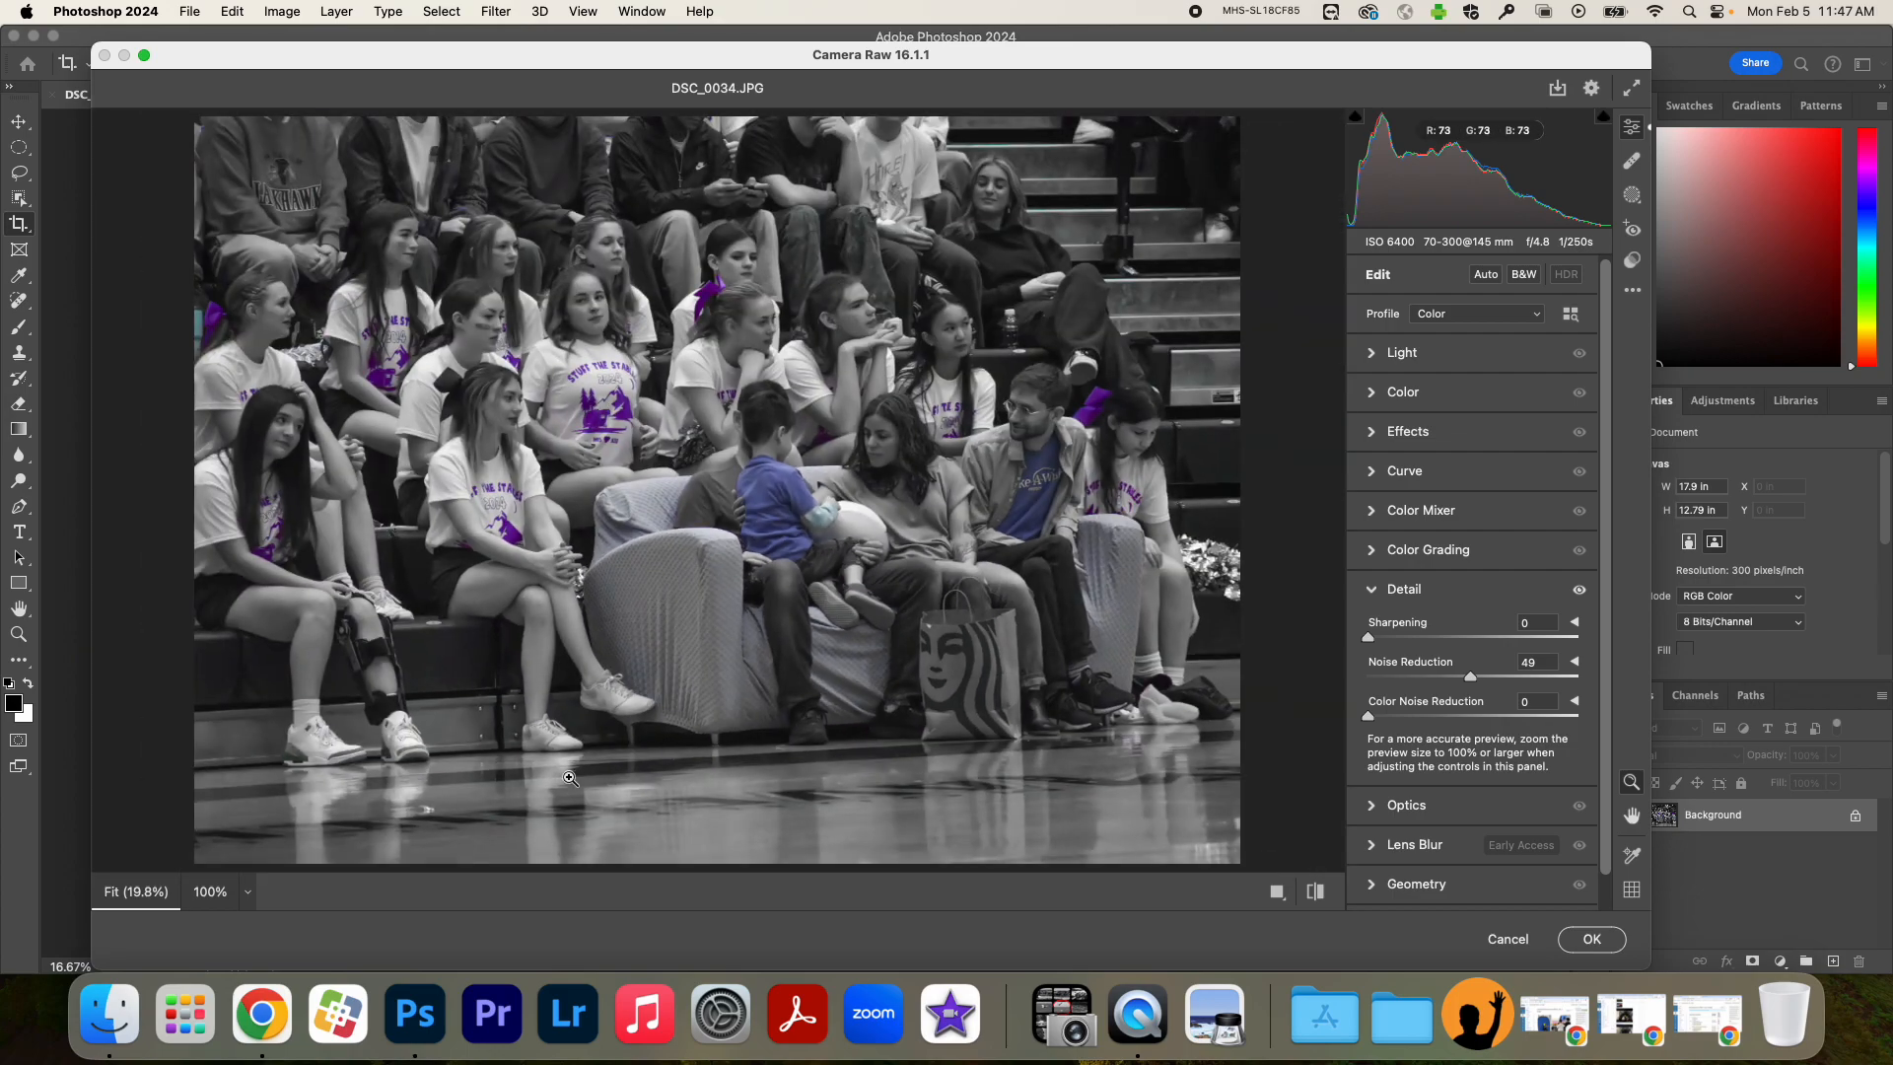
mouse_move(813, 315)
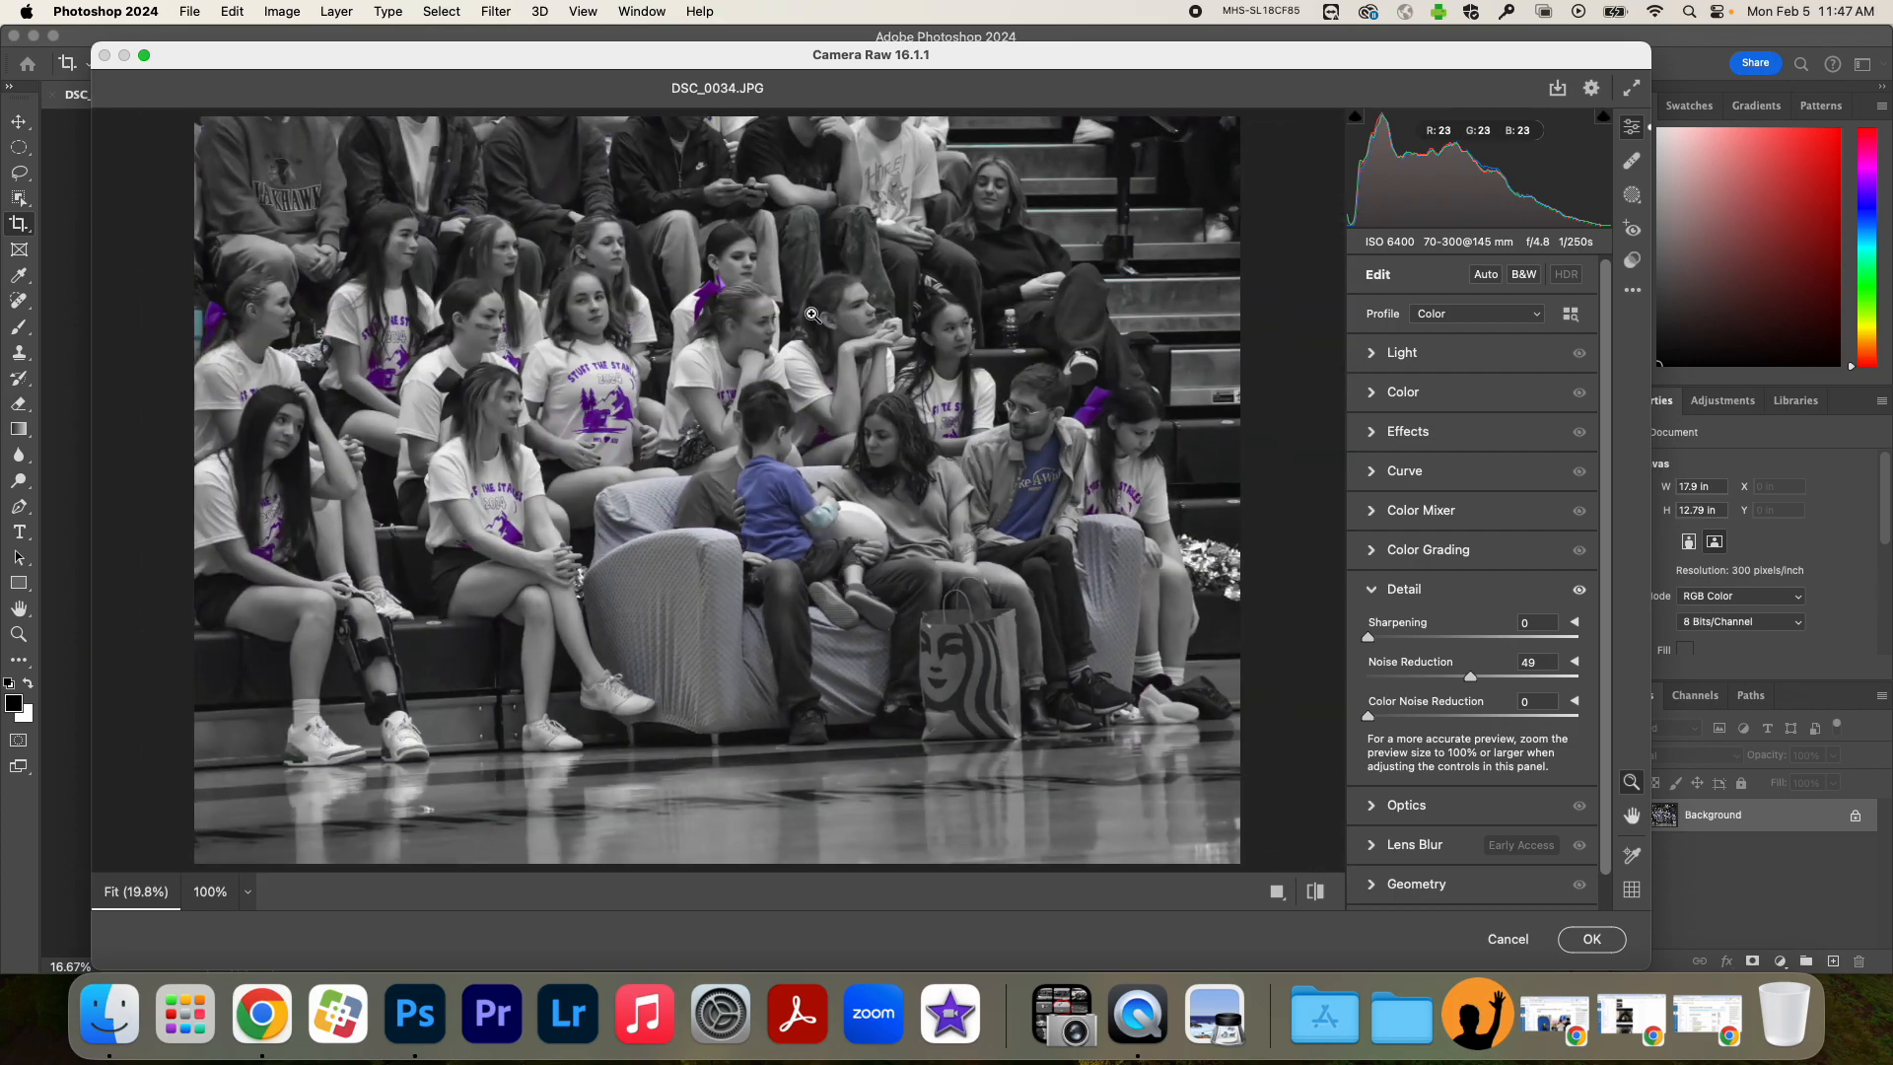
mouse_move(1243, 710)
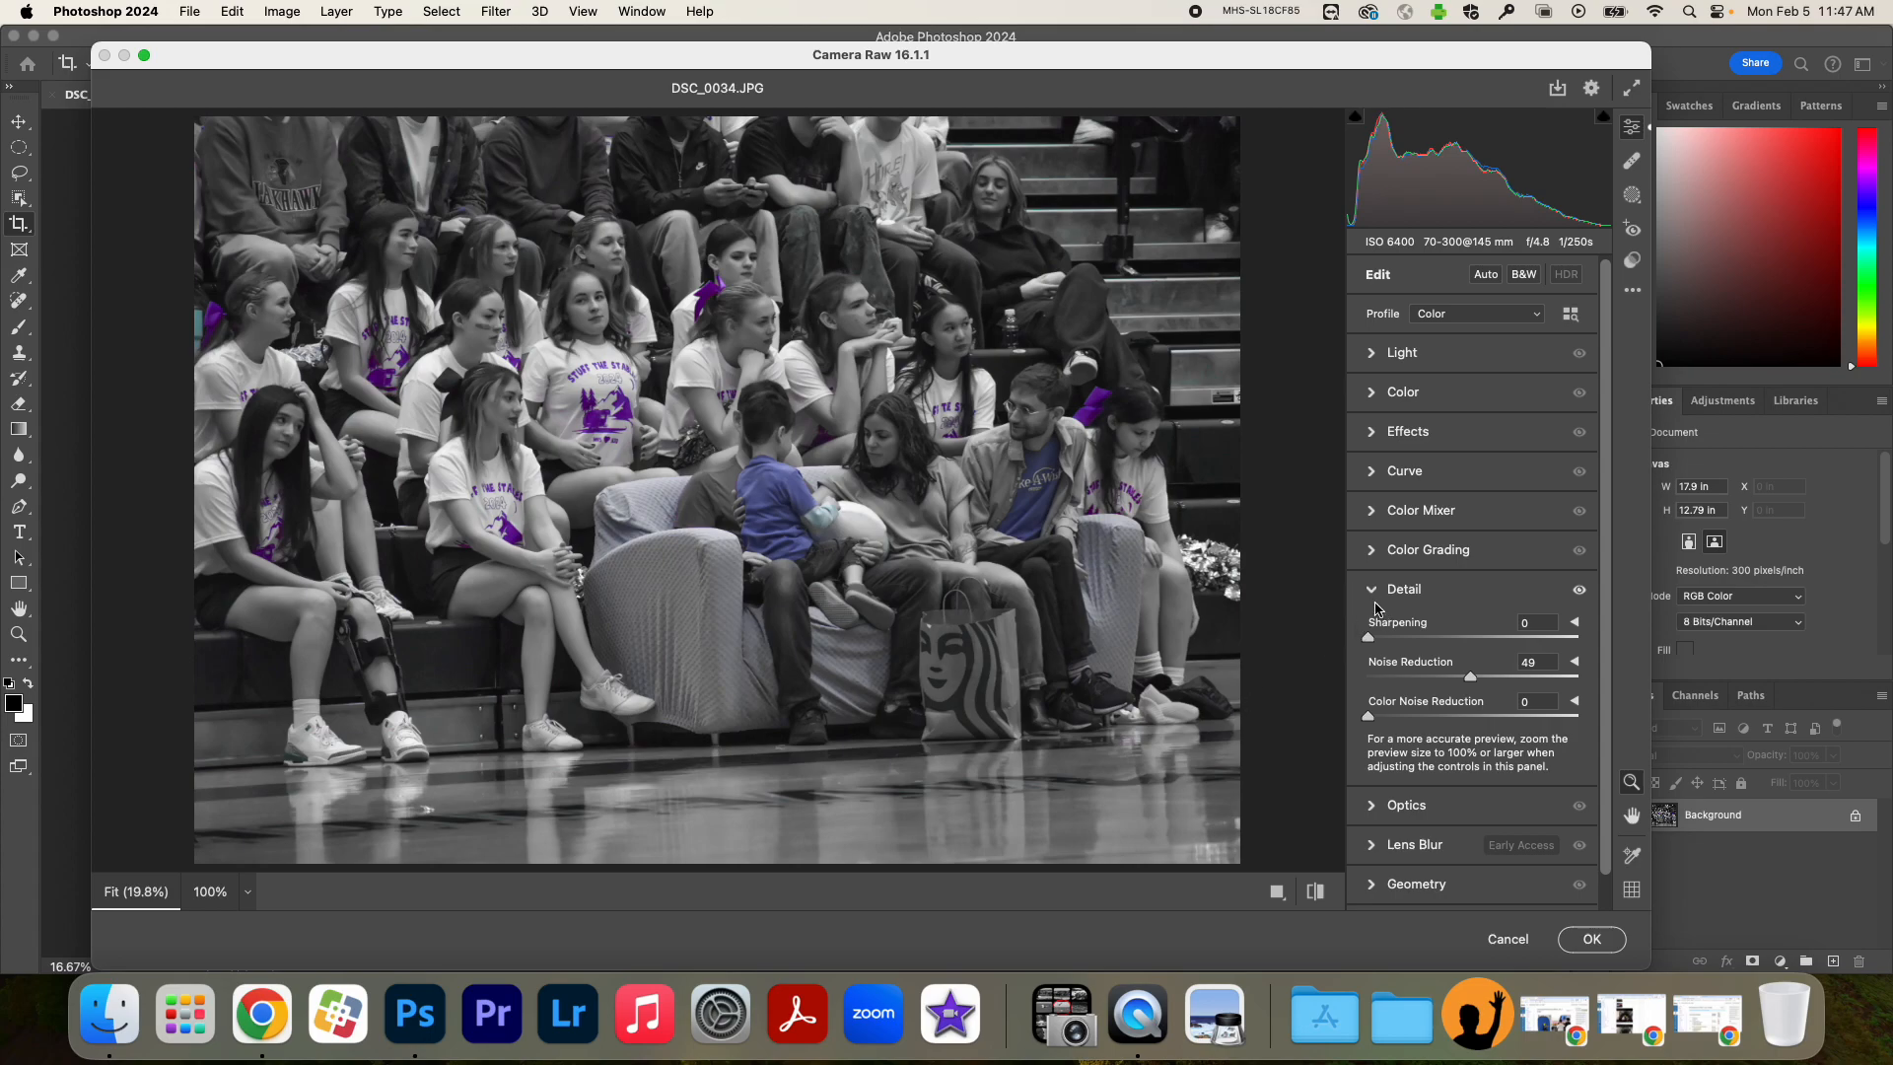
mouse_move(1370, 597)
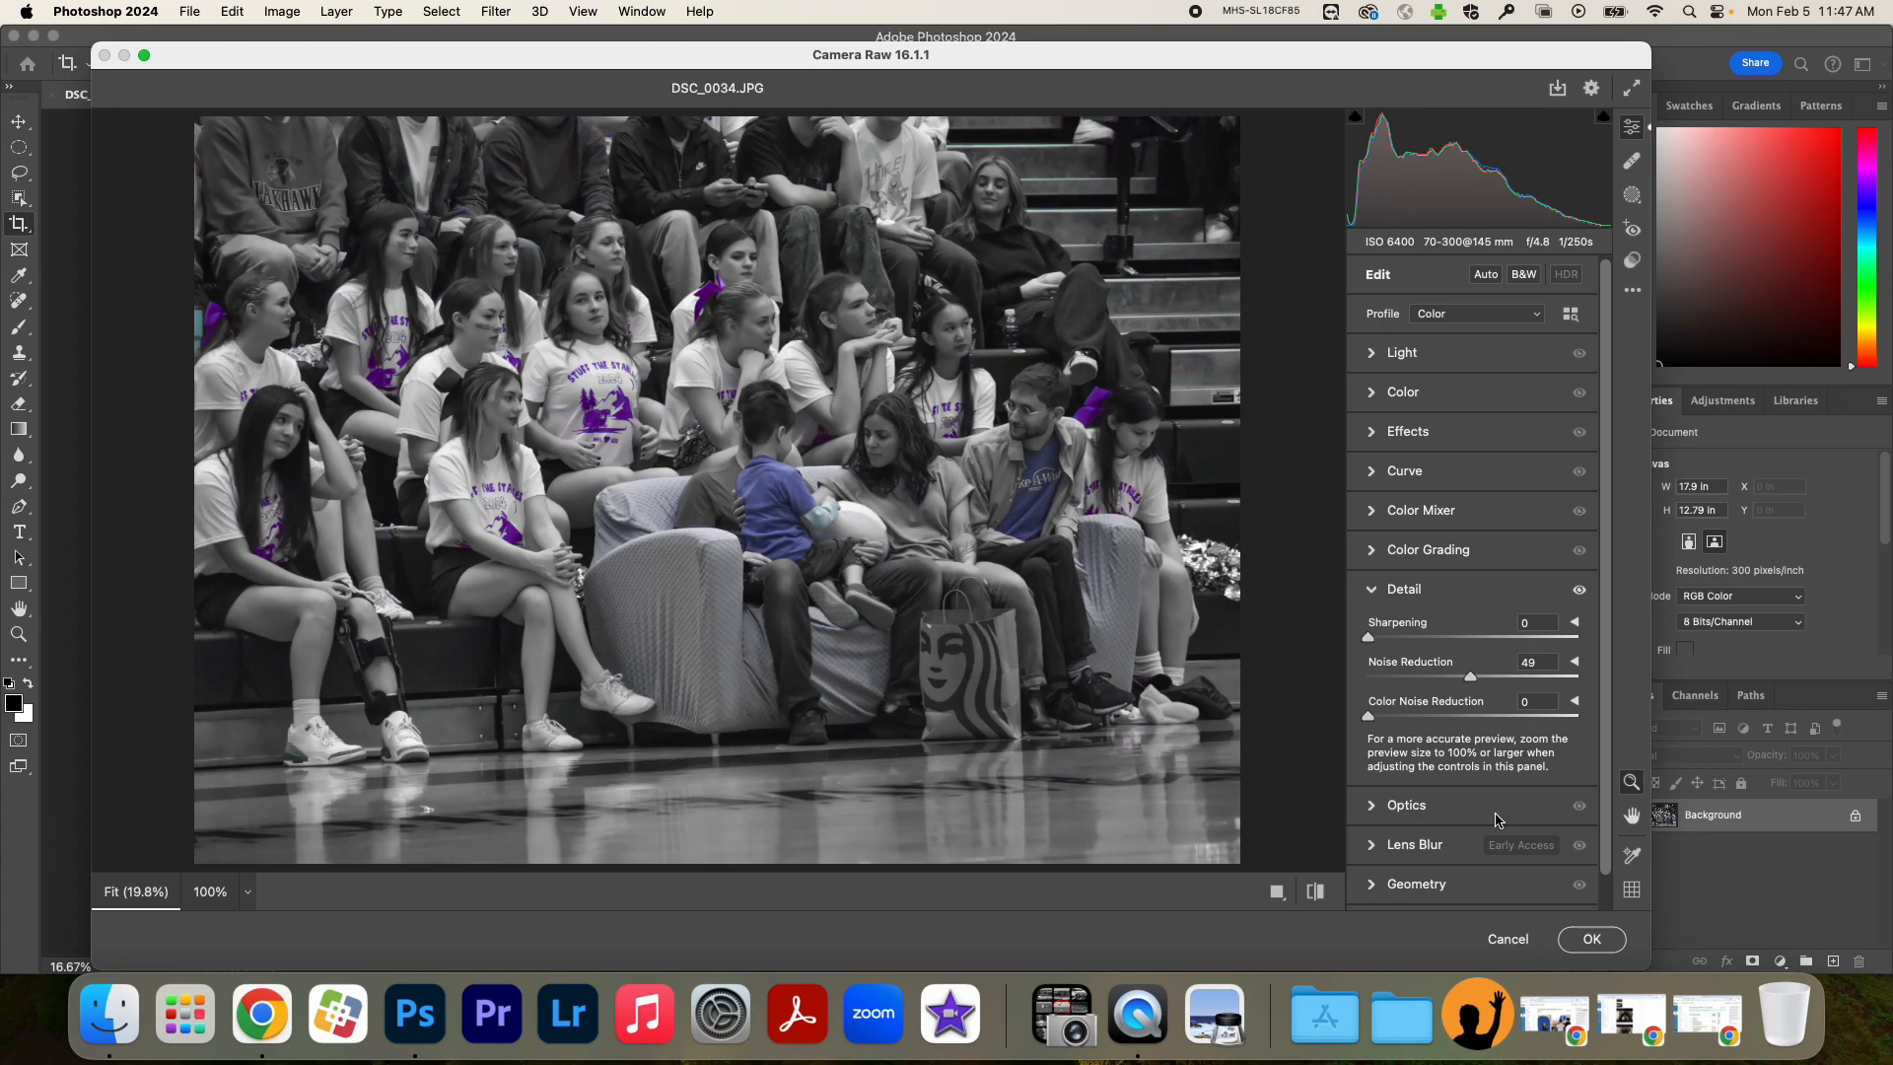
mouse_move(1599, 935)
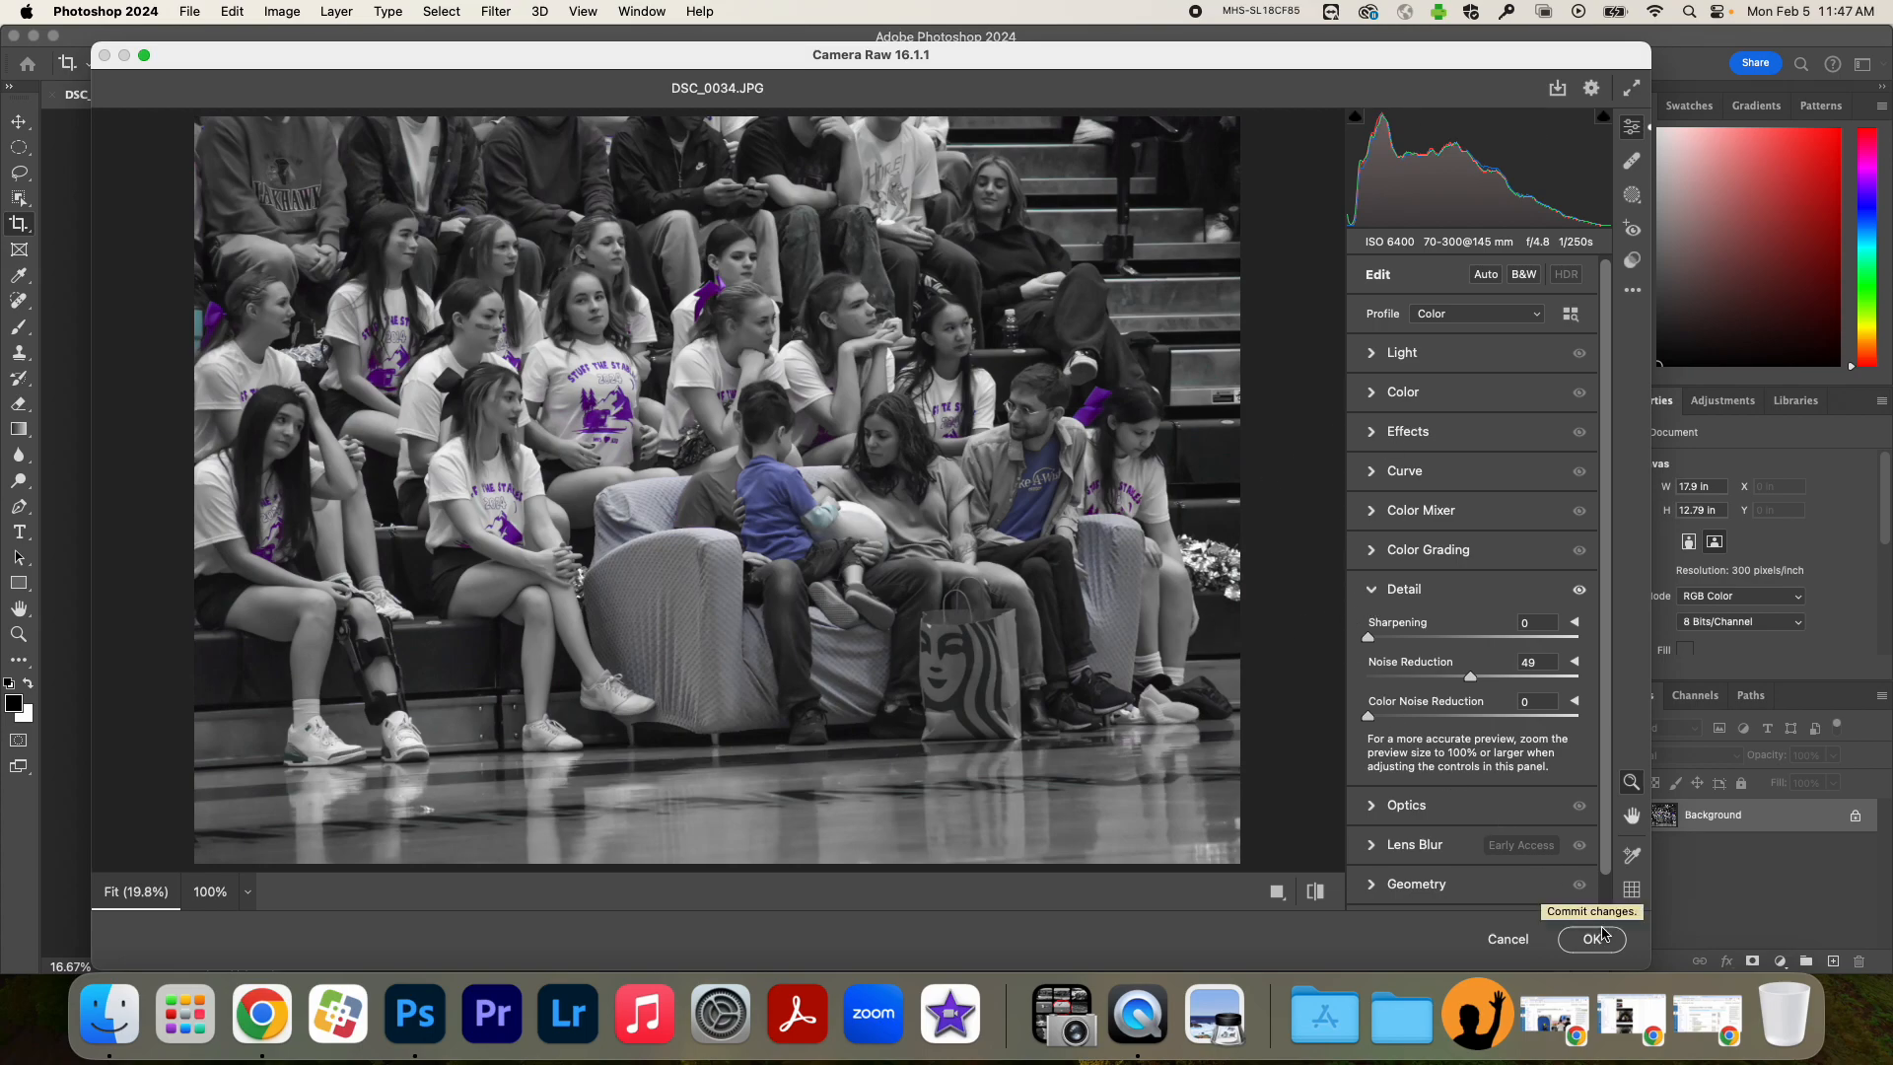
Click OK to commit the Camera Raw edits to the canvas.
left_click(1591, 939)
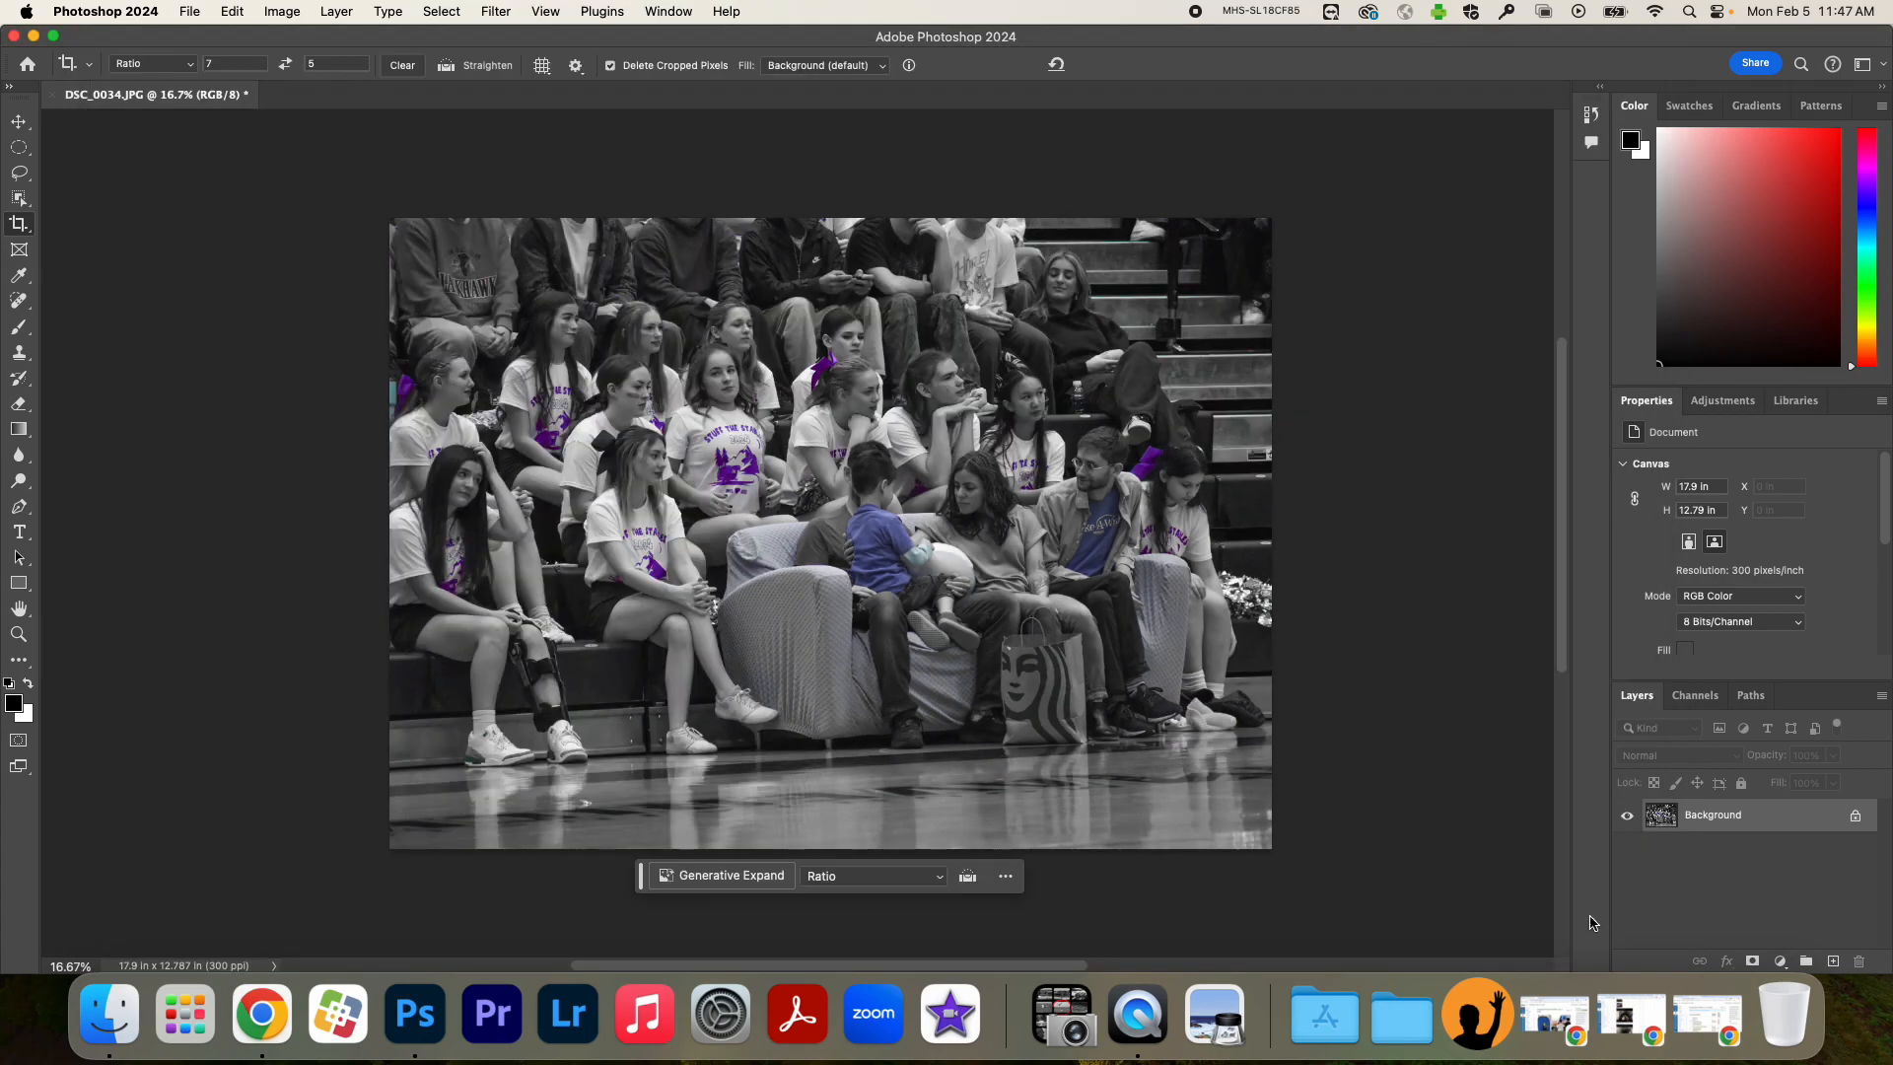
mouse_move(499, 7)
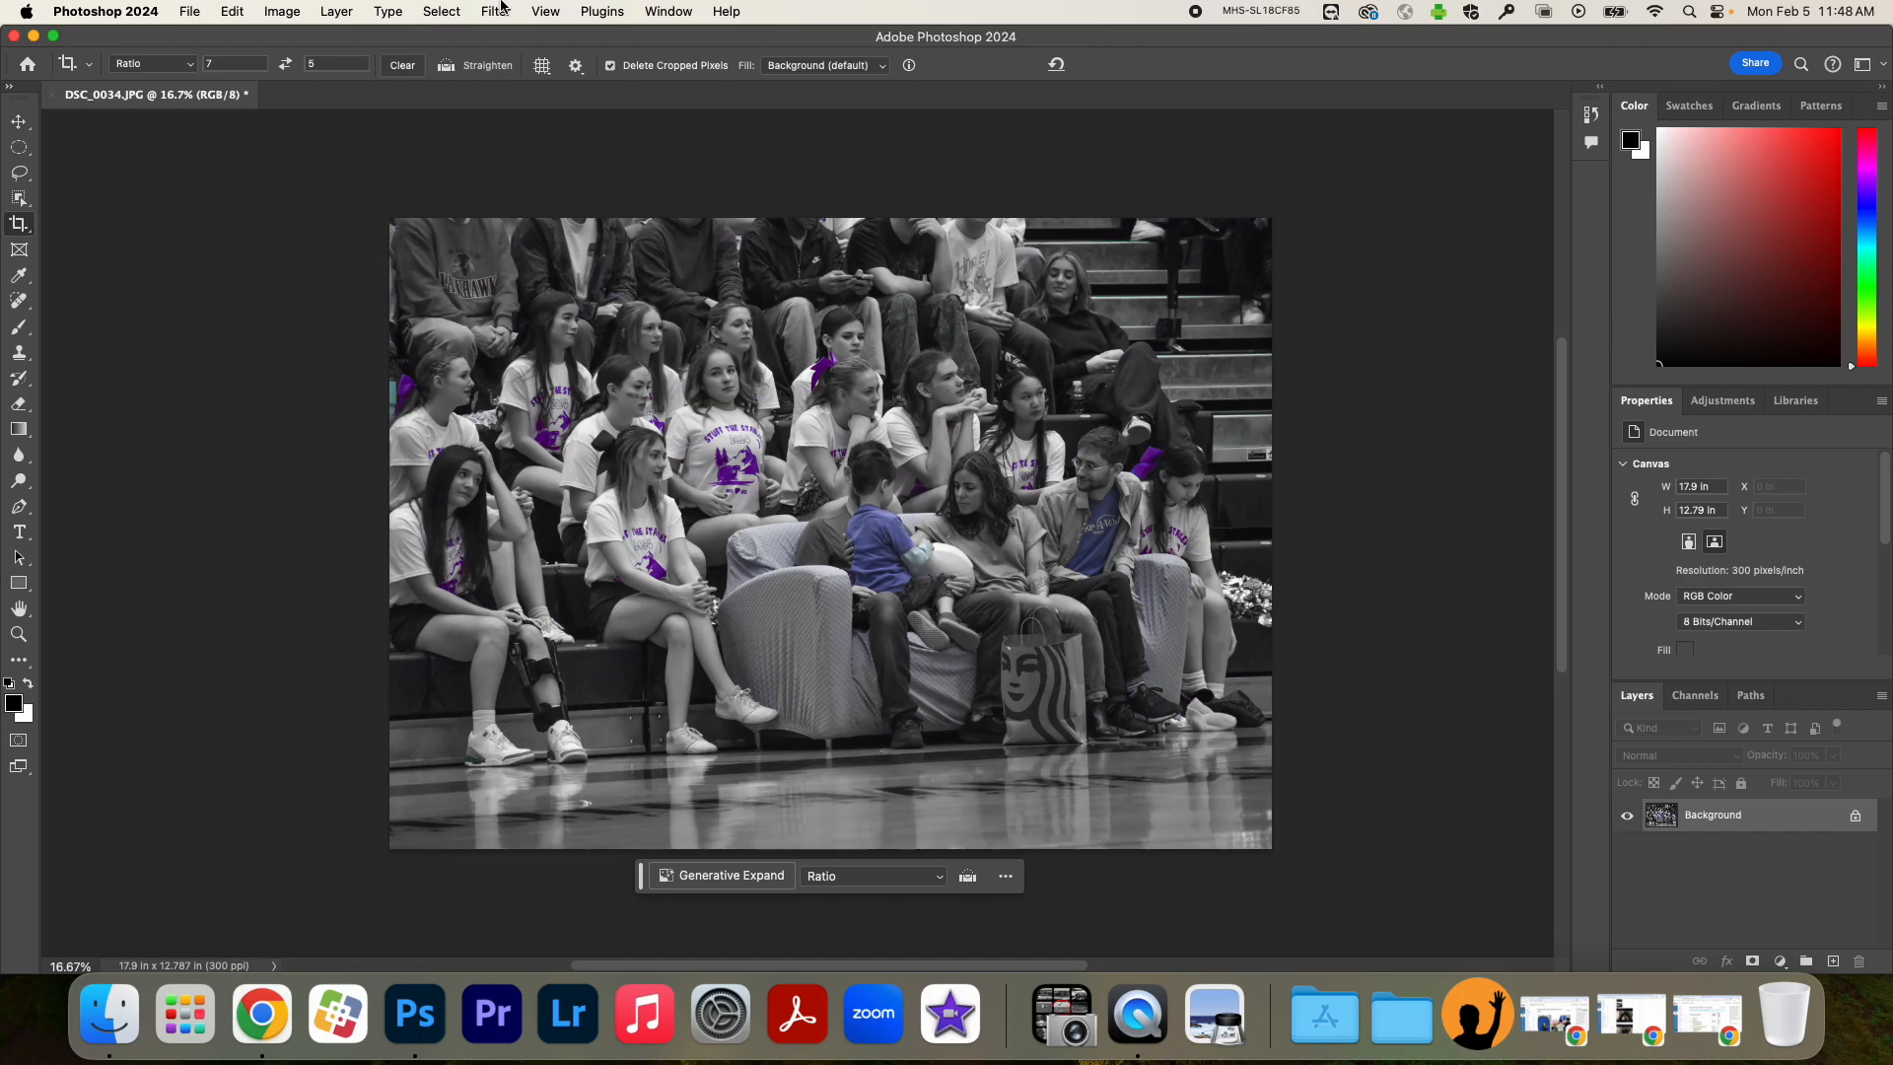
mouse_move(1319, 10)
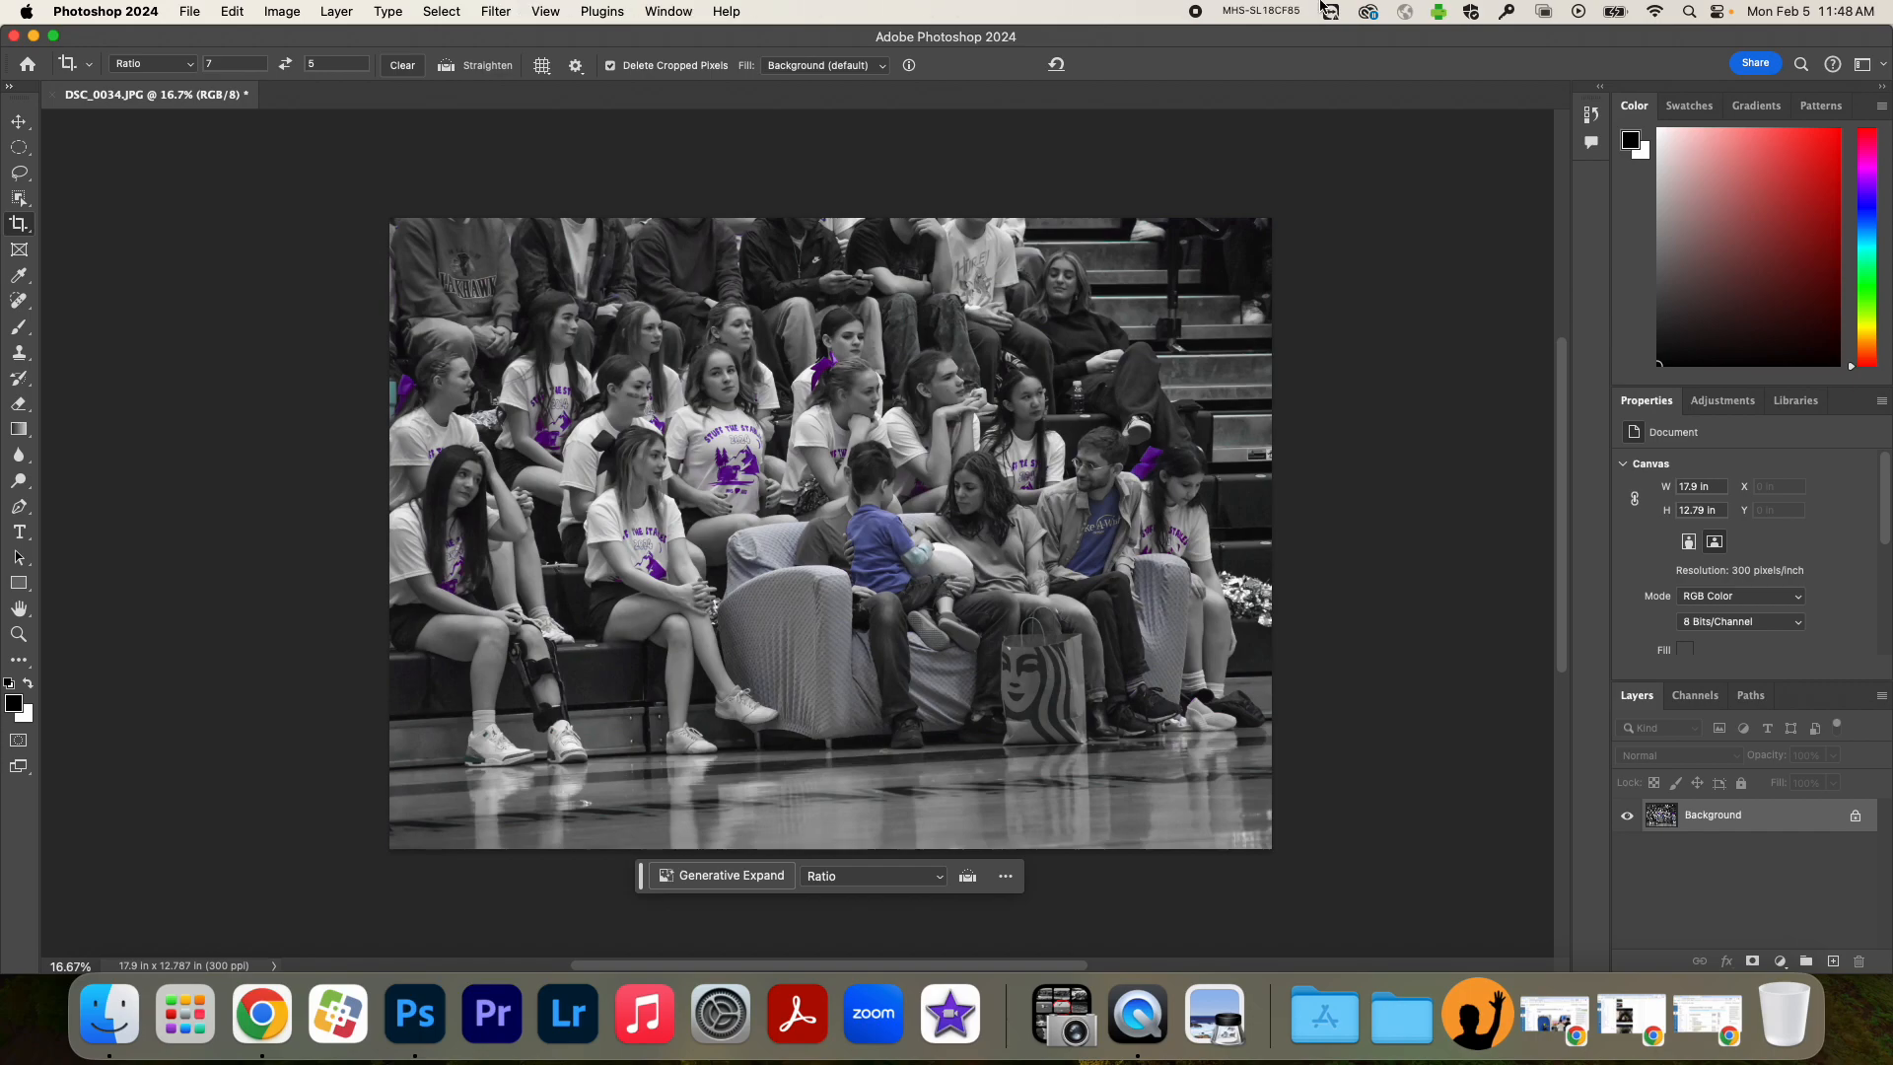